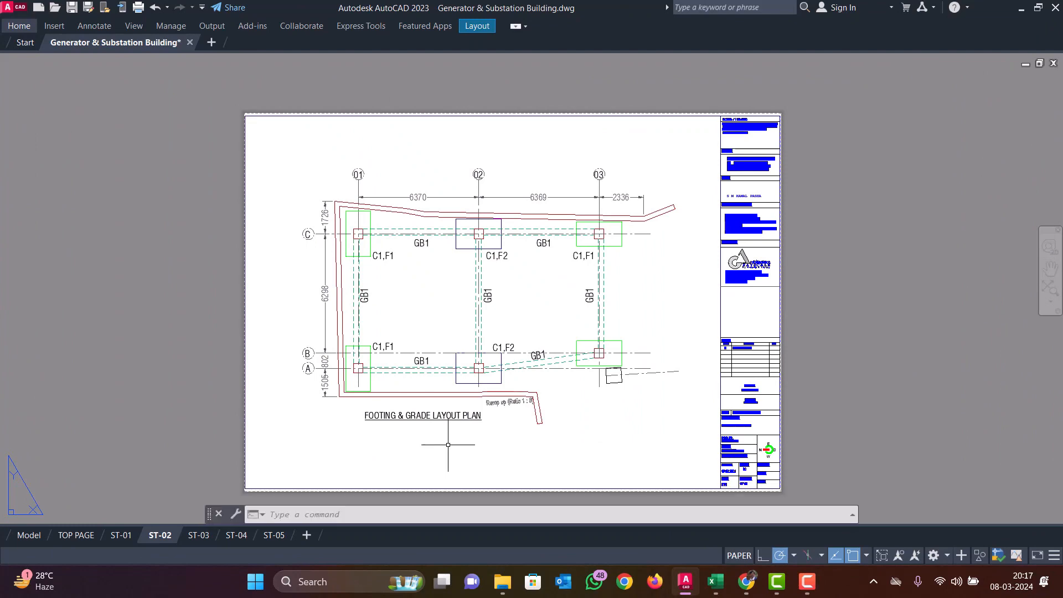
- Switch from the AutoCAD ST-02 layout to the BBS workbook in Excel
left_click(197, 534)
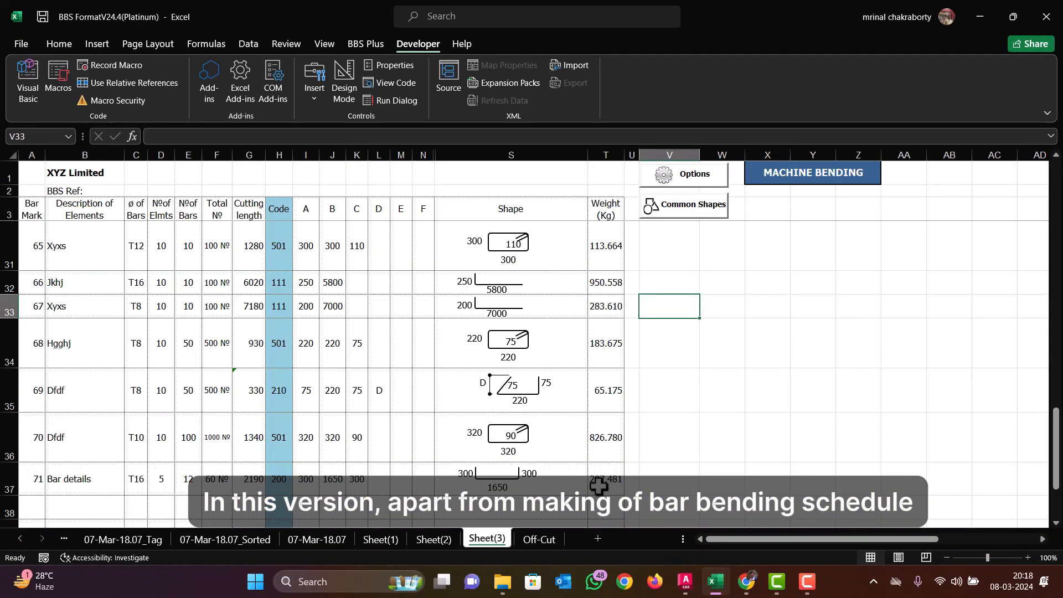
- Browse the 07-Mar-18.07_Tag, 07-Mar-18.07_Optimized and Off-Cut sheets in turn
left_click(123, 539)
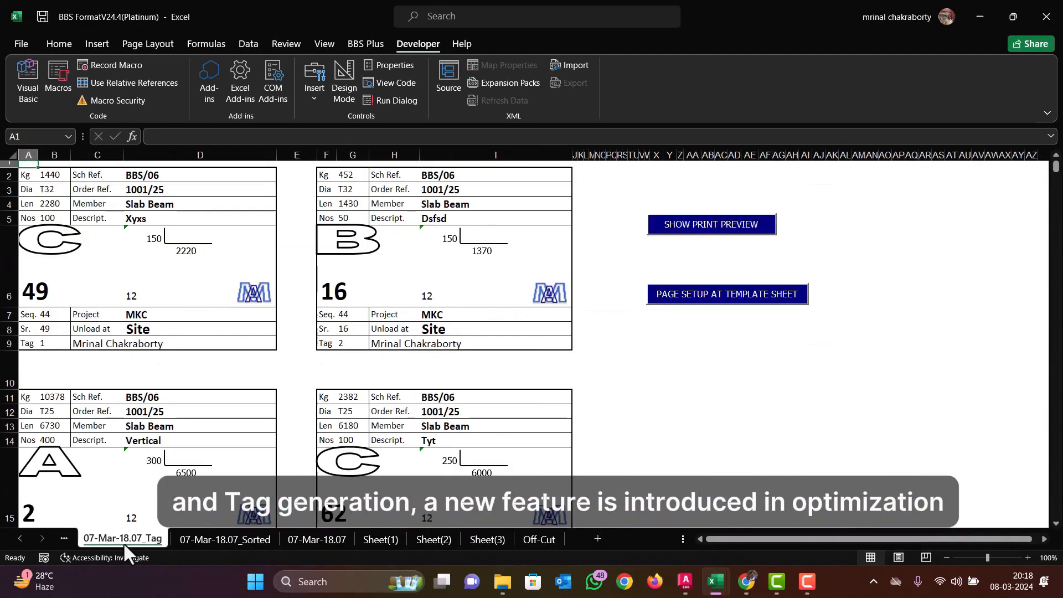
left_click(136, 538)
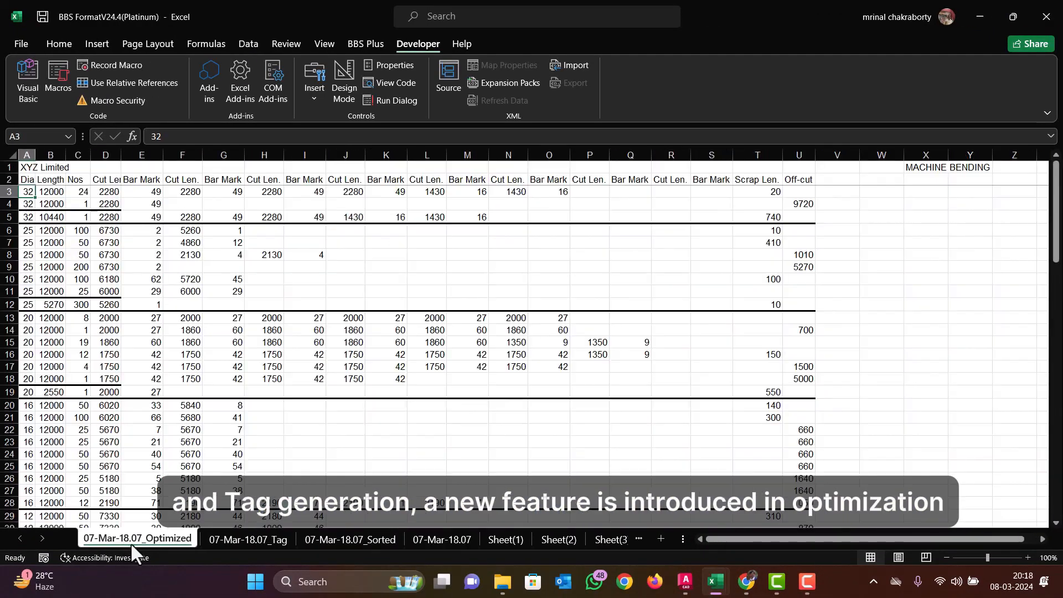
mouse_move(100, 260)
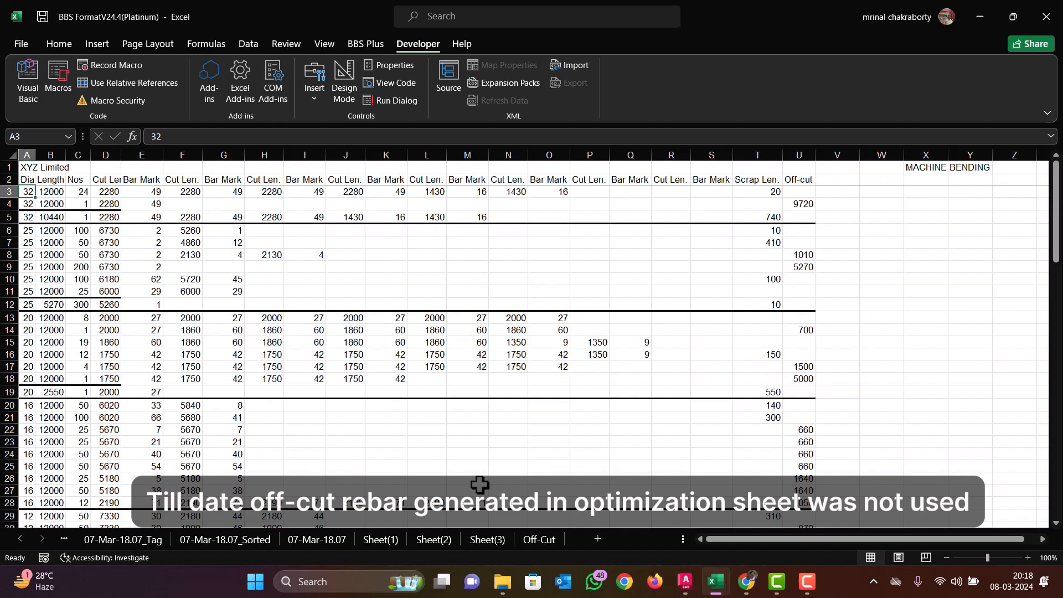
left_click(538, 539)
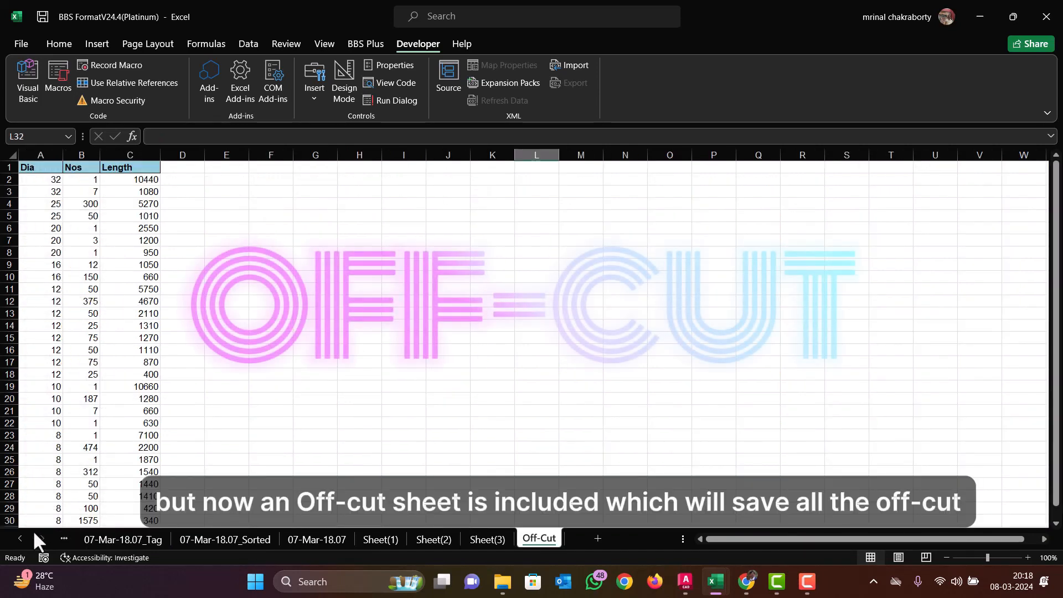
left_click(19, 538)
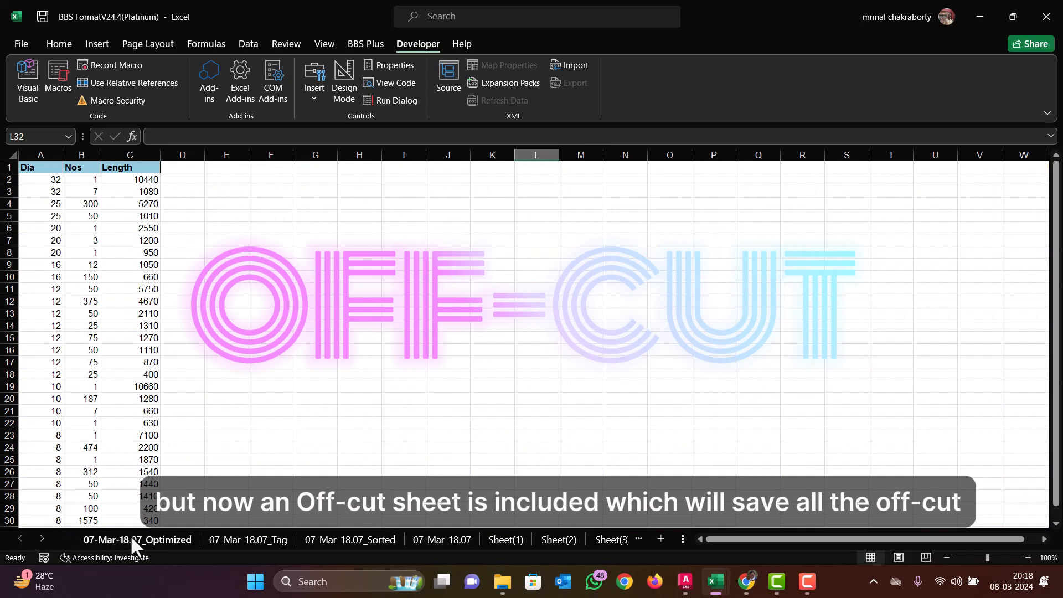
left_click(136, 538)
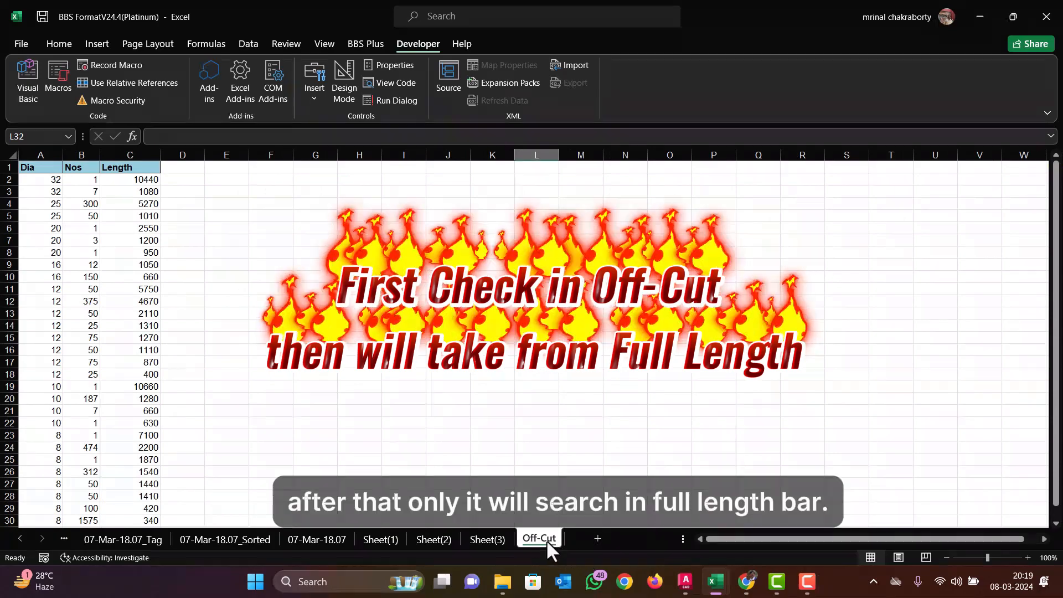
left_click(135, 537)
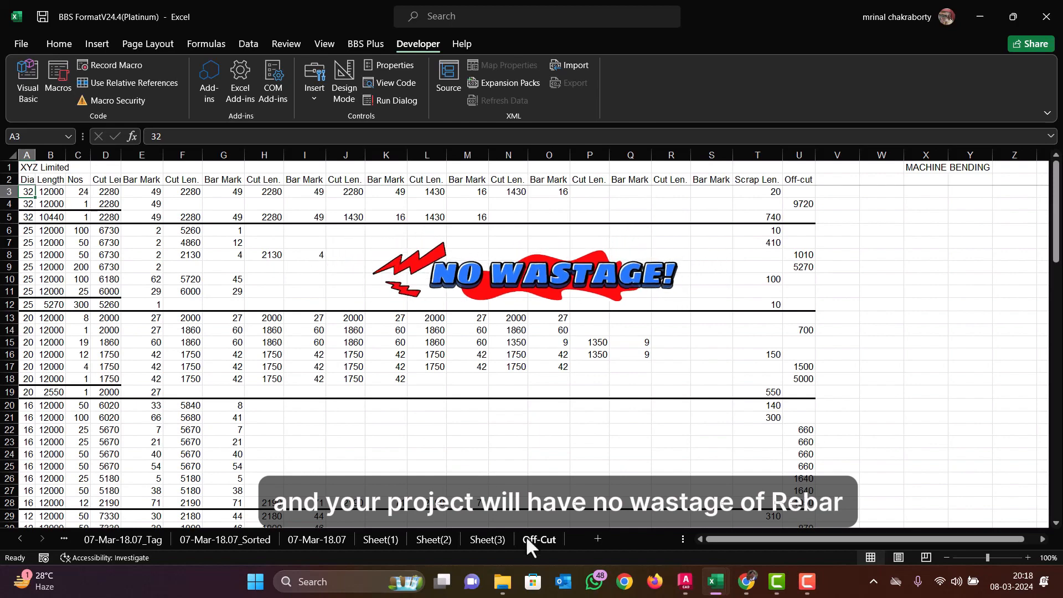
- Attempt deleting the Off-Cut sheet, then dismiss both workbook-protected error messages
right_click(539, 538)
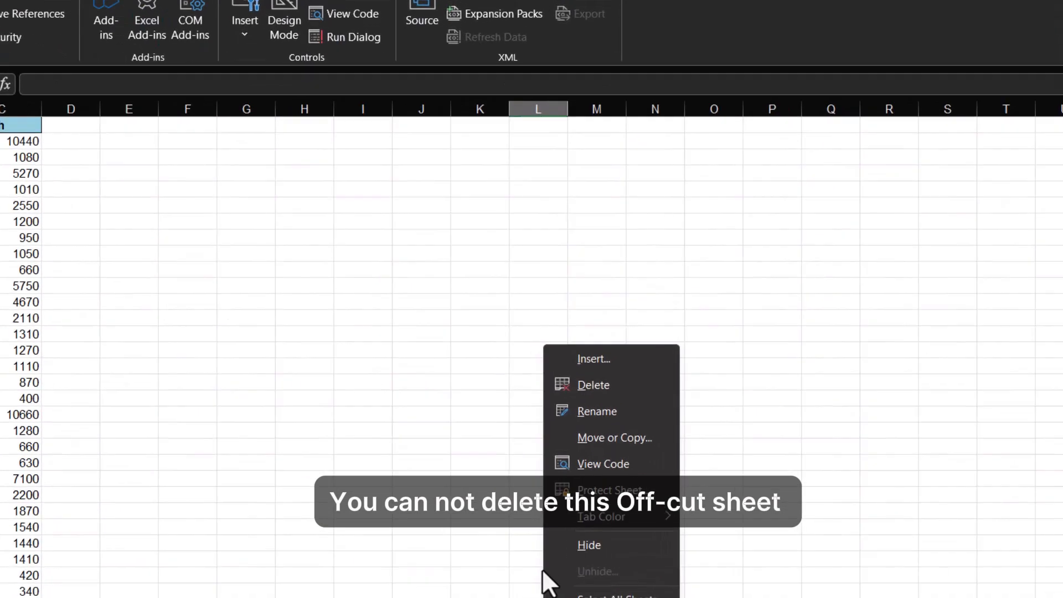
left_click(592, 384)
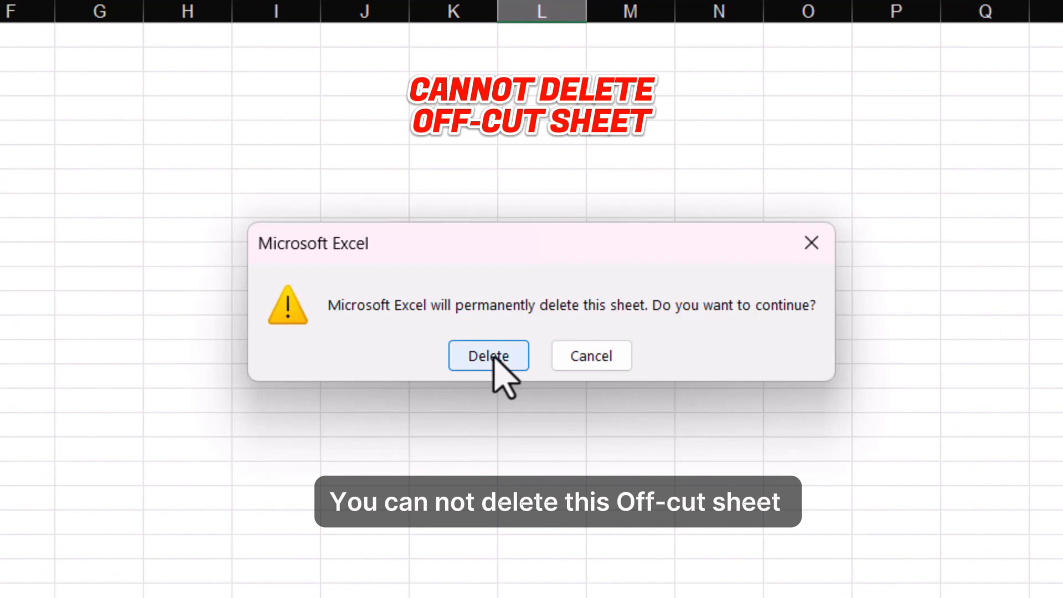
left_click(487, 355)
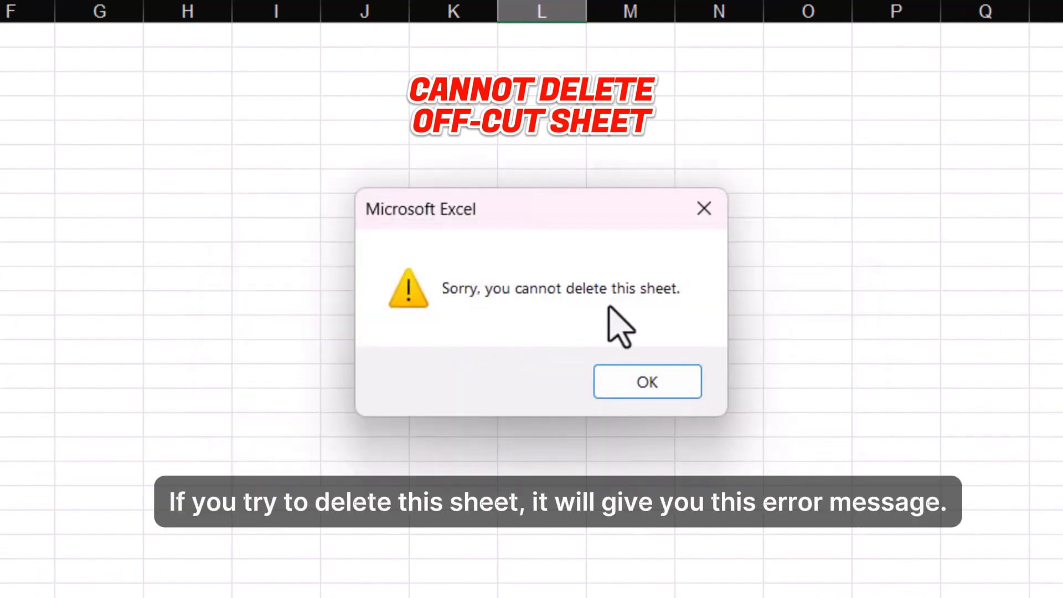
left_click(646, 381)
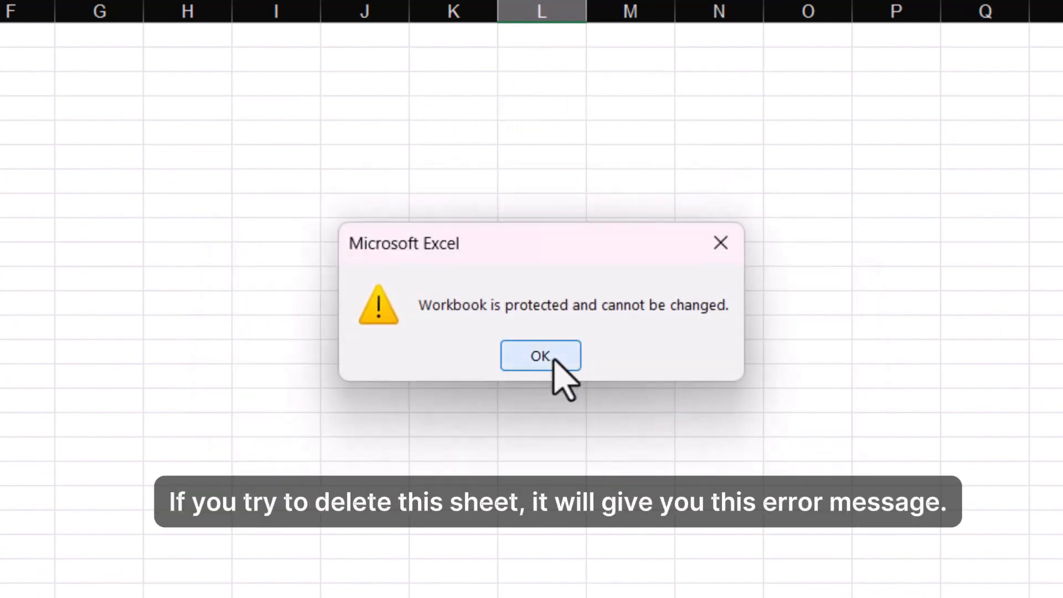
left_click(540, 356)
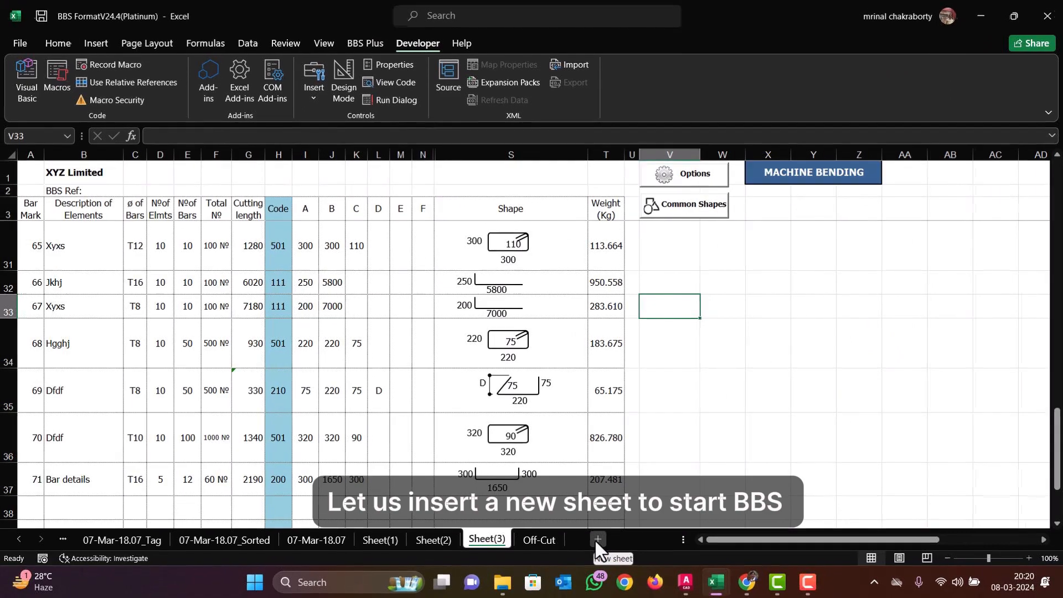
- Insert a BBS Format sheet and save the template from Options > View template sheet
left_click(597, 540)
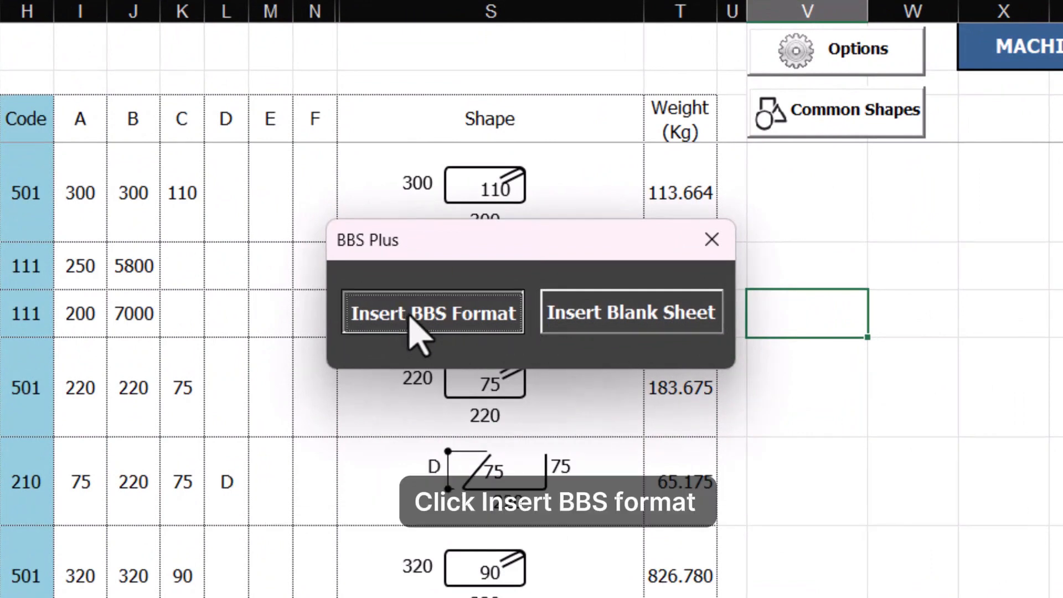
left_click(432, 313)
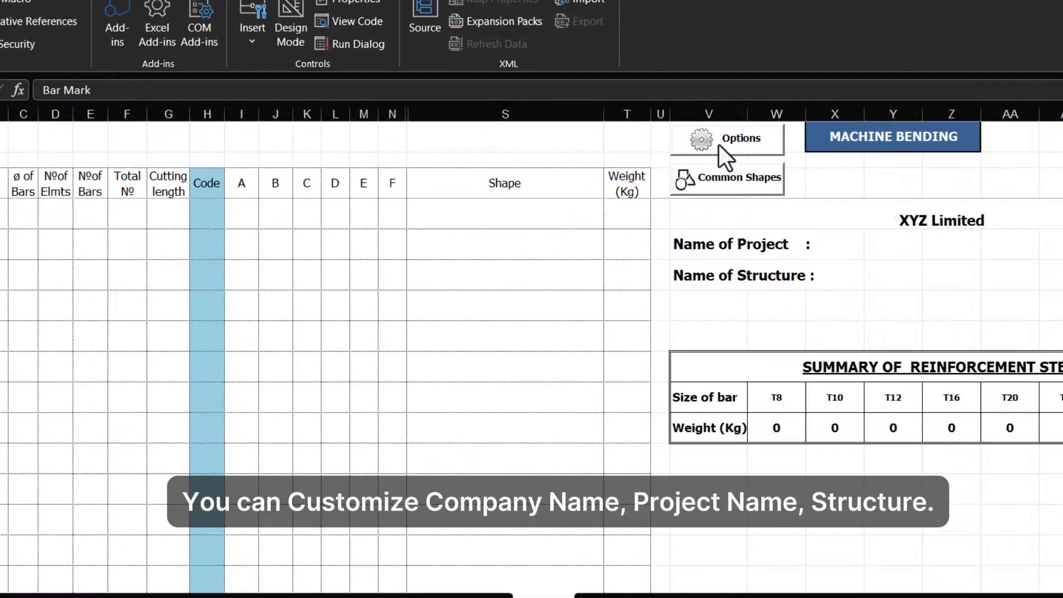
left_click(740, 137)
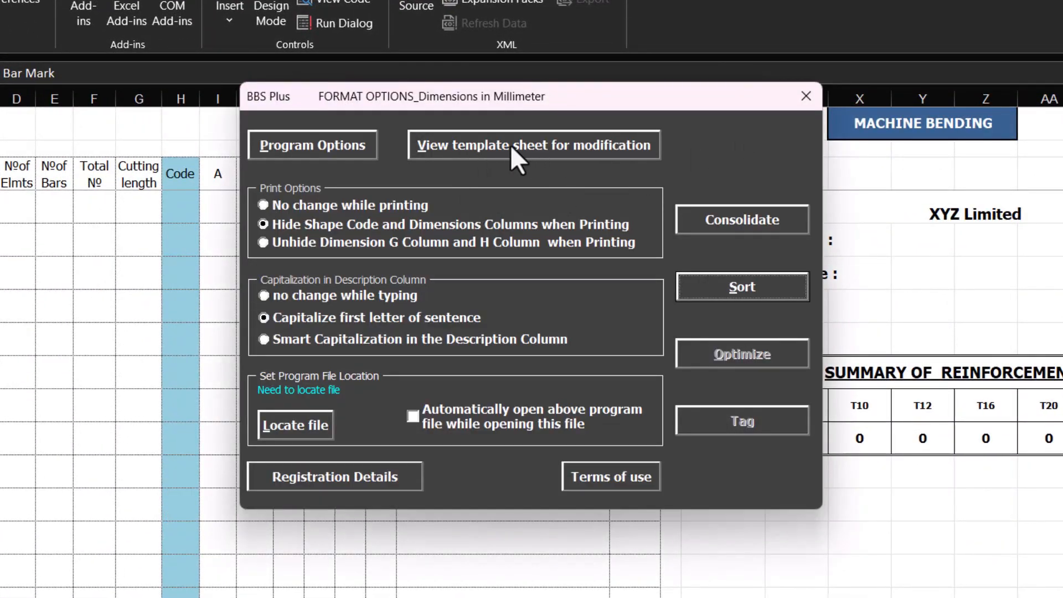
left_click(534, 144)
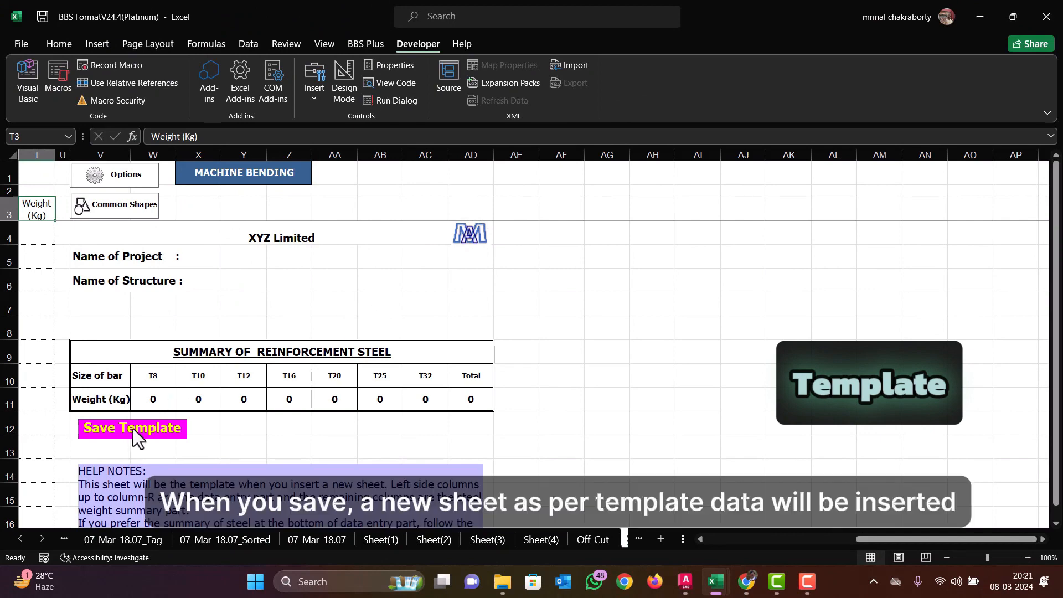
left_click(132, 428)
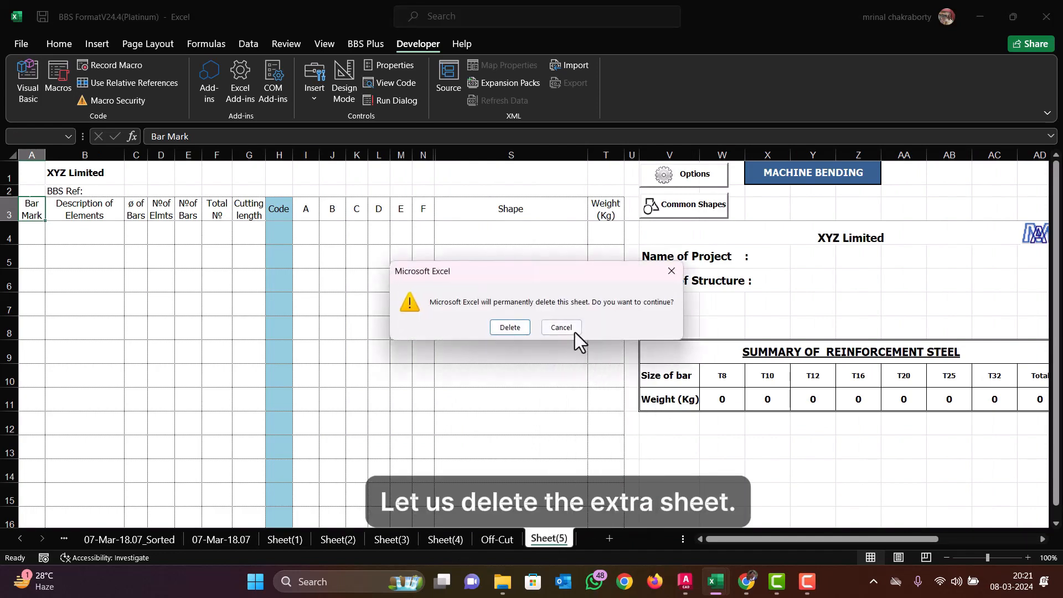
- Delete Sheet(5), check last bar marks on Sheet(1)–Sheet(3), and enter 72 in Sheet(4)
left_click(509, 327)
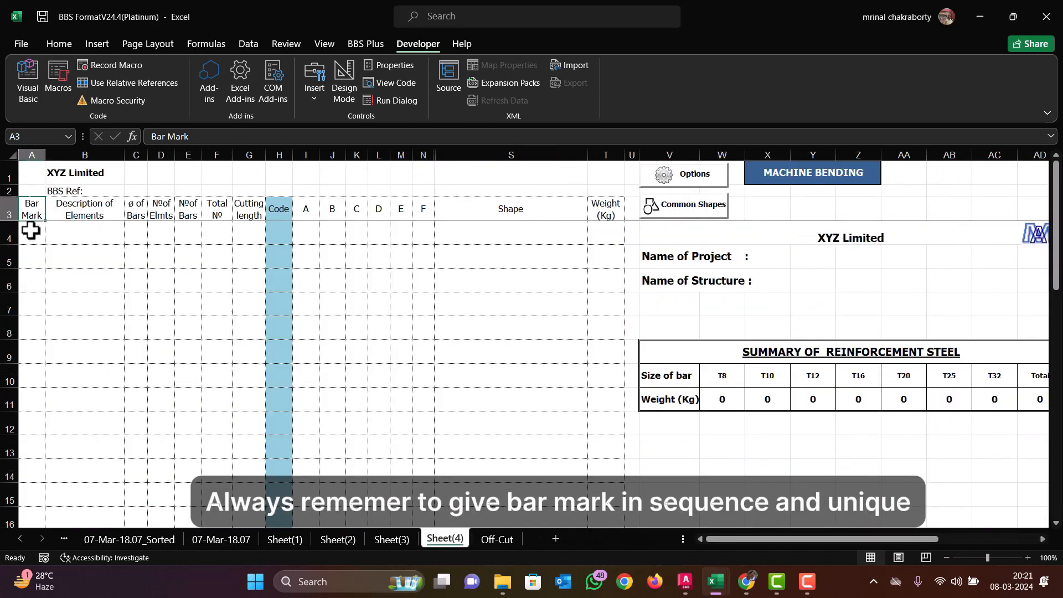
left_click(30, 235)
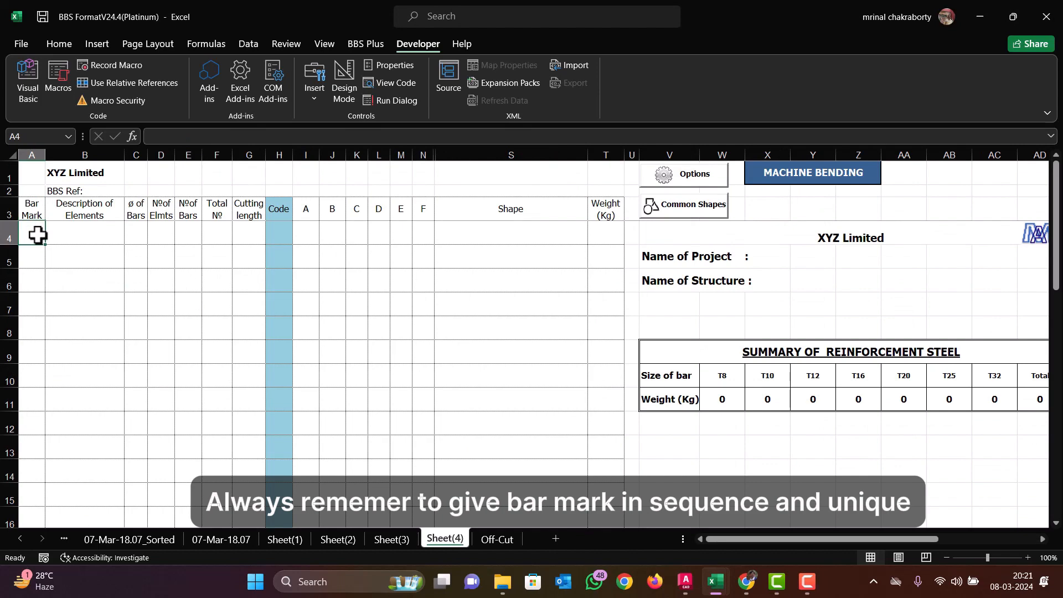
left_click(247, 538)
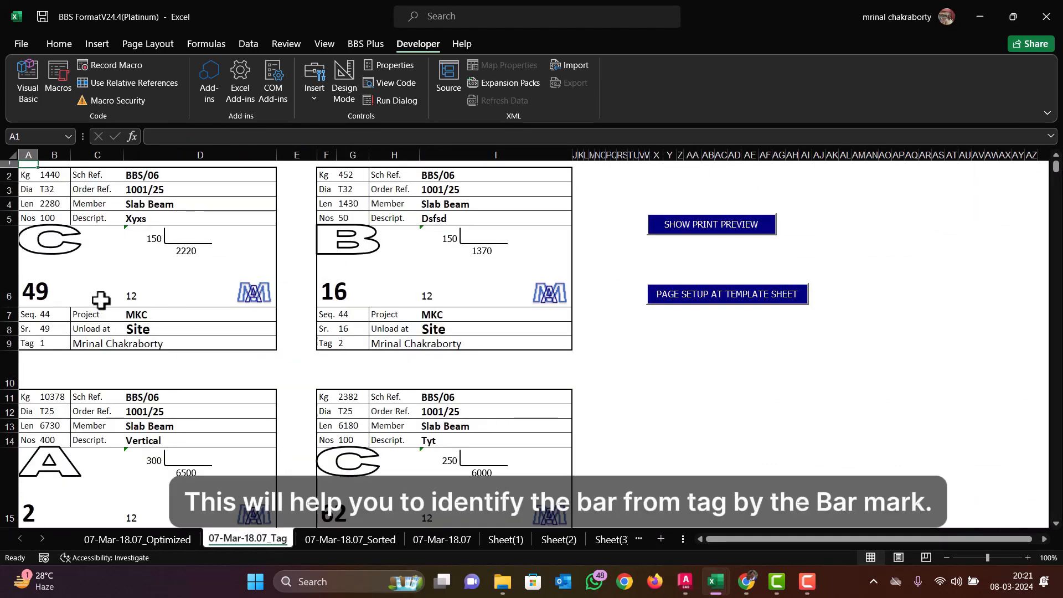
left_click(504, 538)
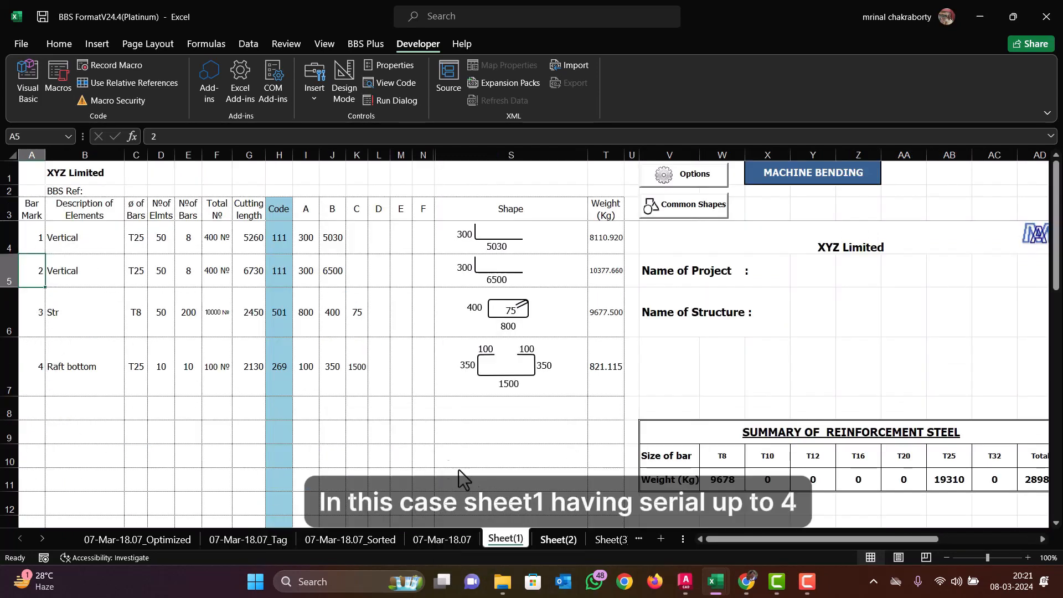
left_click(557, 538)
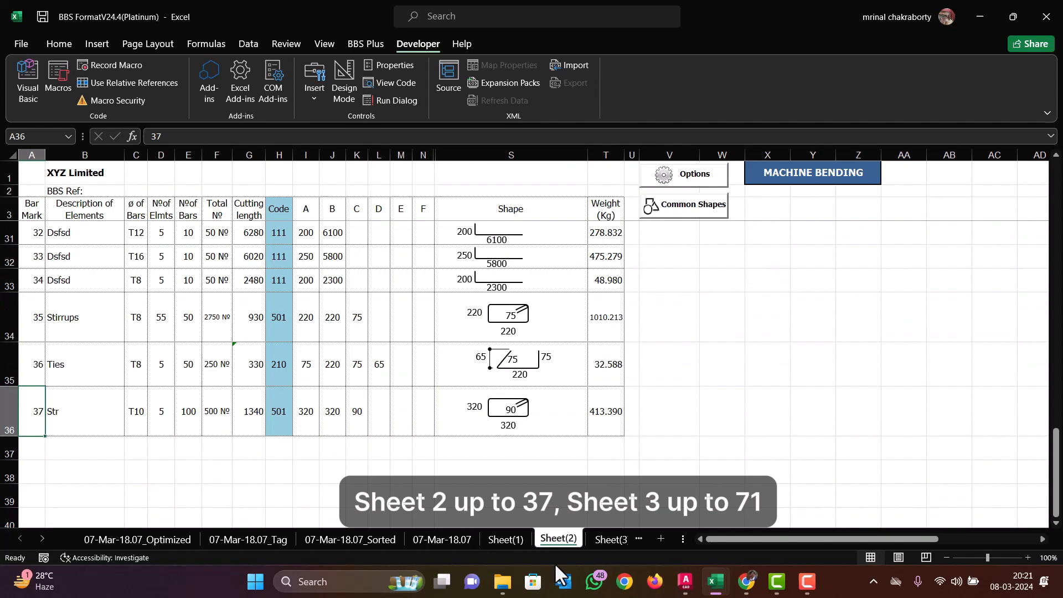
left_click(486, 538)
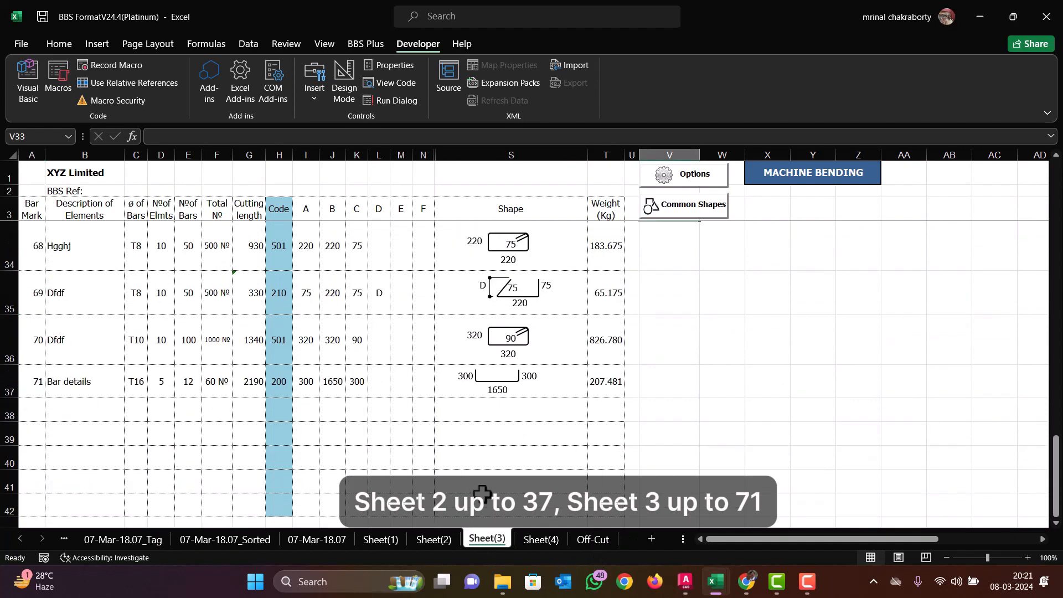
left_click(540, 538)
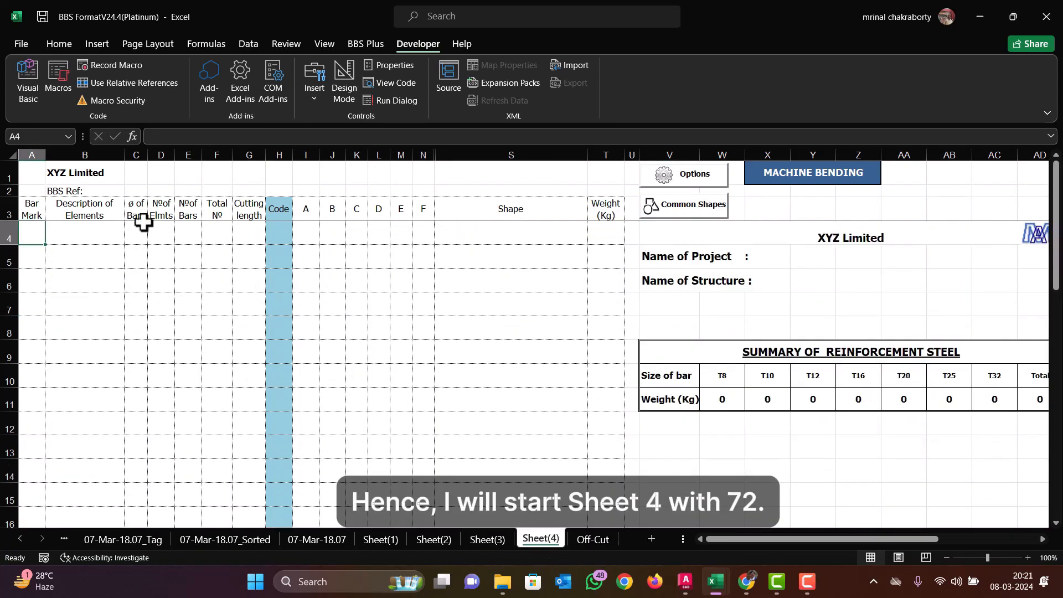
type("72")
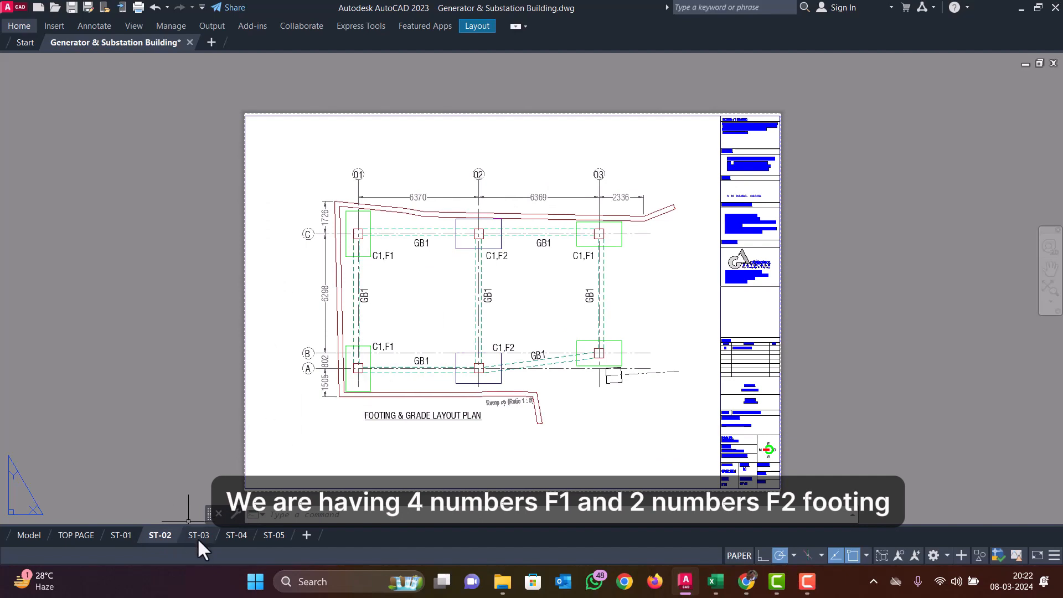
- Read the ST-03 footing schedule's 12Ø at 100 c/c, then view the ST-02 plan
left_click(197, 534)
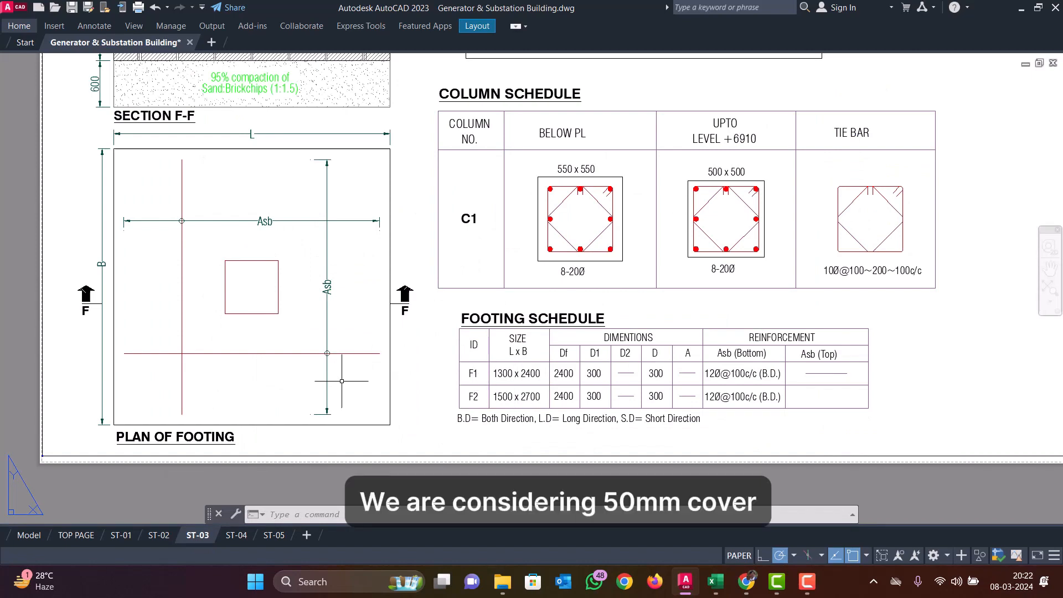
mouse_move(184, 290)
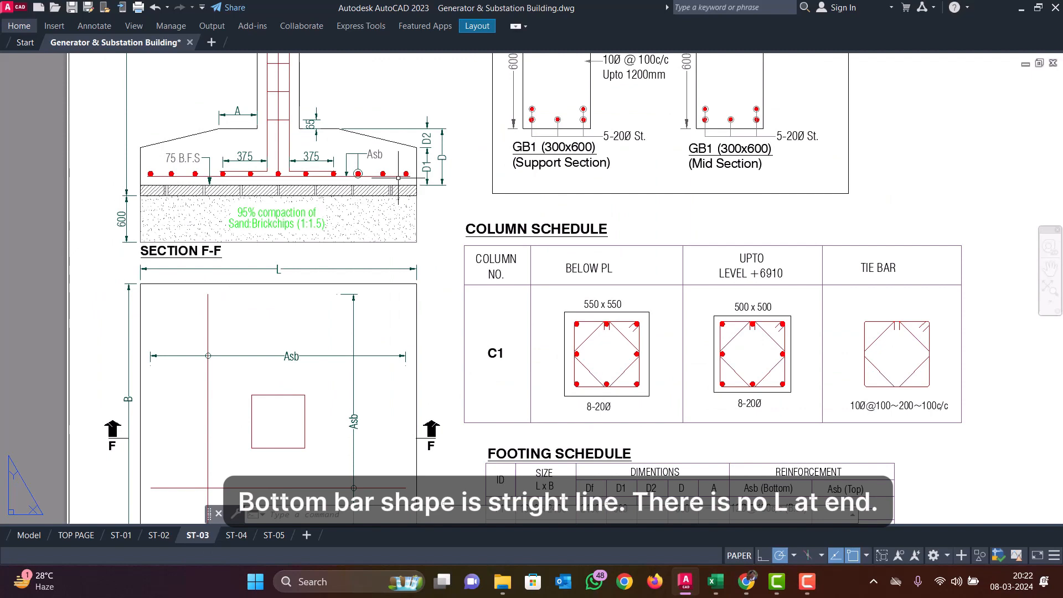
mouse_move(334, 314)
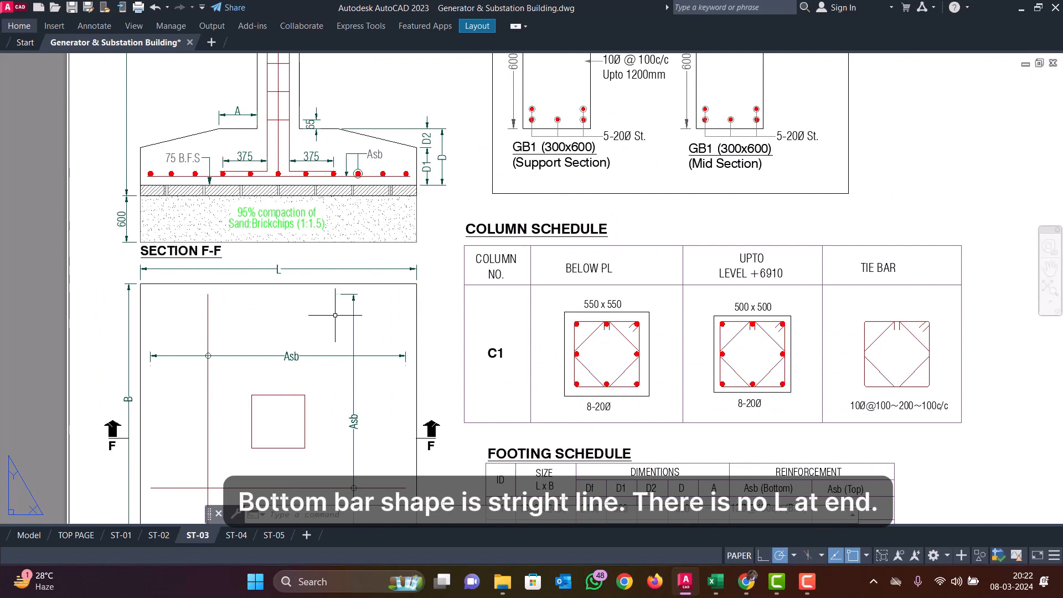
scroll("down", 3)
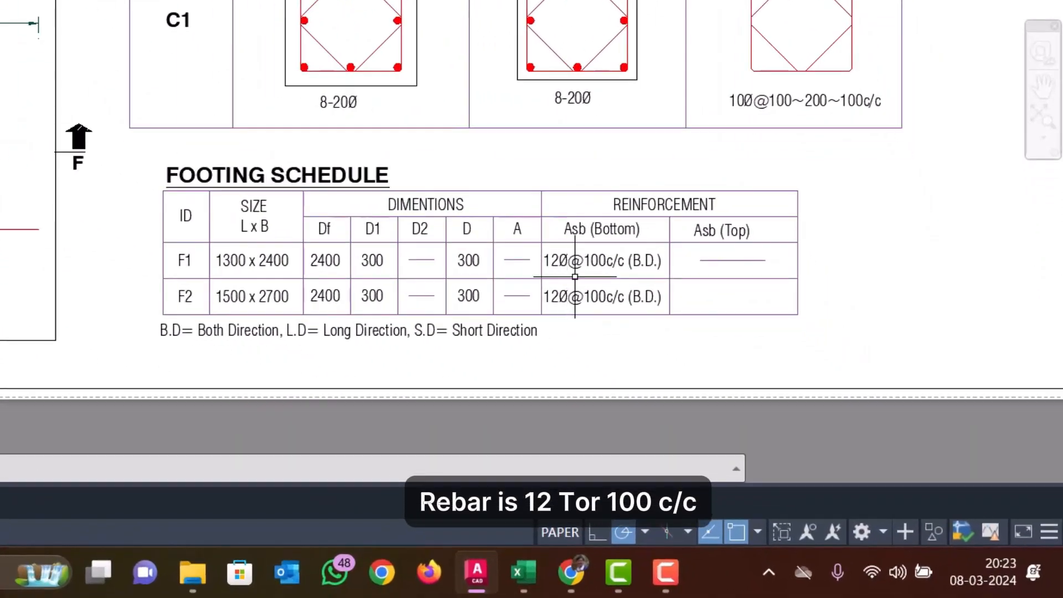
mouse_move(708, 292)
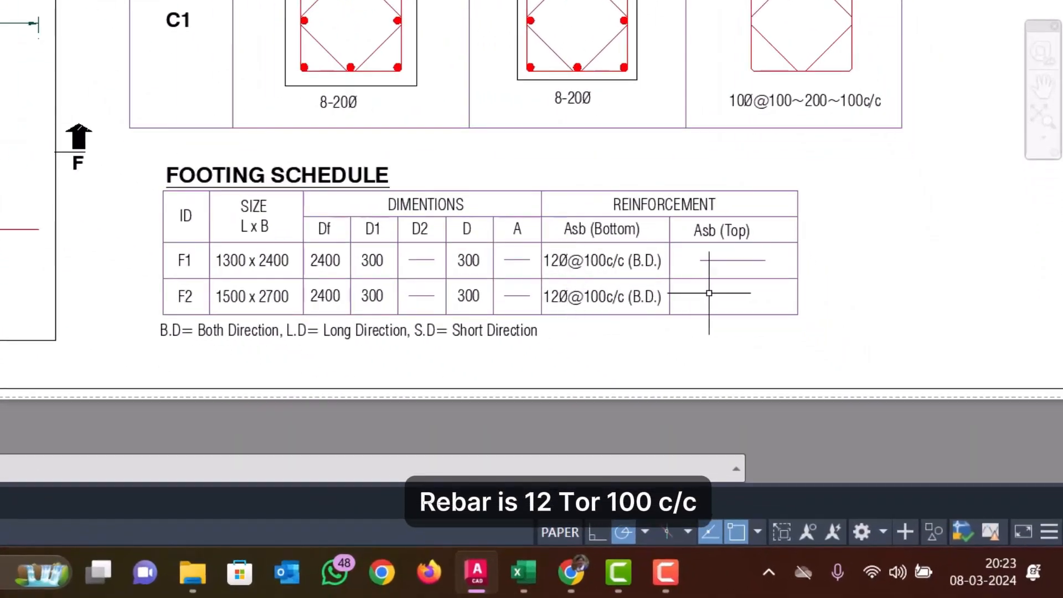
left_click(683, 581)
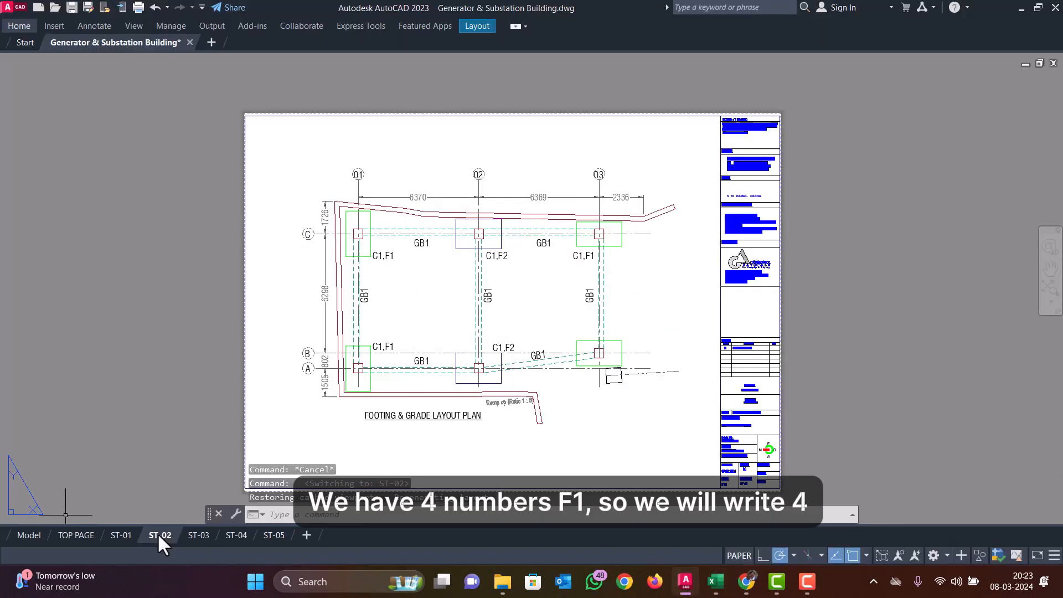
mouse_move(447, 370)
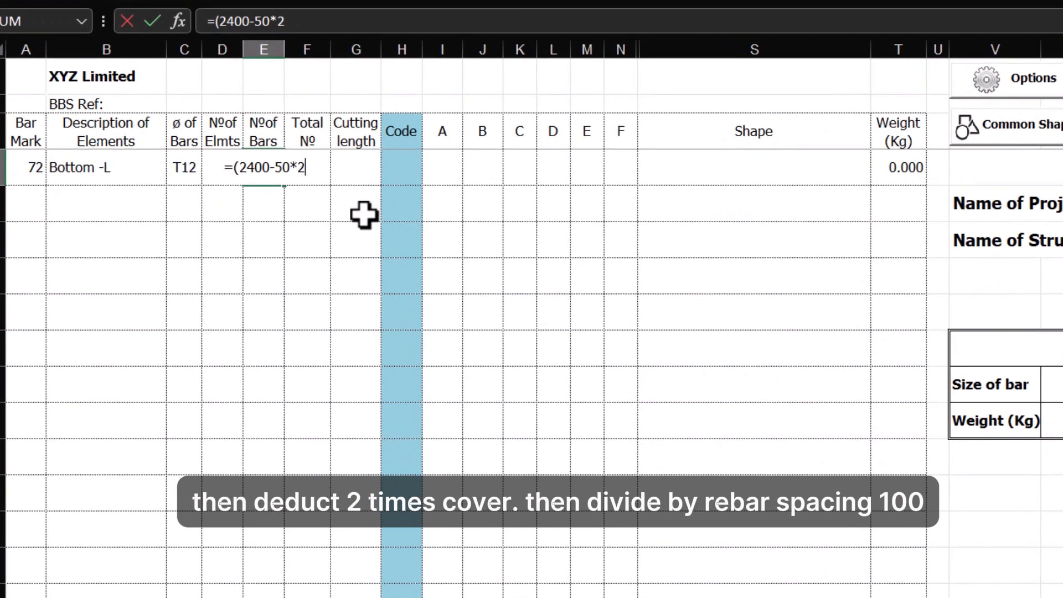
- Enter 4 elements and =ROUND((2400-50*2)/100+1,0) bars for bar mark 72
type("/100+1")
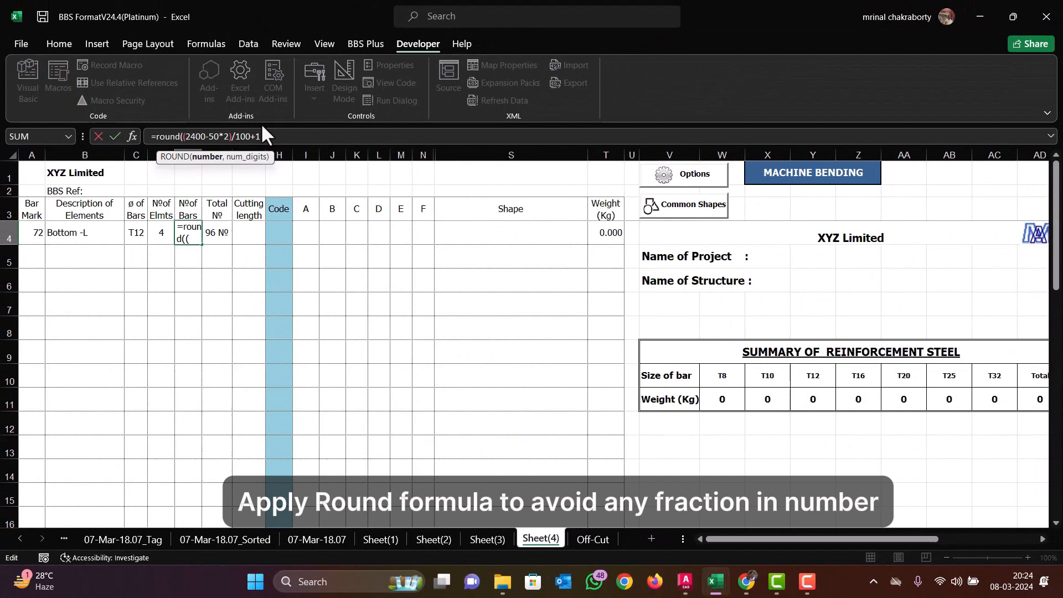
type(",0)")
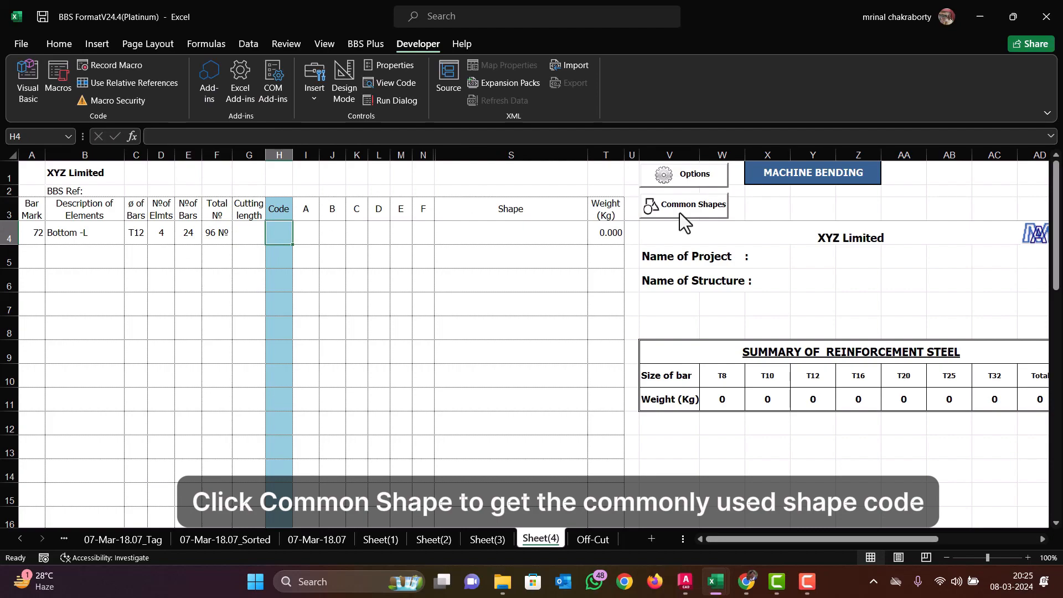
- Give mark 72 shape code 100 at 1200, and fill mark 73's ROUND formula with 1300
left_click(692, 204)
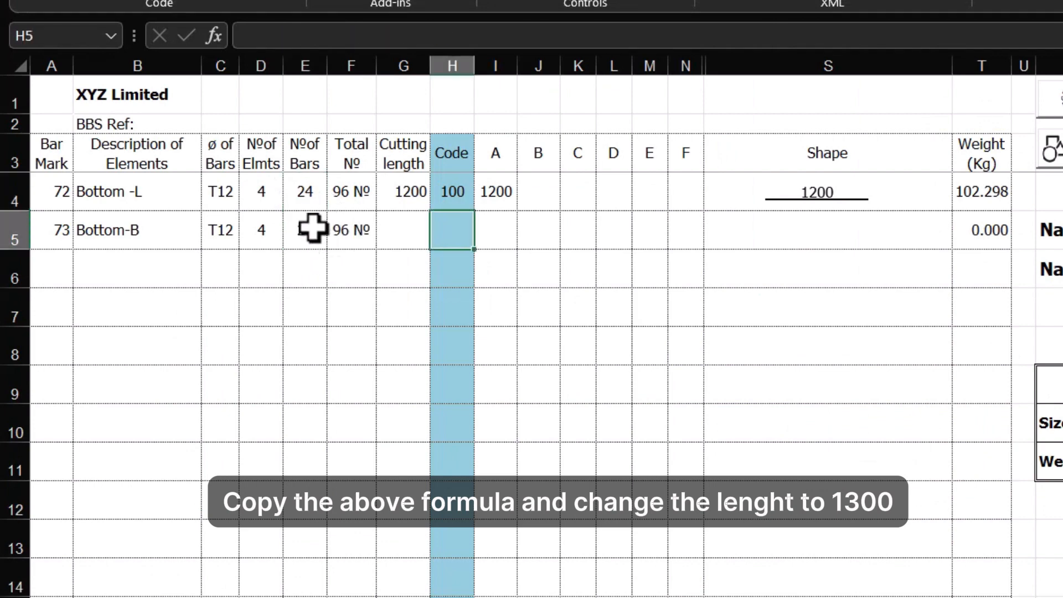
type("=ROUND((2400-50*2)/100+1,0)")
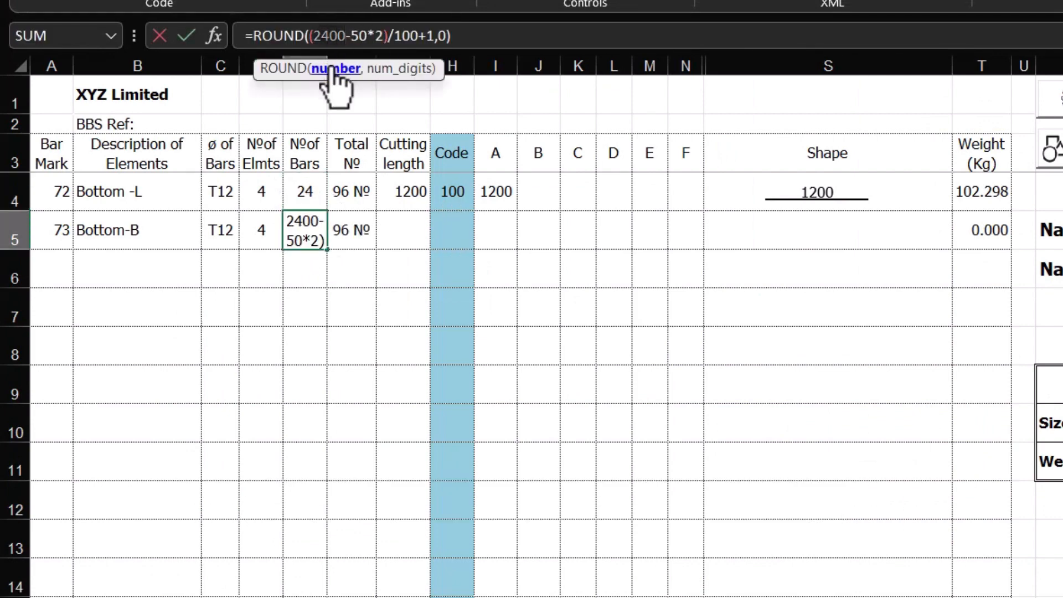
type("1300")
left_click(495, 229)
type("A")
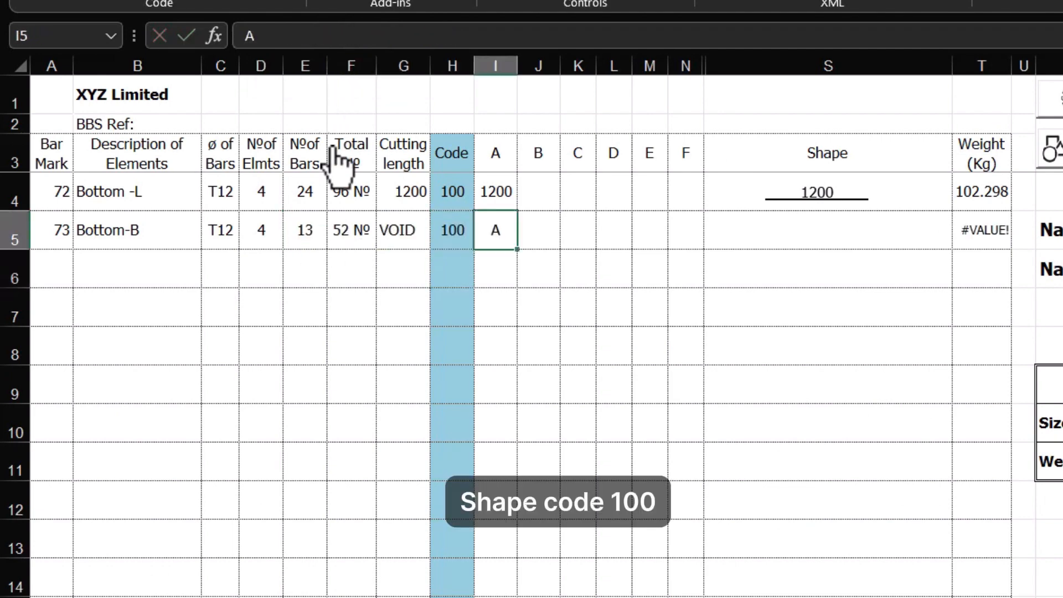
type("+2400")
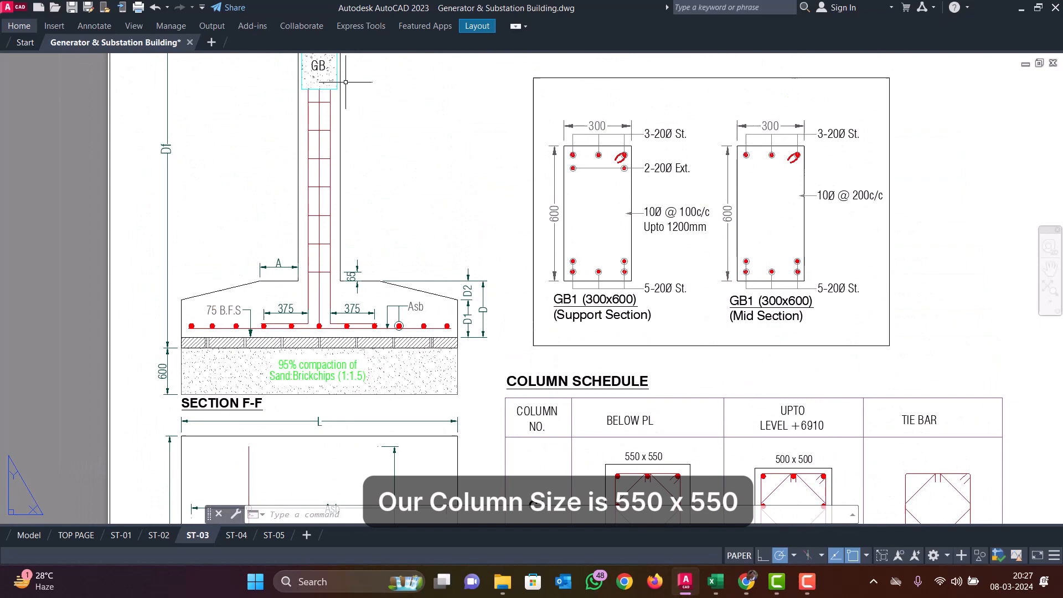
scroll("down", 3)
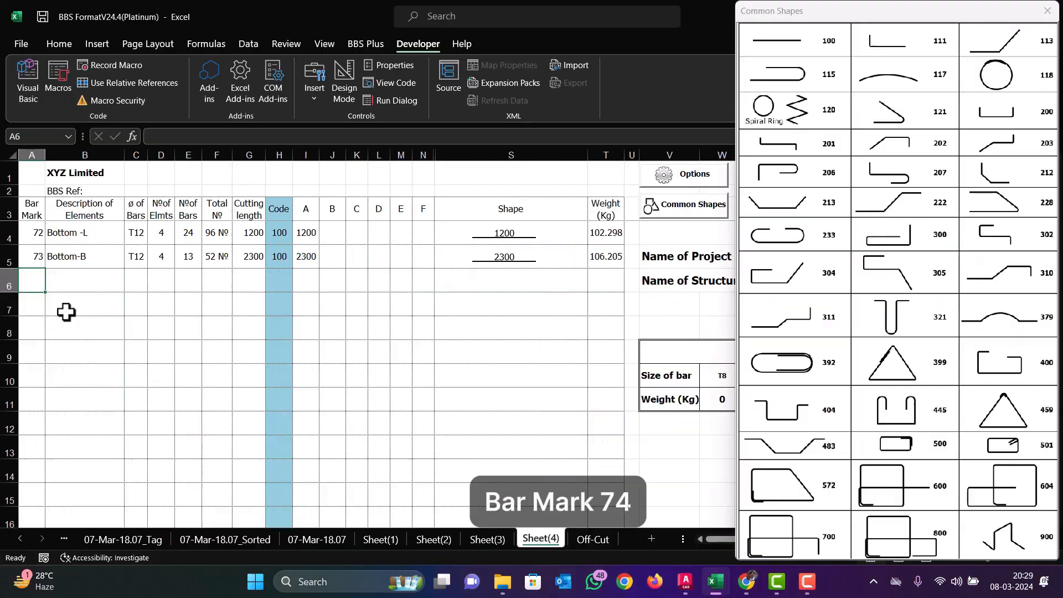
- Enter Col Vertical, 4 elements × 8 bars, shape code 111 and A=375 for mark 74
type("Col Vertical")
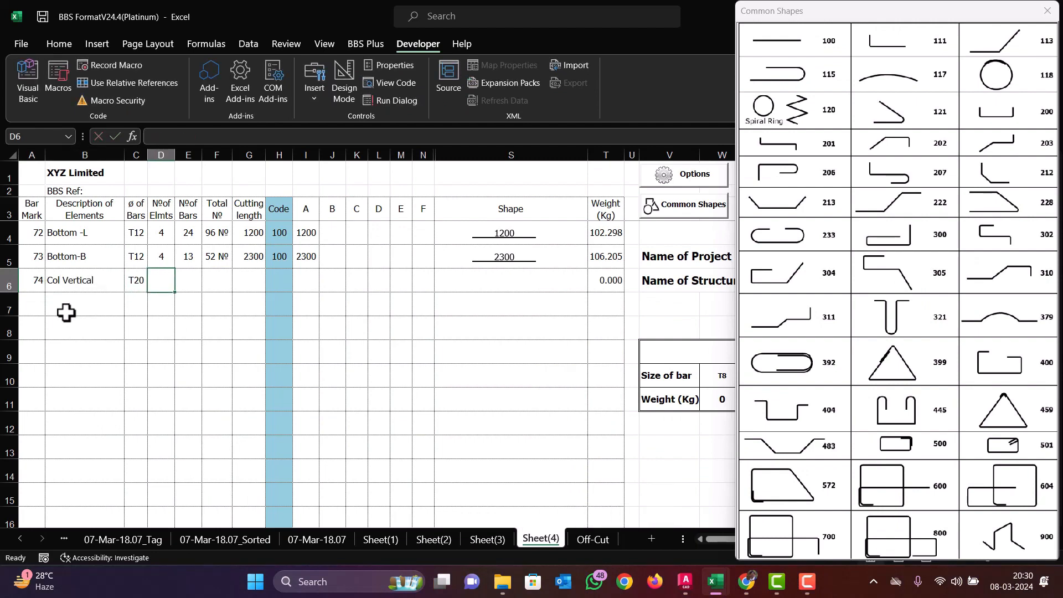
type("4")
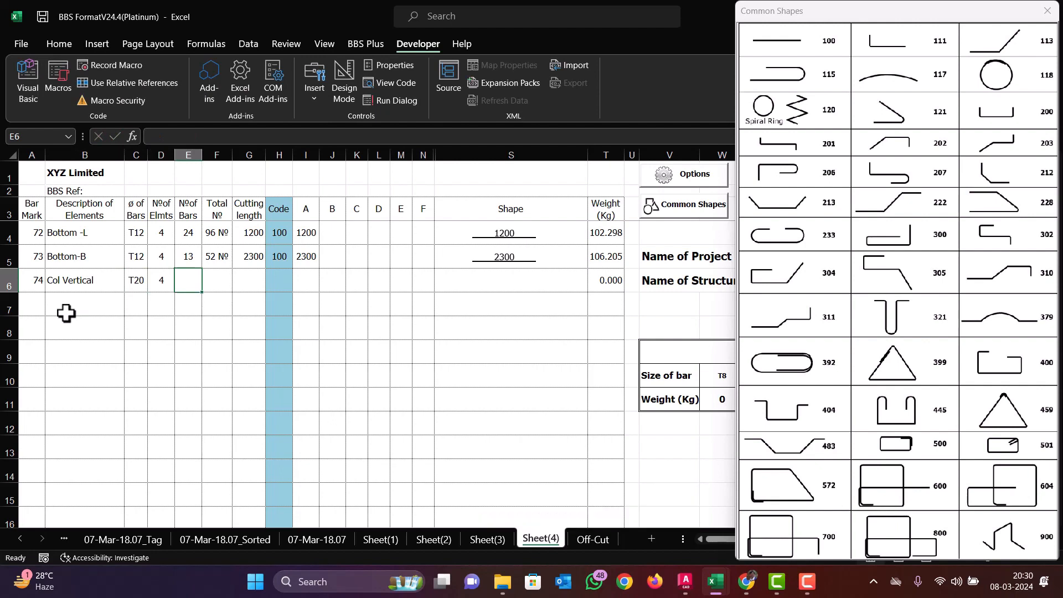
type("8")
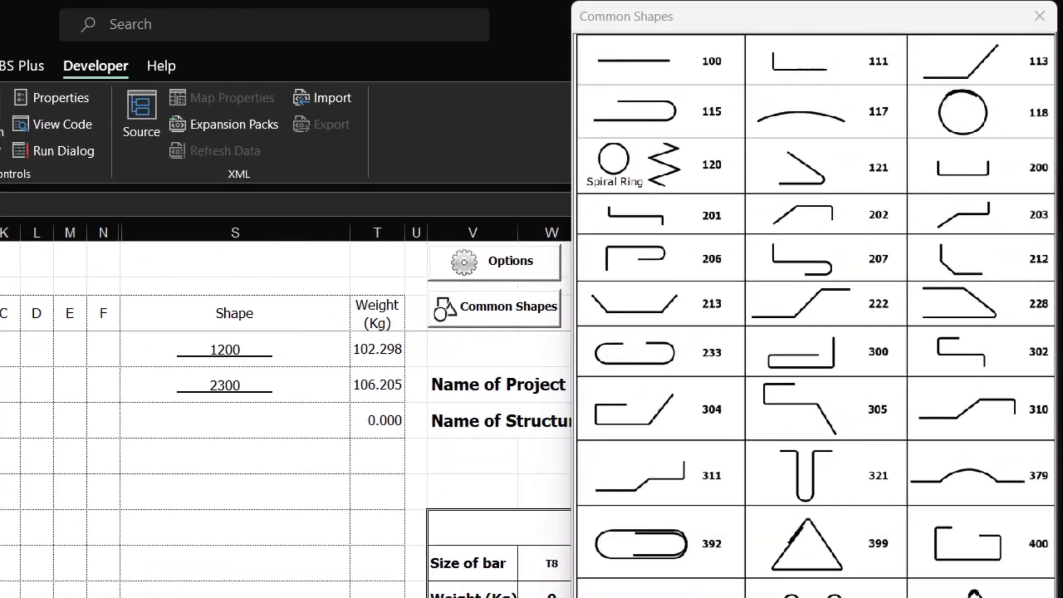
type("111")
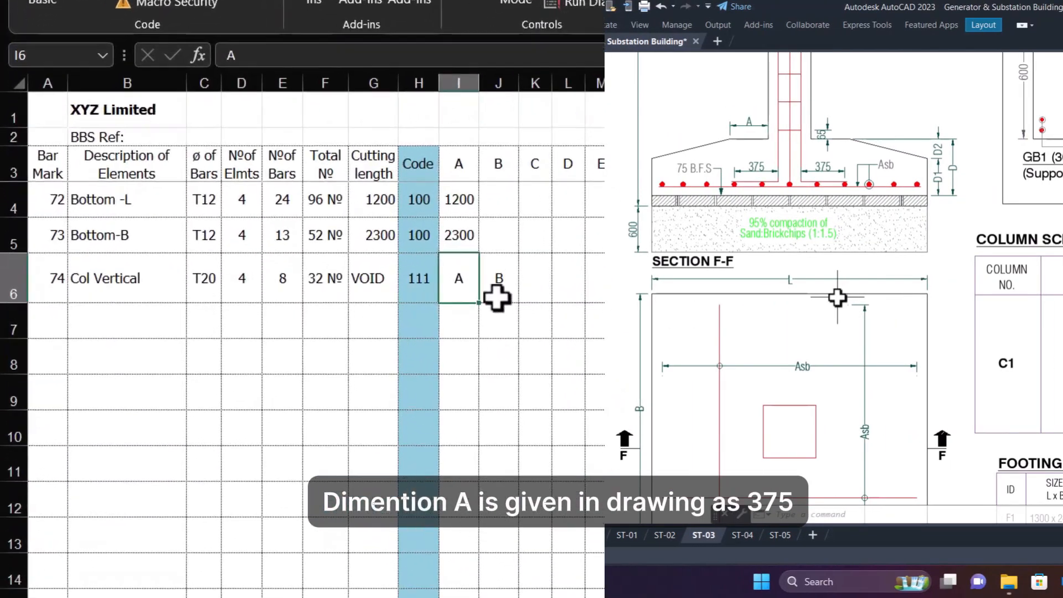
type("375")
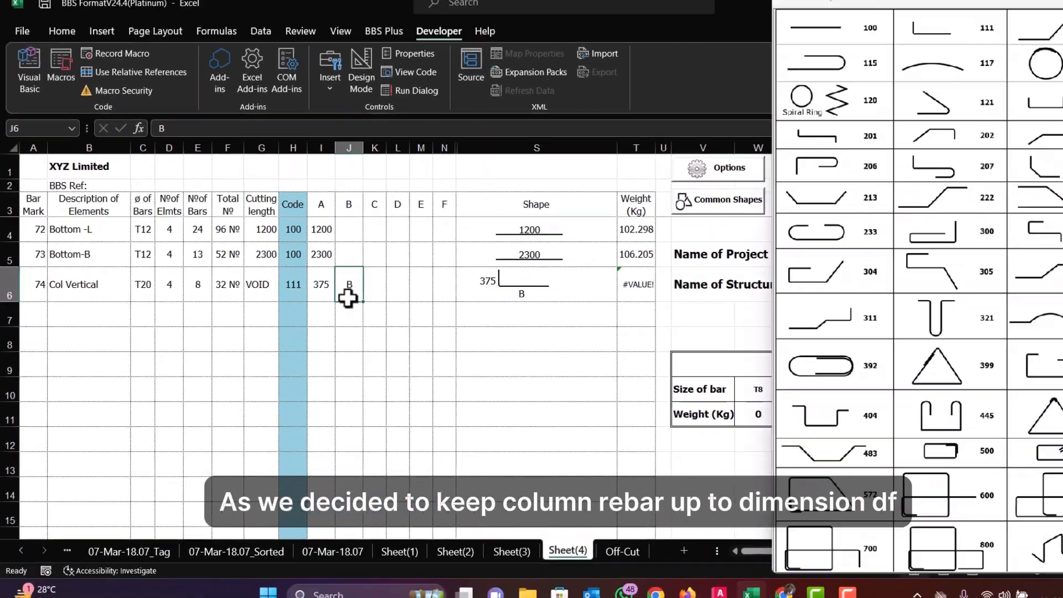
- Check the footing section's Df dimension and begin mark 74's leg B formula
left_click(685, 581)
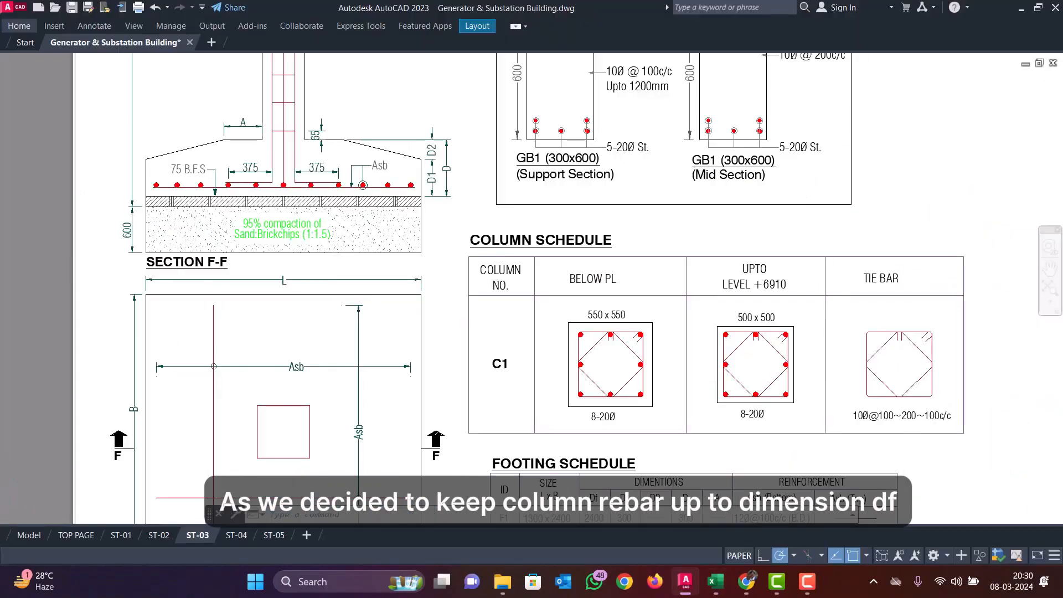
type("+2400-")
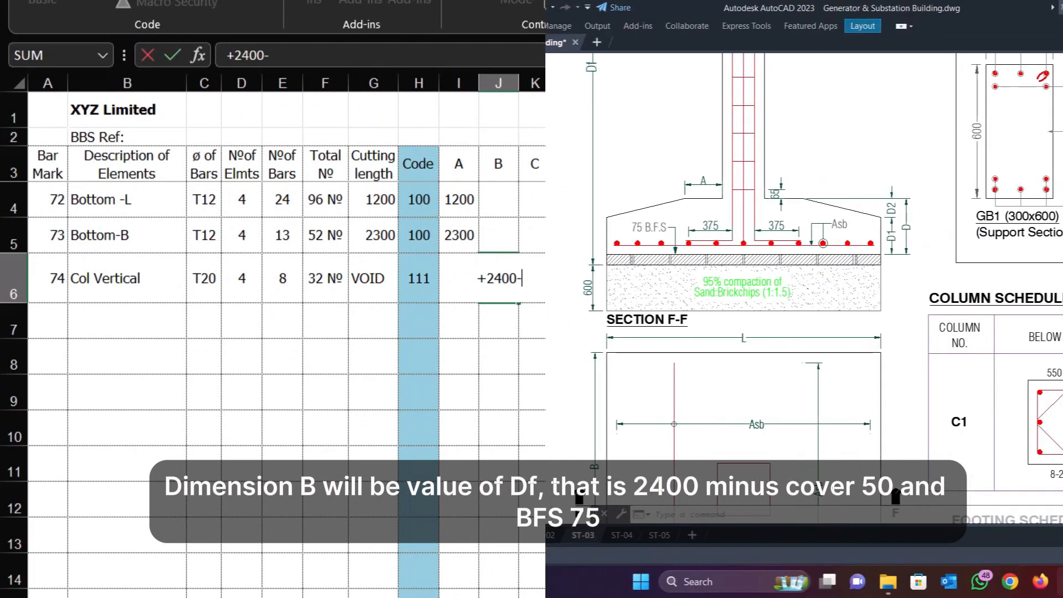
type("50-")
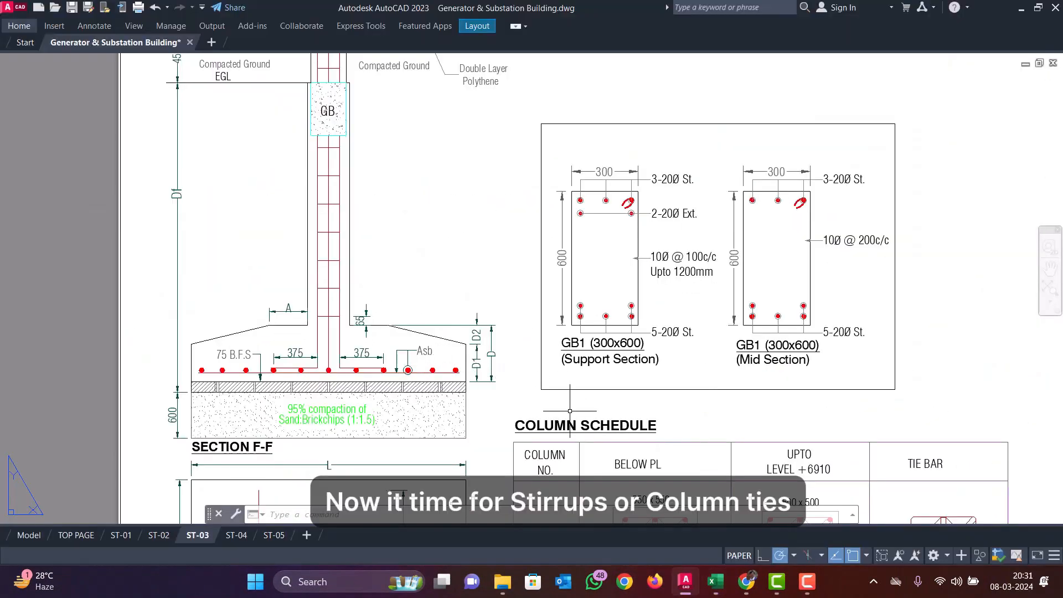
- Scroll the AutoCAD footing section view to read dimensions for leg B
scroll("down", 3)
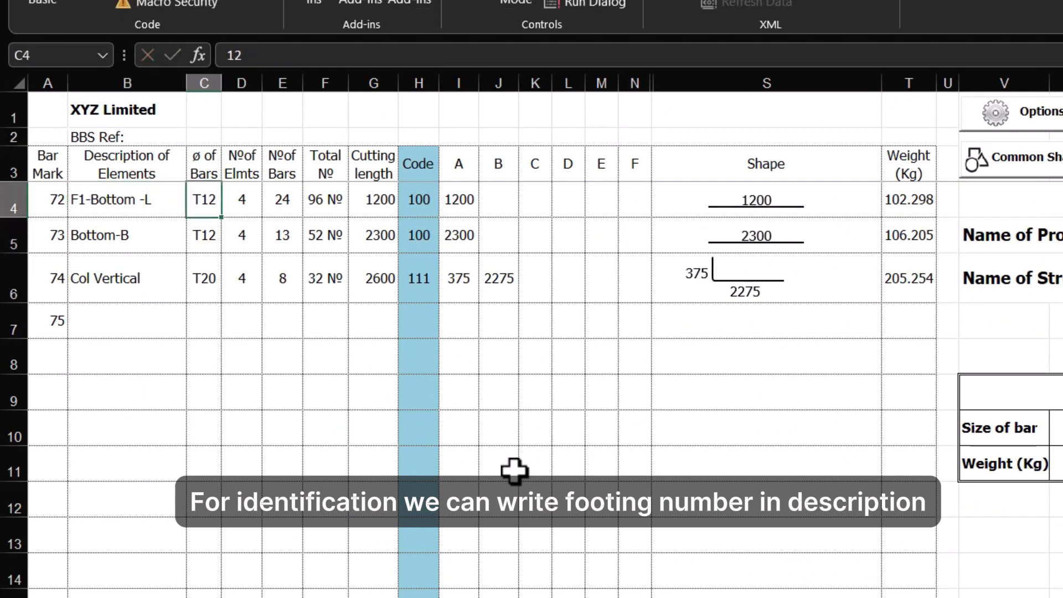
- Enter the next row's description as F1-ColTies with T10 bars
left_click(127, 235)
type("F1-")
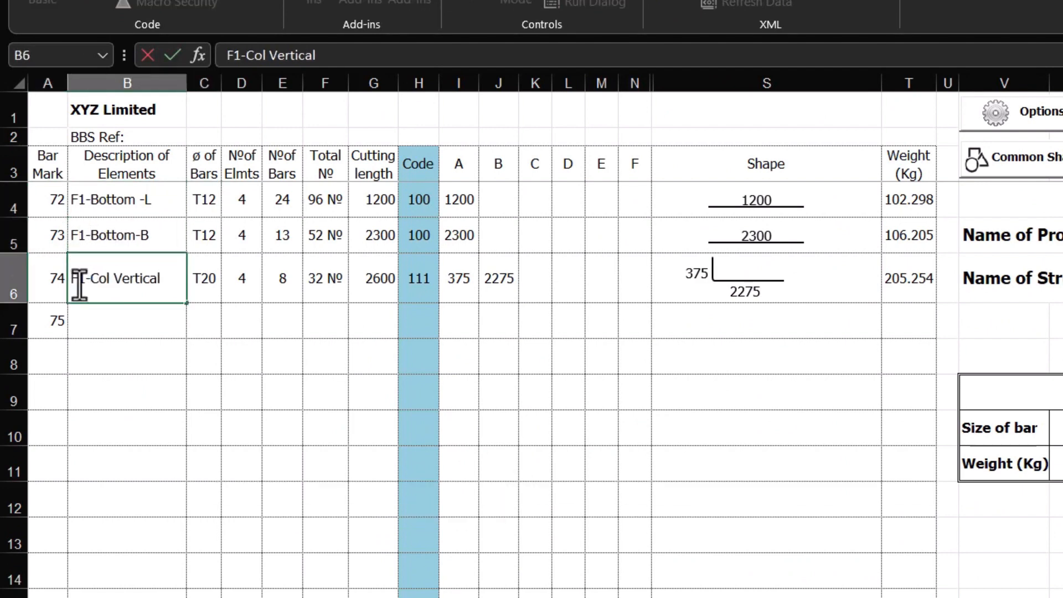
type("F")
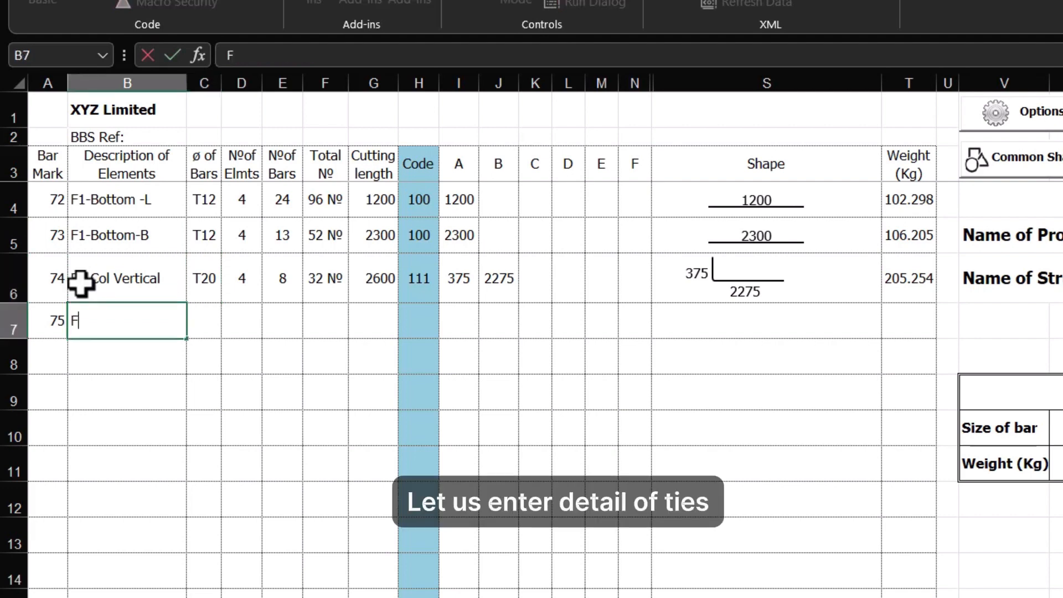
type("1-ColTie")
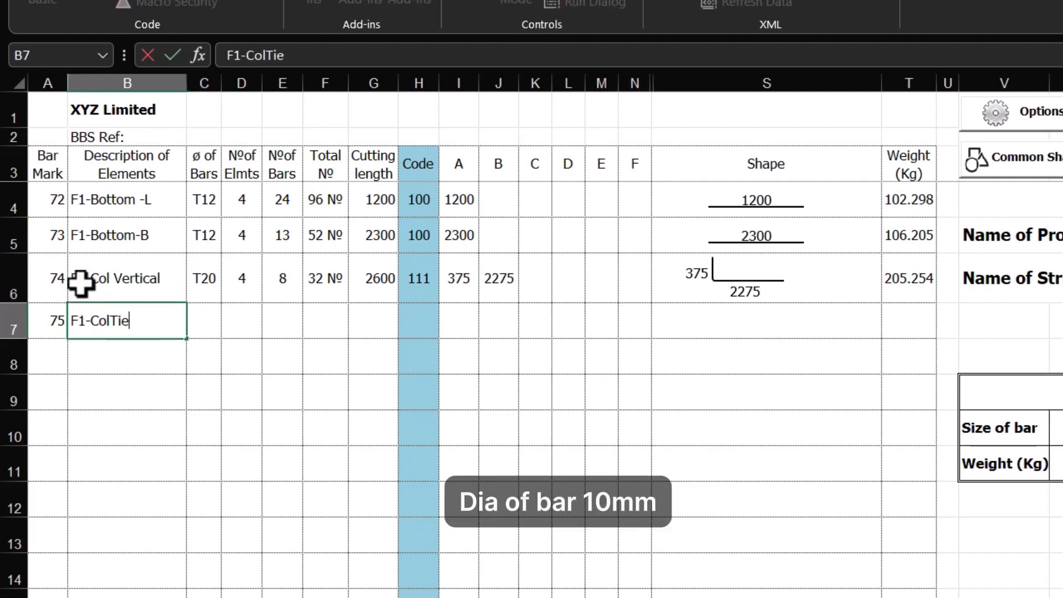
type("10")
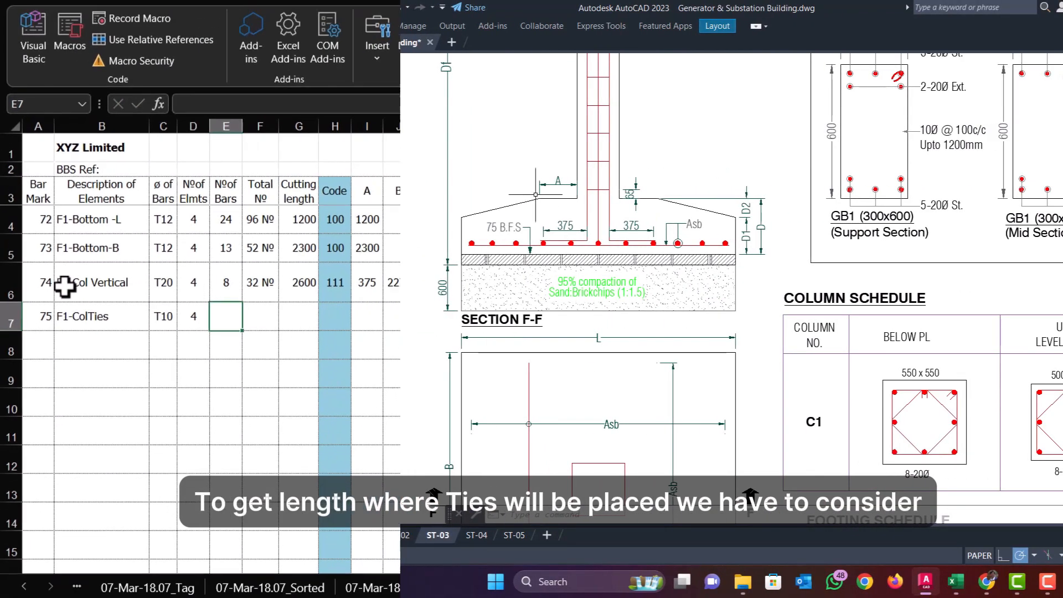
- Wrap the 2400-75-... spacing bar count formula in ROUND(...,0) to give 15 bars
type("+2400-")
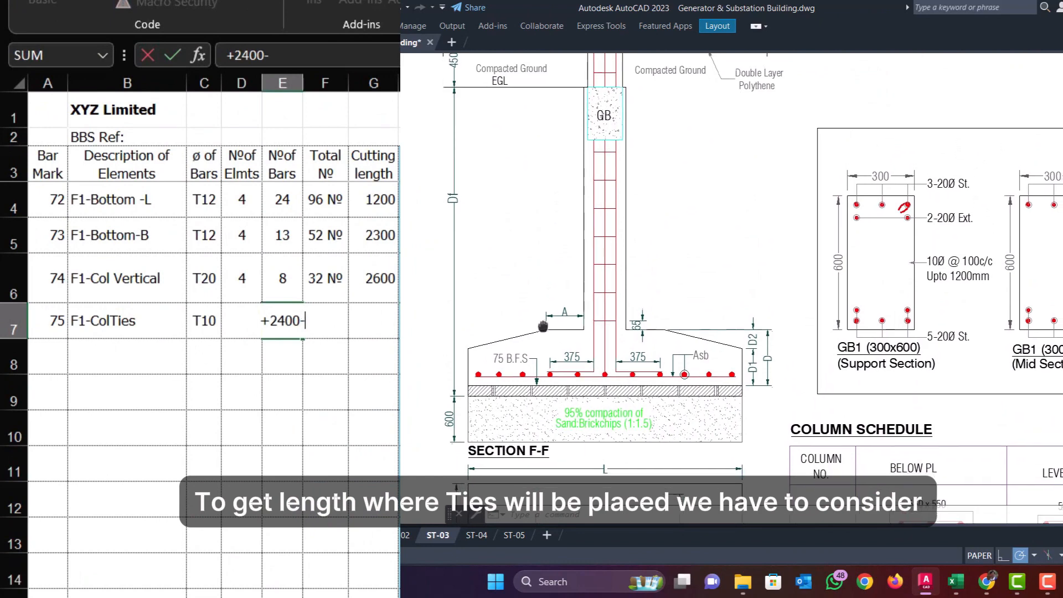
type("75")
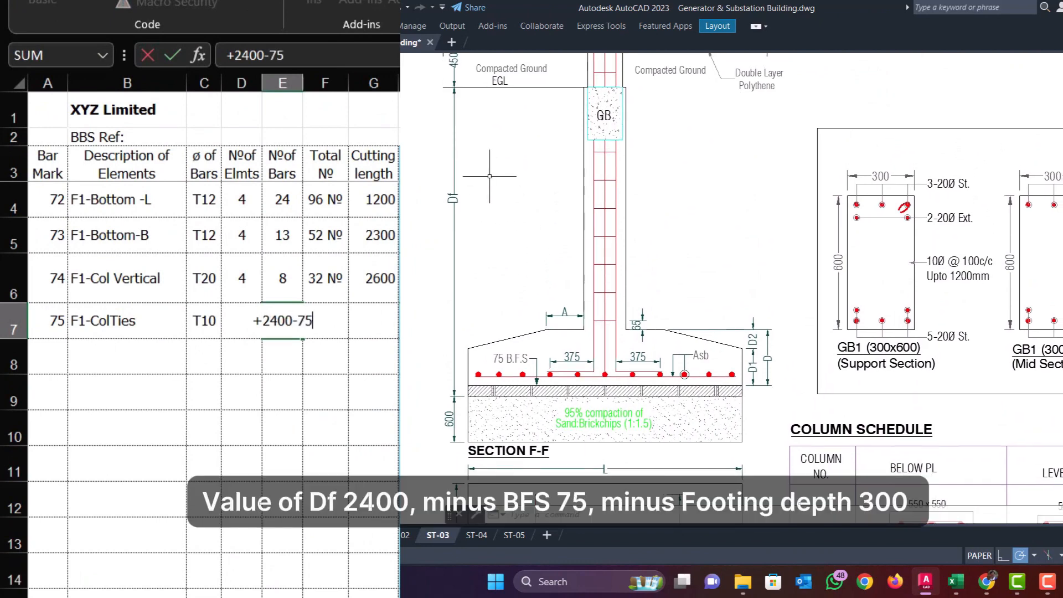
type("-300-65")
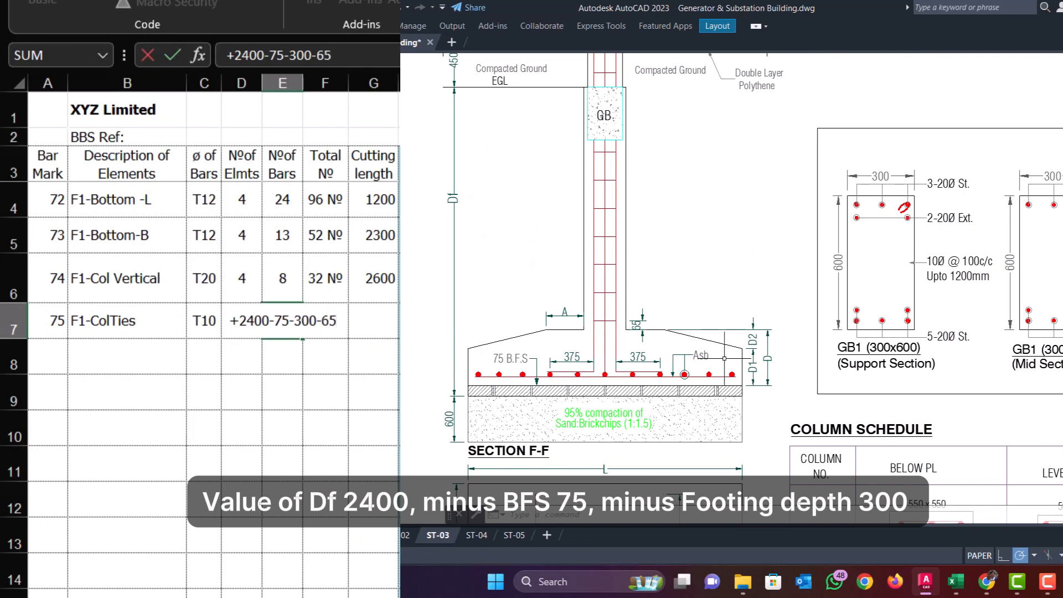
type("-600")
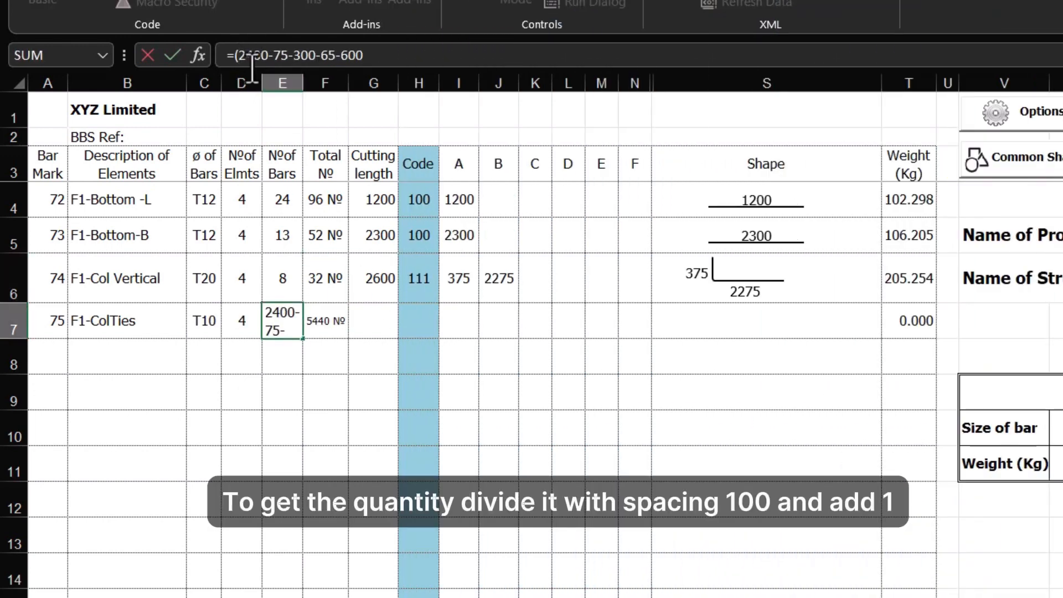
type(")/100+1")
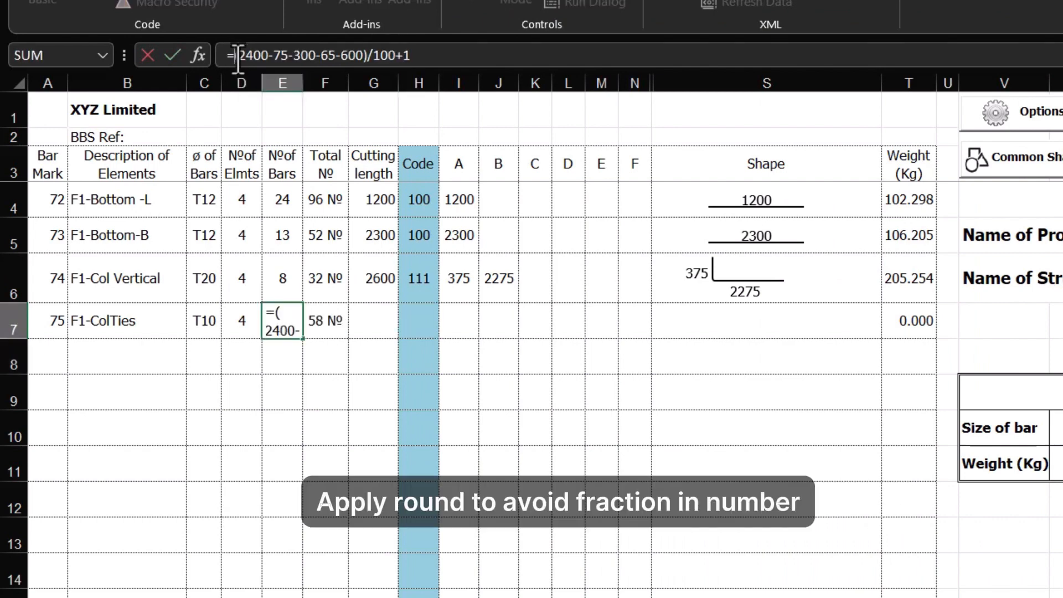
type("round(")
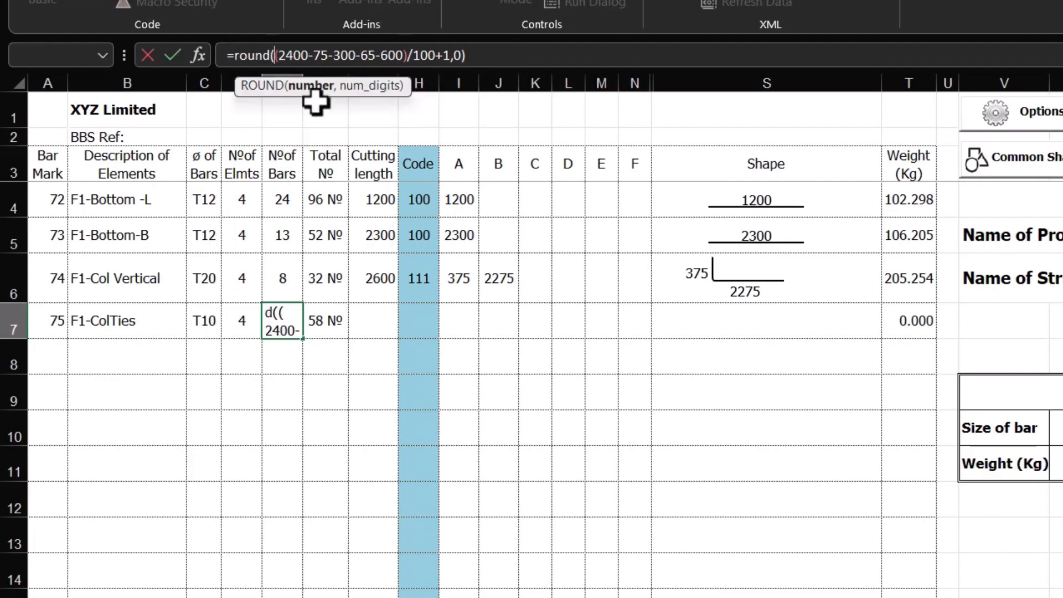
key("Enter")
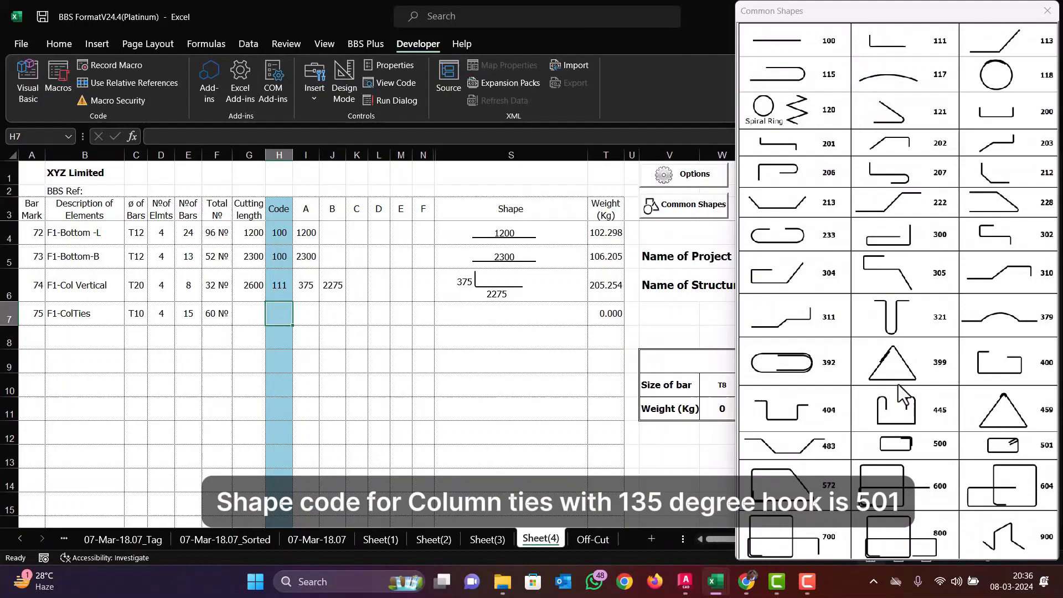
mouse_move(925, 454)
type("+")
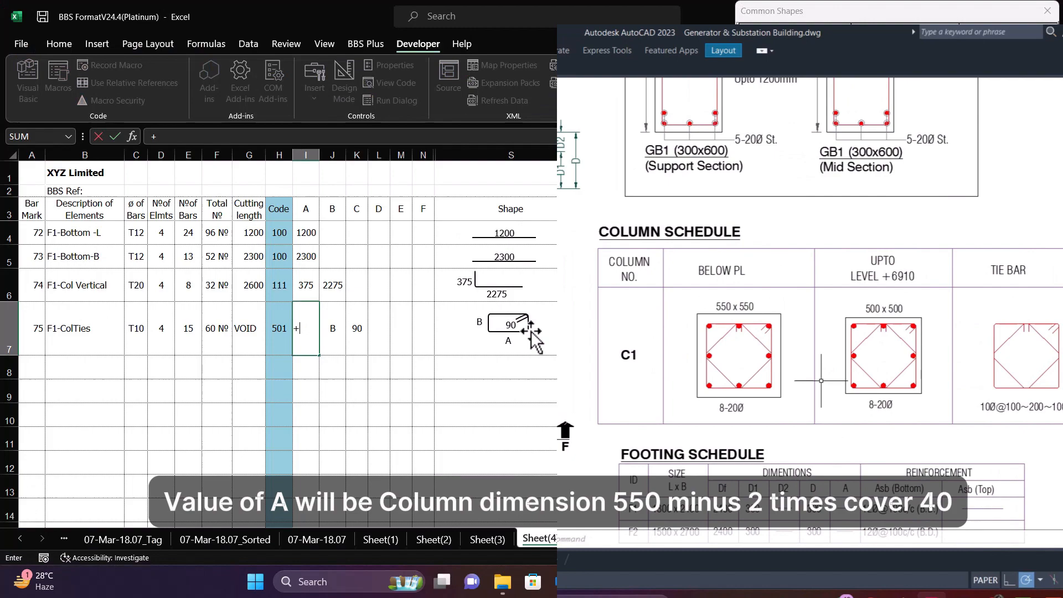
- Give bar mark 75 shape code 501 with 550-40 legs of 470 and a 90 hook
type("550-4")
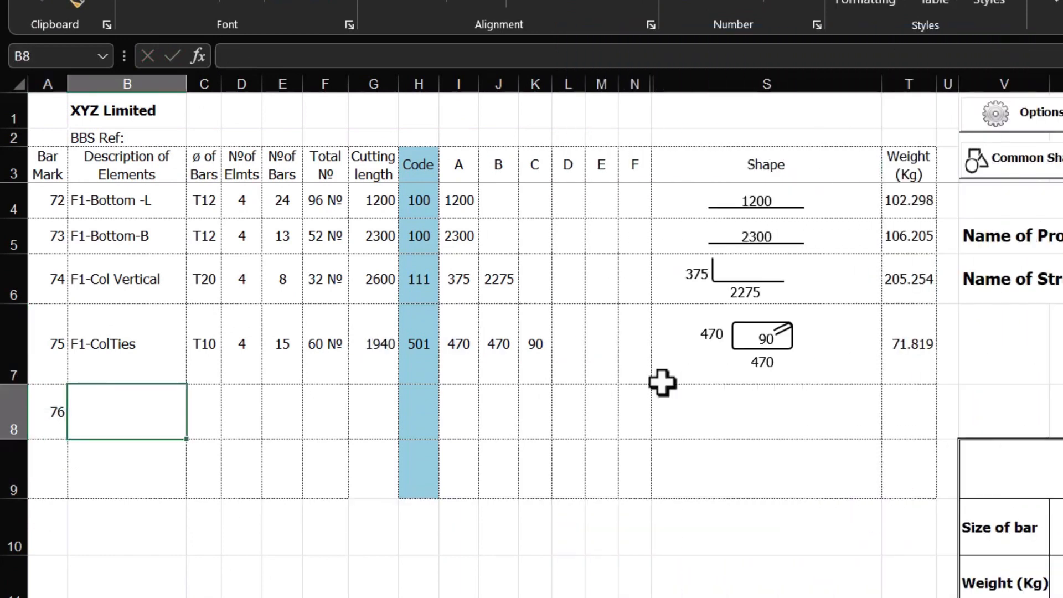
- Enter bar mark 76 as F1-ColTies2 with T10 bars, 4 elements and 15 bars
type("F1-")
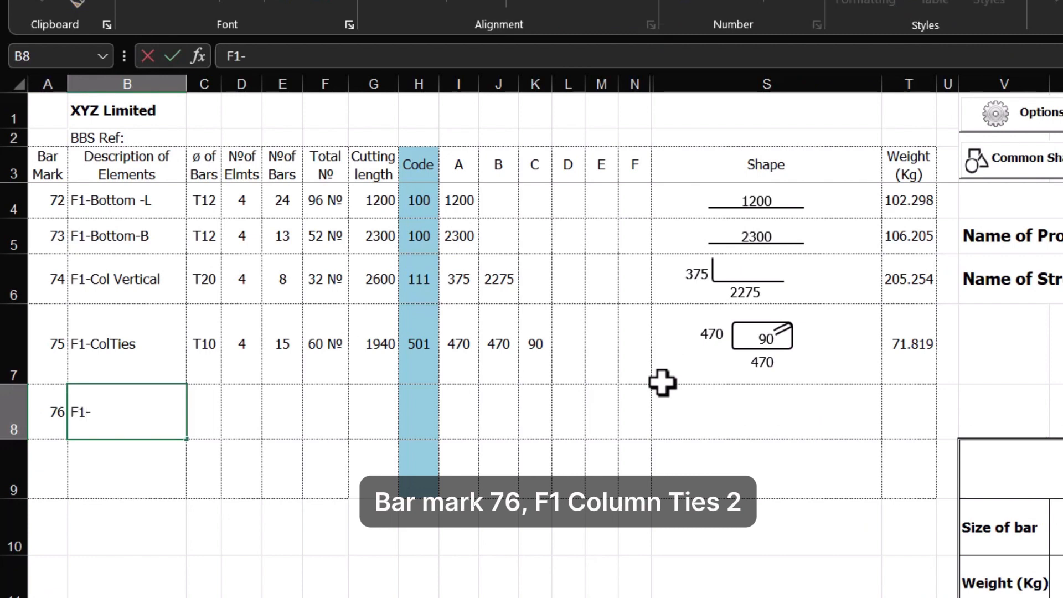
type("ColTies2")
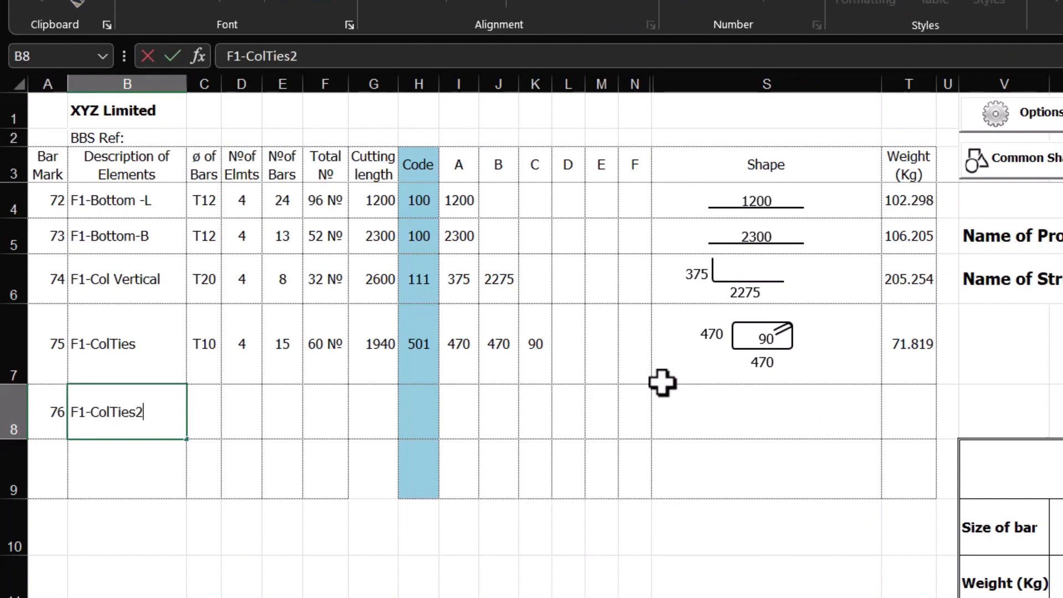
type("T10")
left_click(282, 411)
type("15")
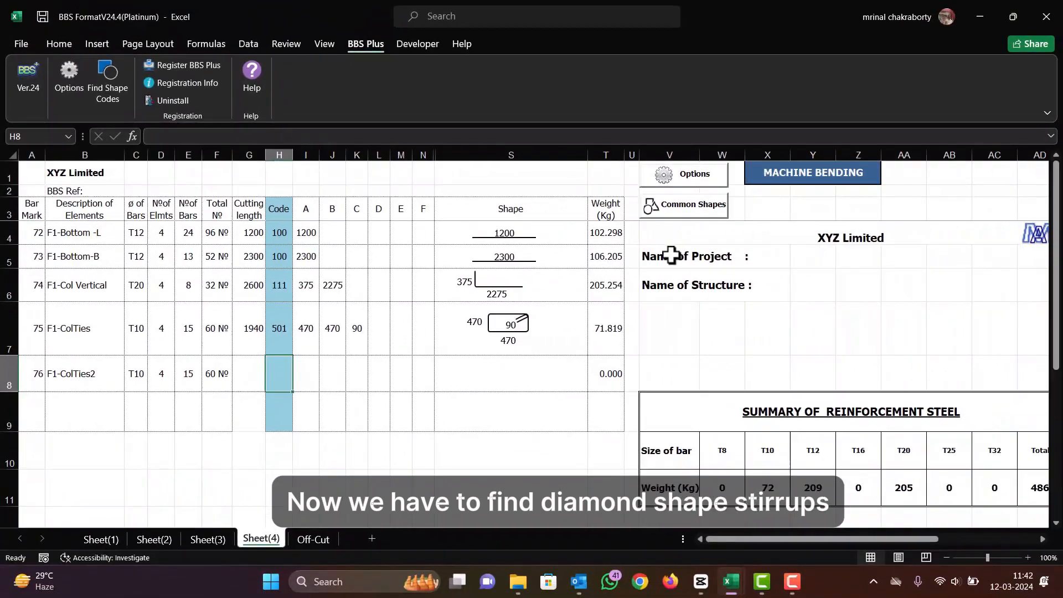
left_click(691, 204)
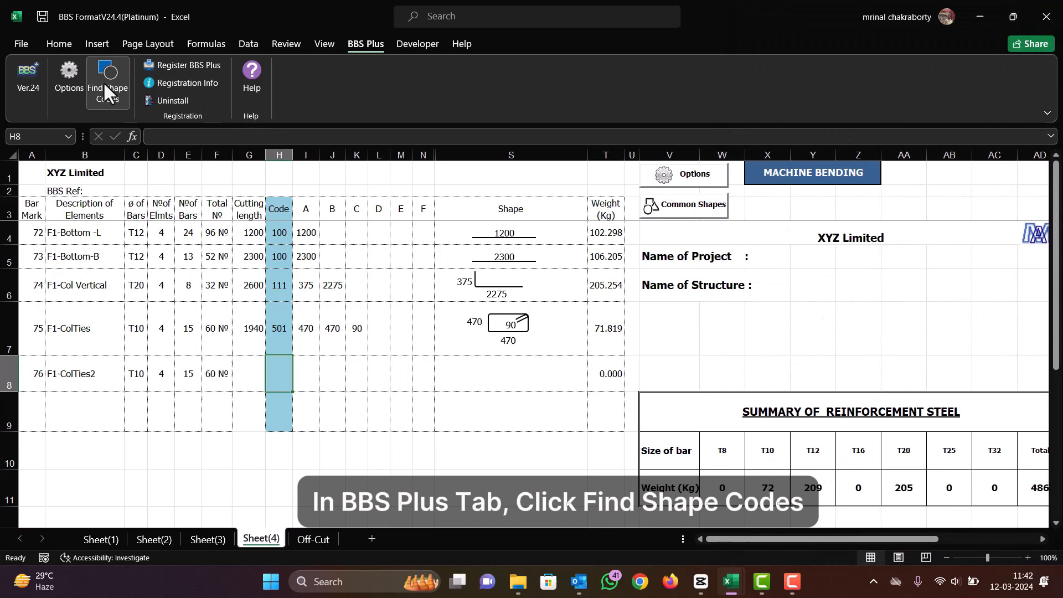
- Open the BBS Plus shape code finder and show all codes to find a diamond stirrup
left_click(106, 87)
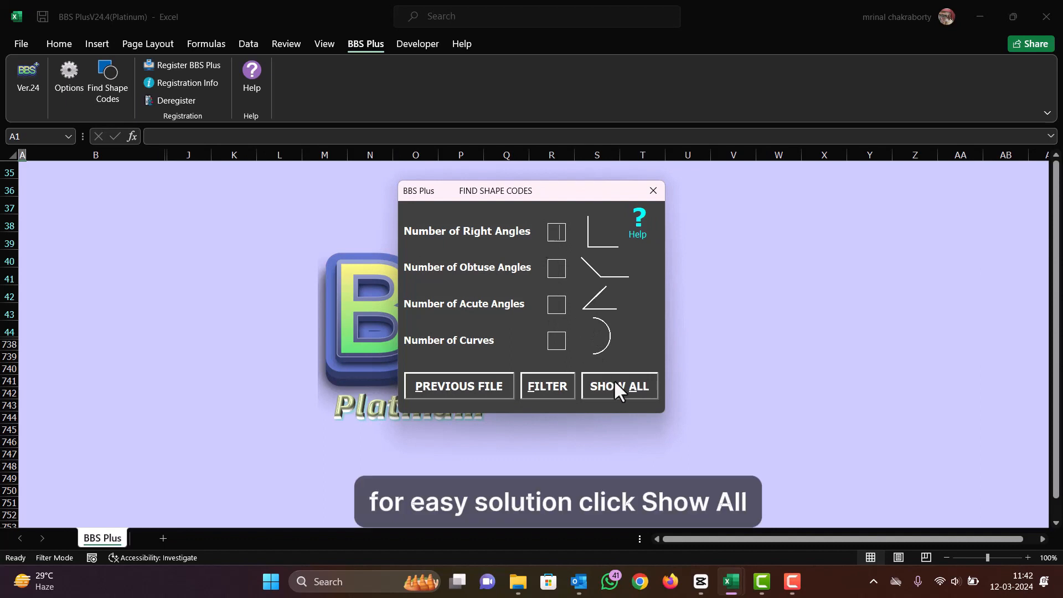
left_click(617, 385)
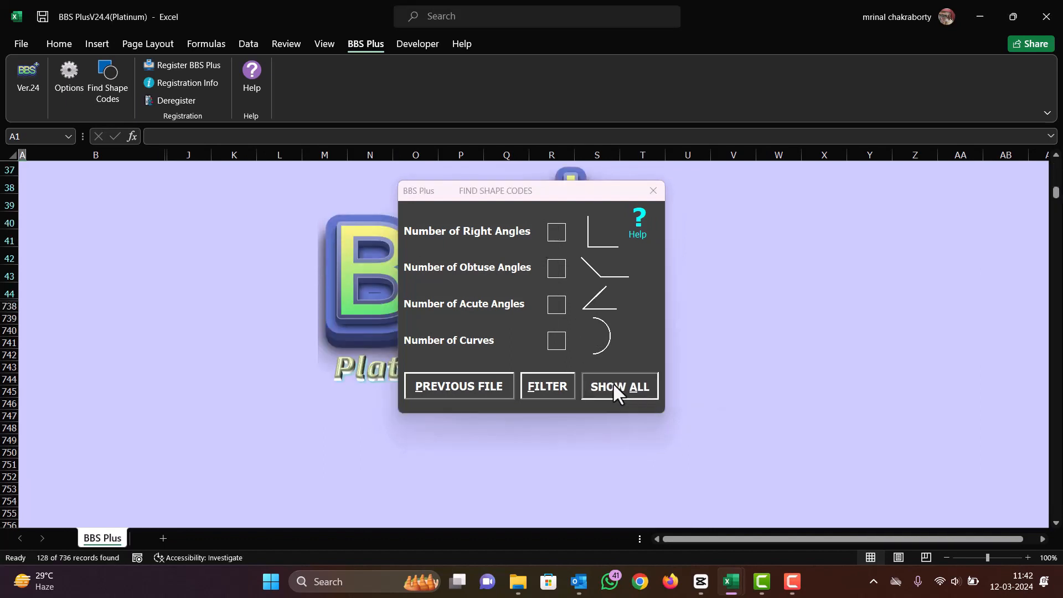
left_click(617, 386)
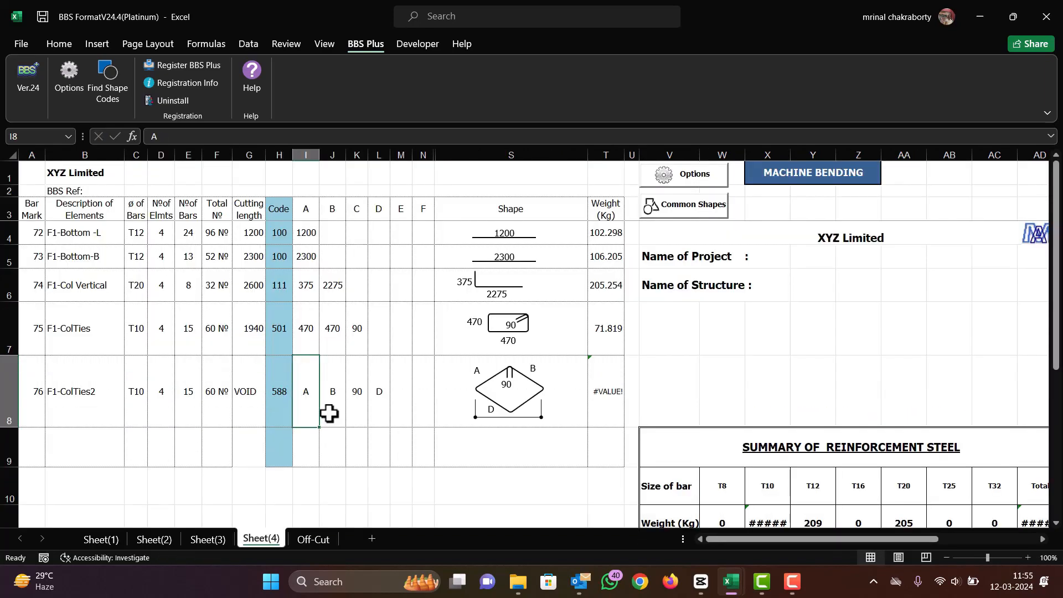
- Give the code 588 stirrup ROUND(SQRT(2)*(470/2),0) sides of 332, hook 90 and width 470
type("=sq")
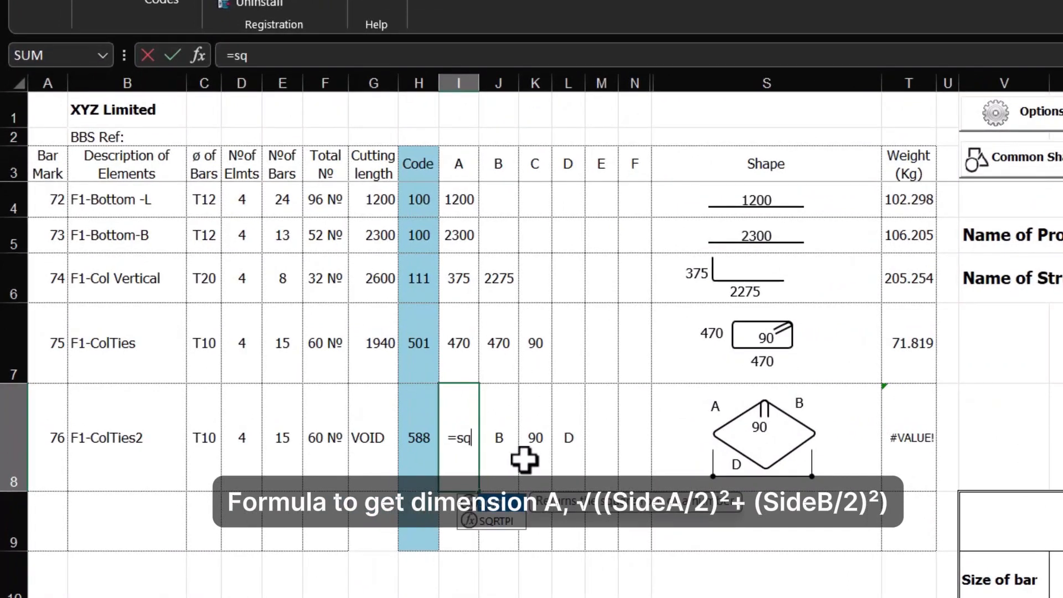
type("SQRT((470/2)^2+")
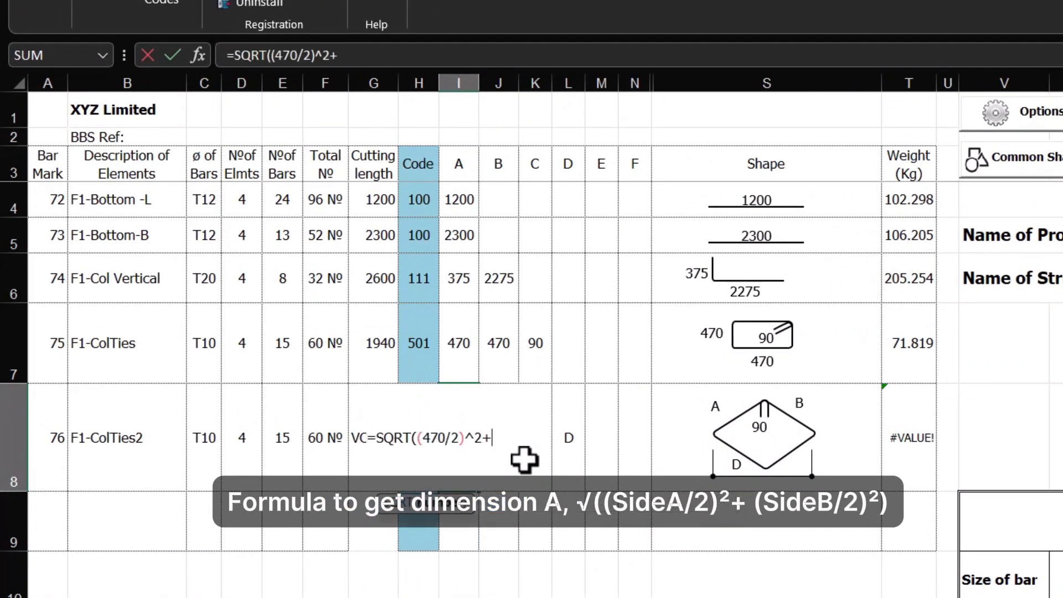
type("(470/2)^2)")
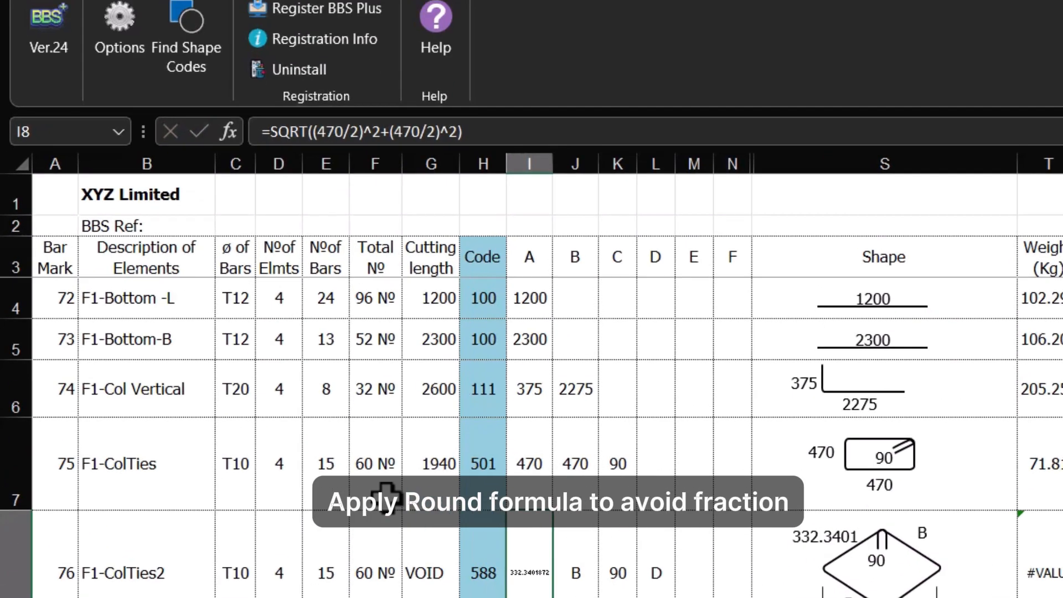
type("round")
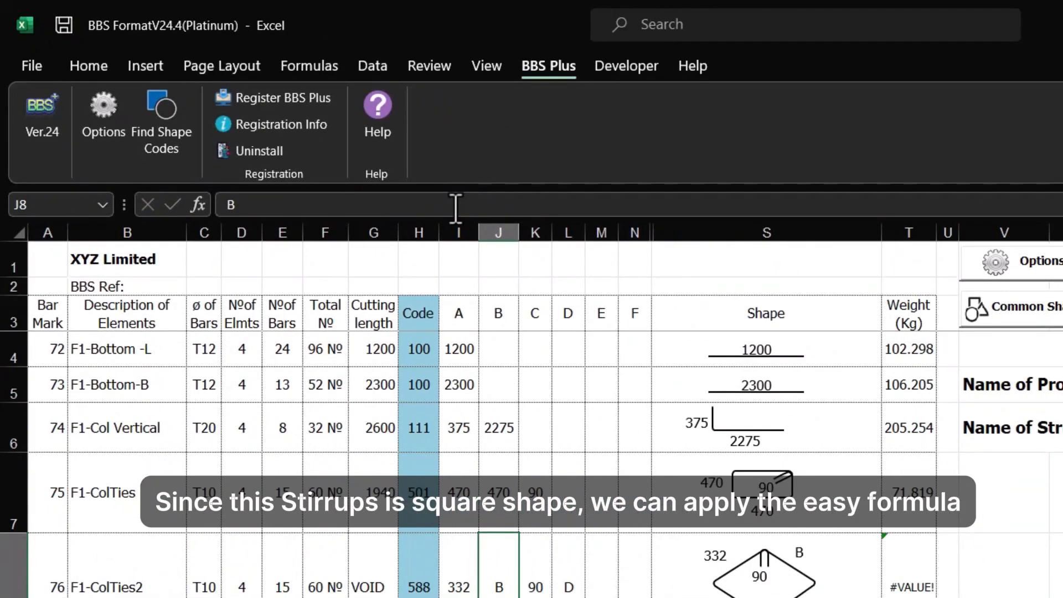
type("=sqrt(2")
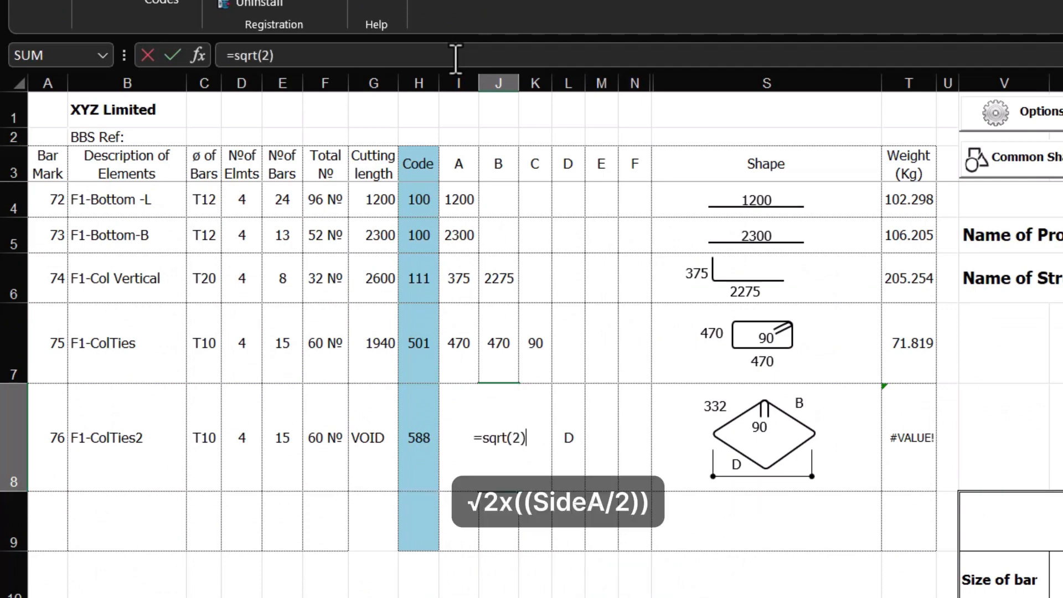
type("*")
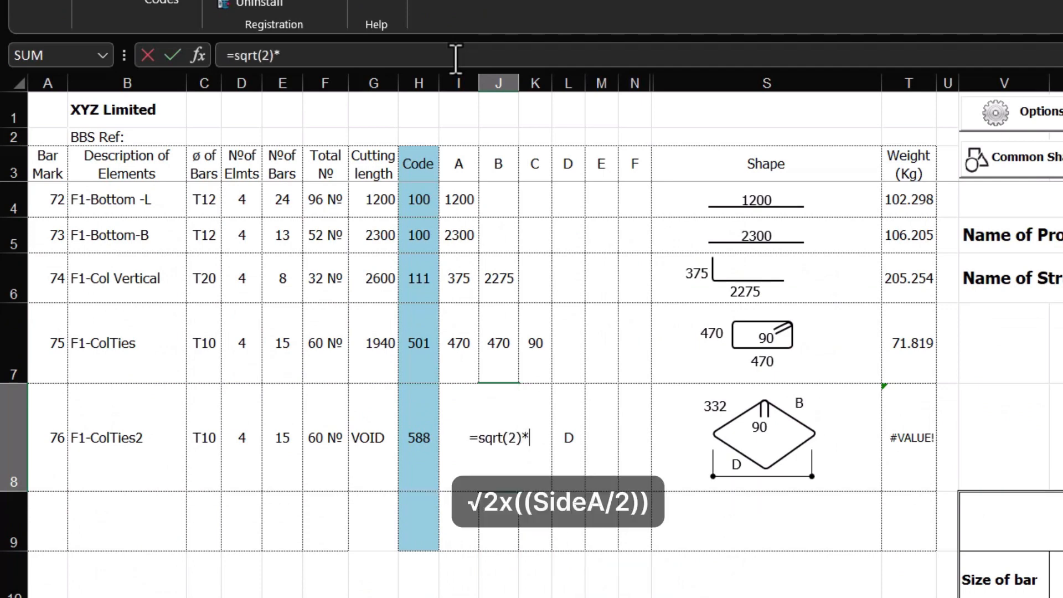
type("(470/2")
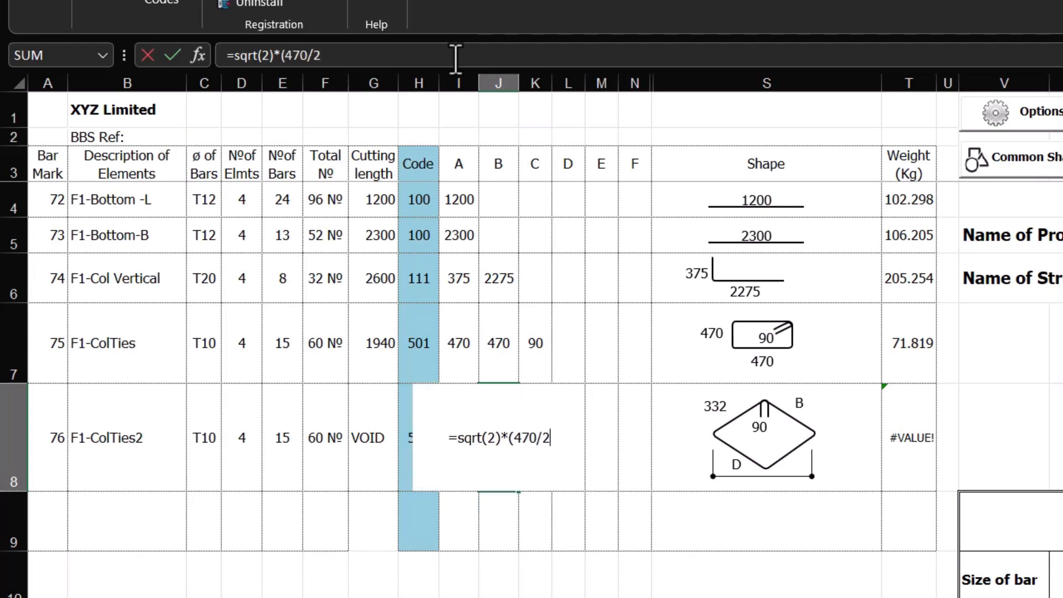
type("round")
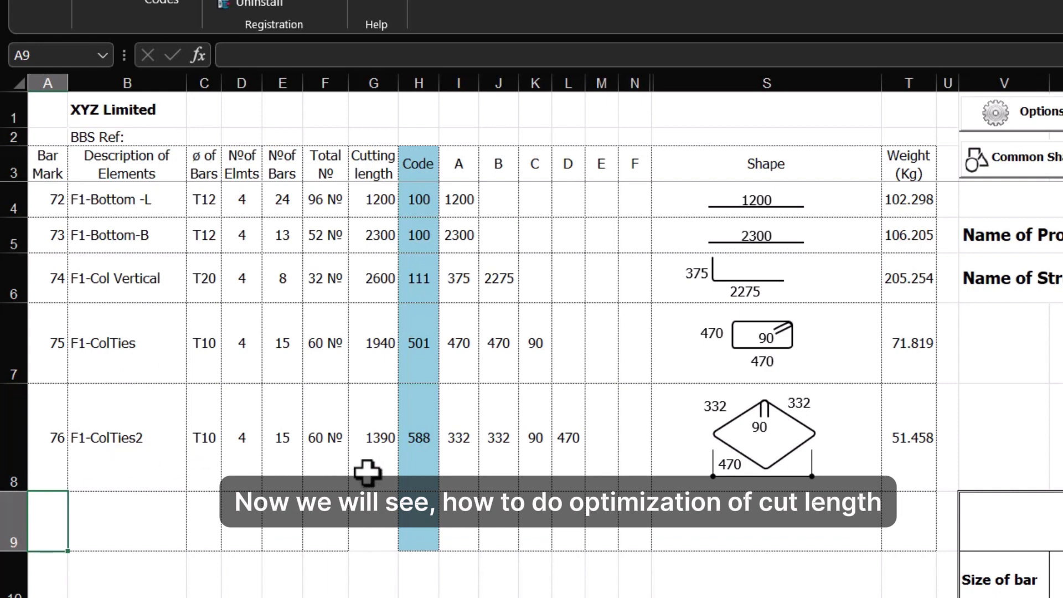
mouse_move(364, 462)
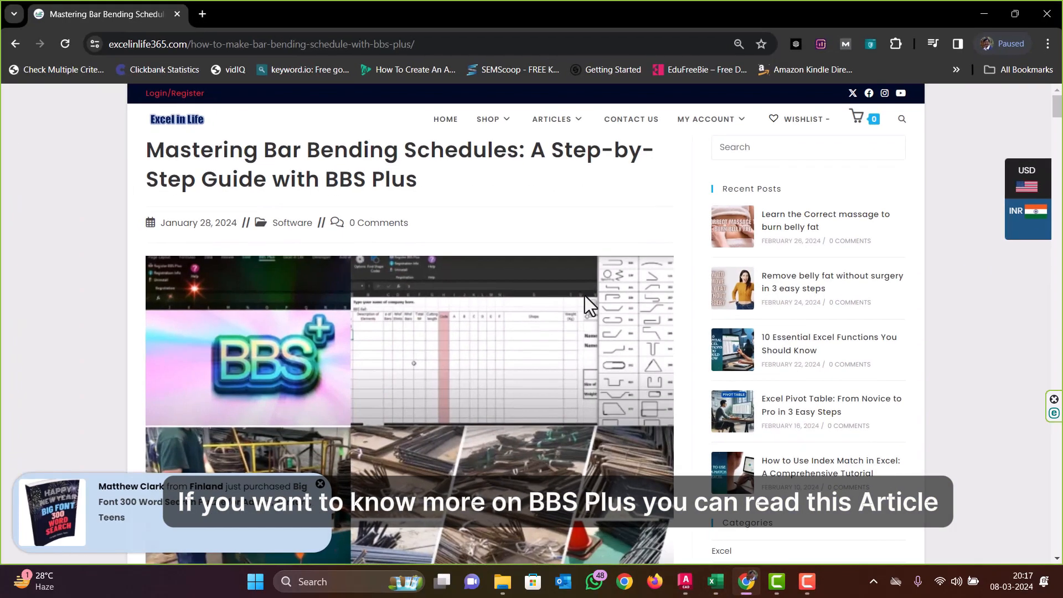
mouse_move(364, 232)
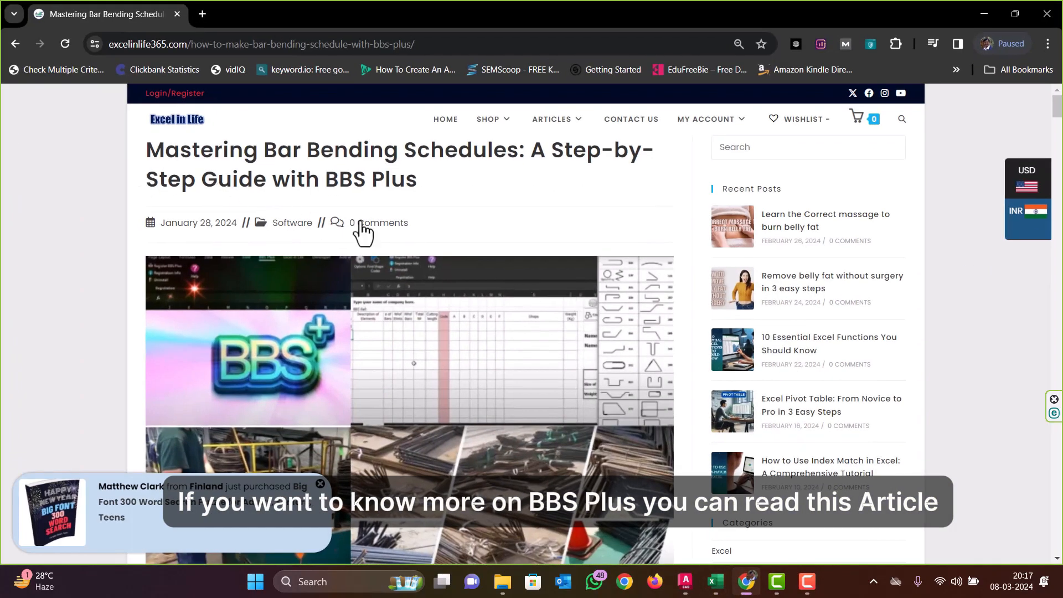
- Scroll through the BBS Plus guide article, then go to the Excel in Life home page
scroll("down", 3)
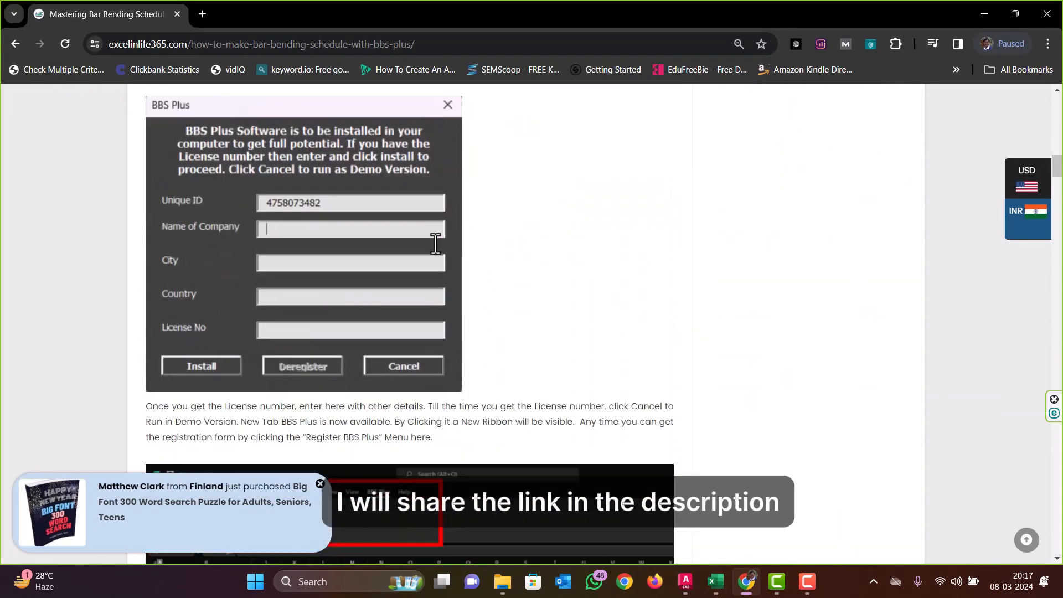
scroll("down", 3)
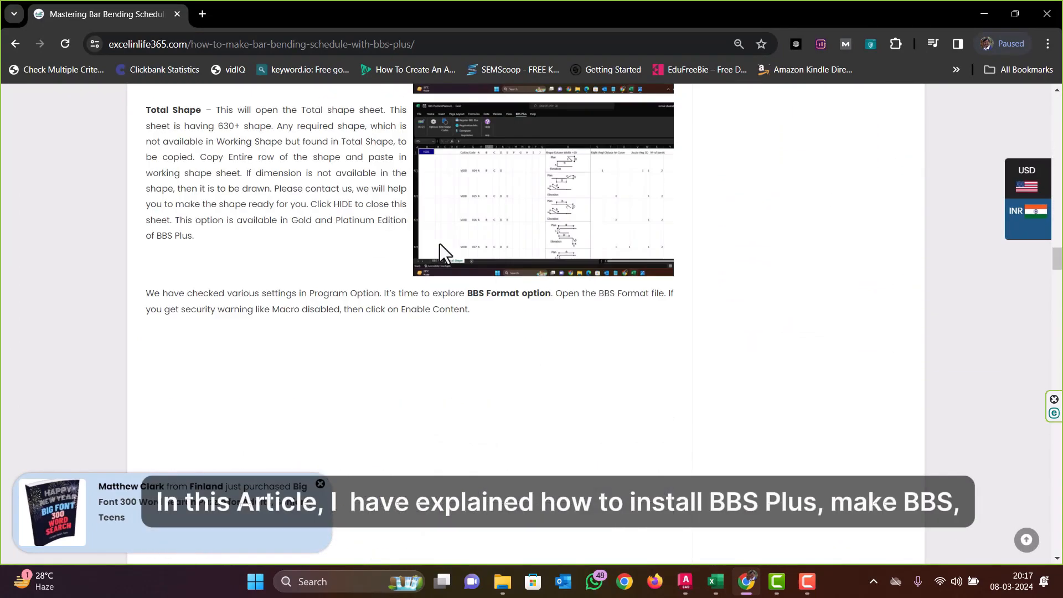
scroll("down", 3)
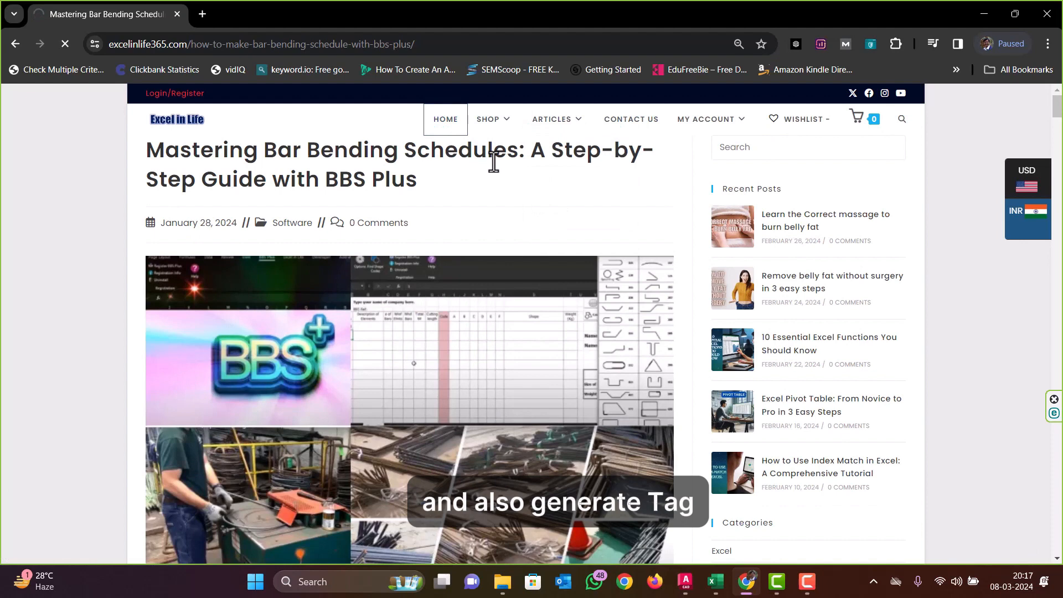
left_click(445, 119)
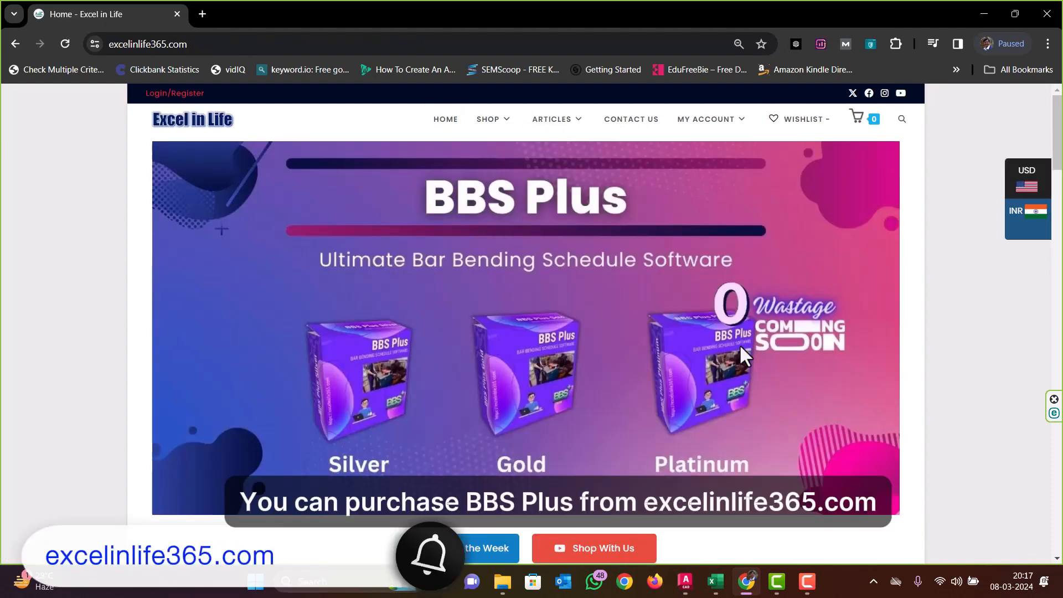
mouse_move(584, 471)
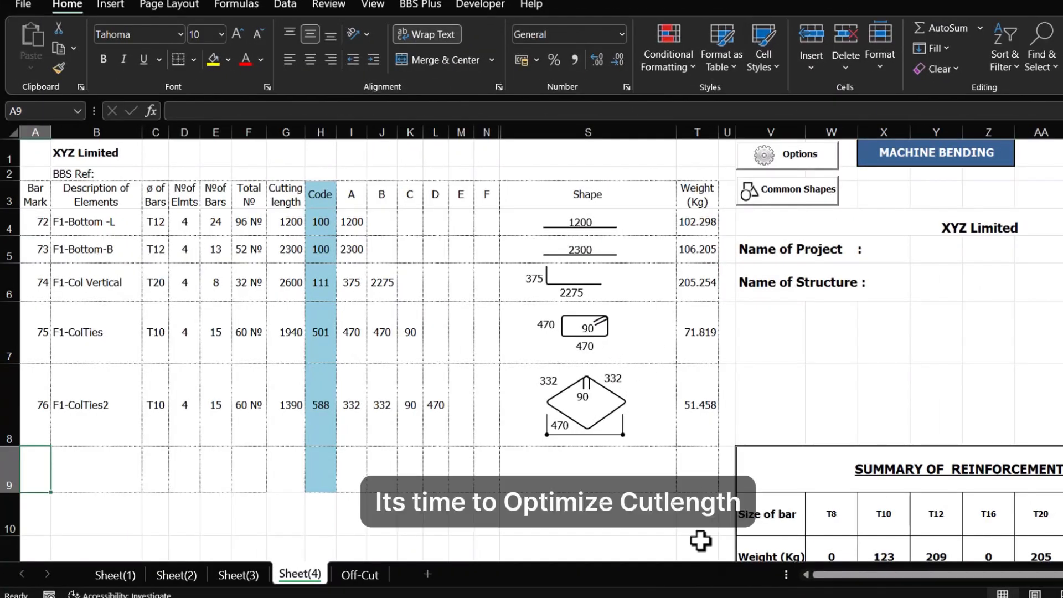
mouse_move(701, 515)
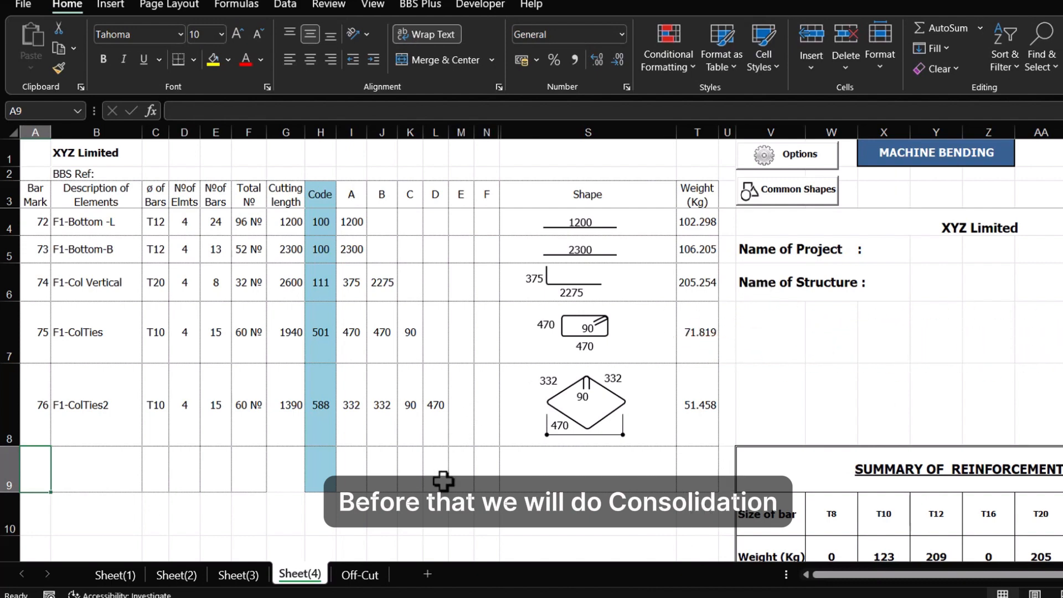
- Review Sheet(3) and the Off-Cut rebar list, then return to Sheet(4)
left_click(238, 575)
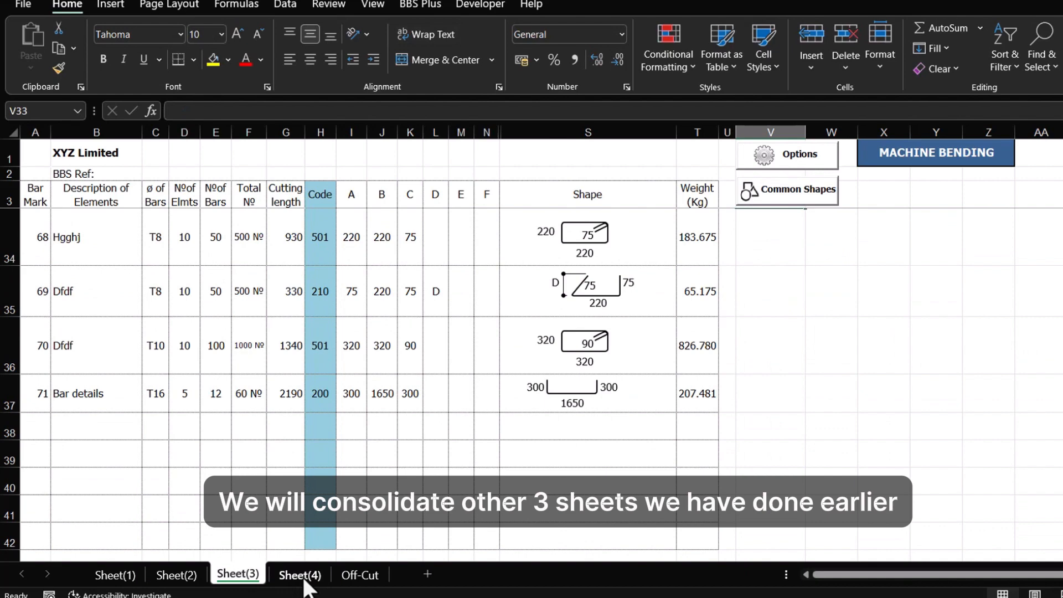
left_click(298, 573)
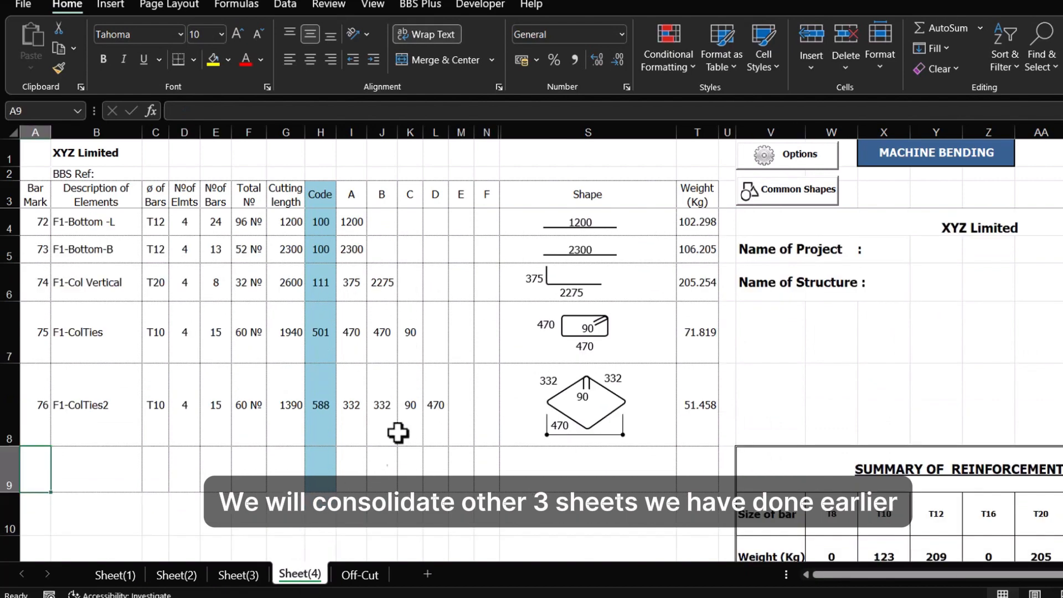
left_click(359, 574)
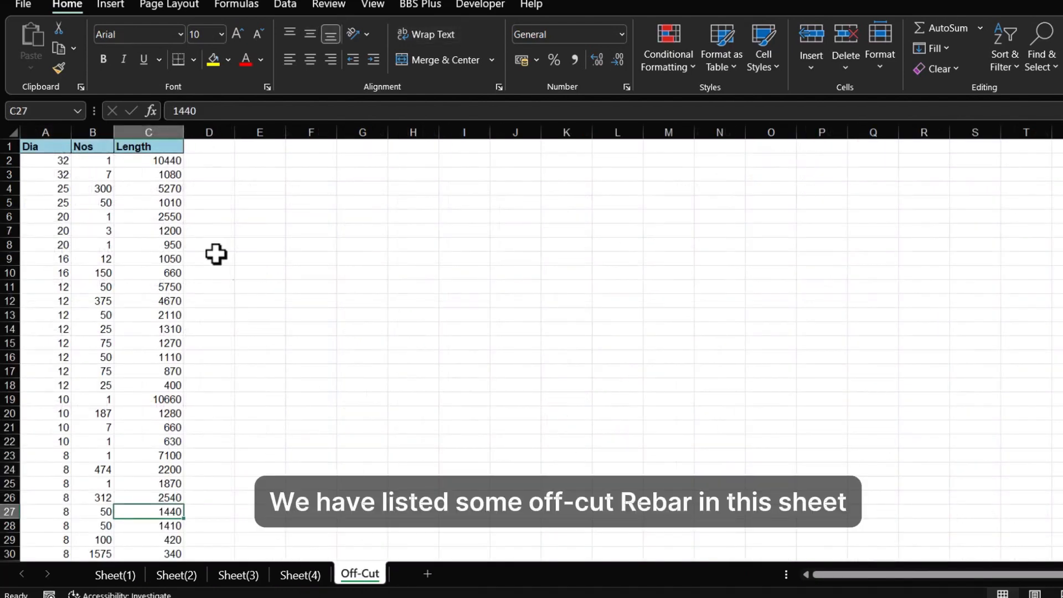
mouse_move(44, 173)
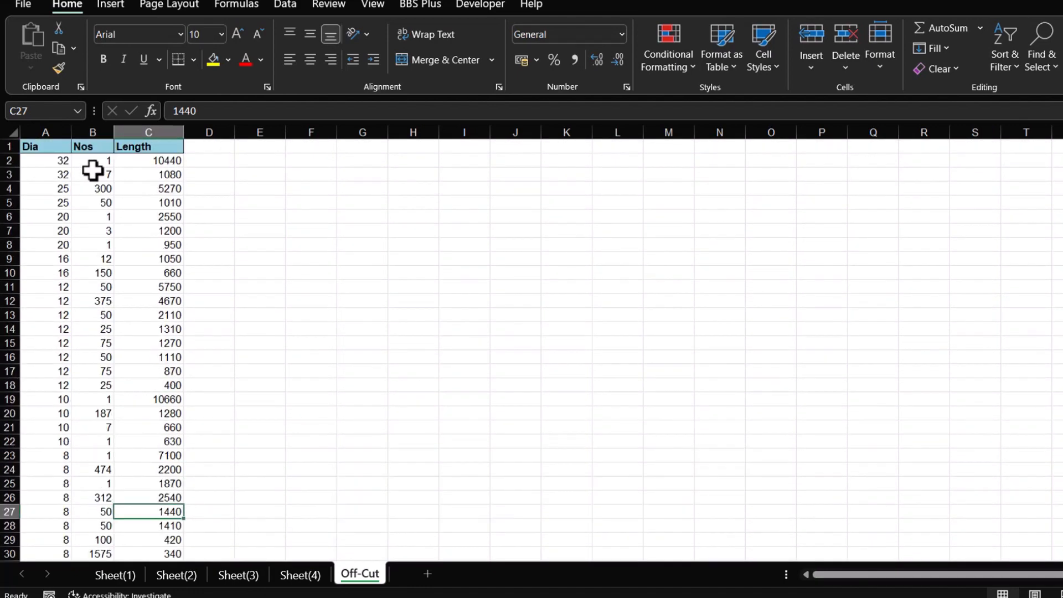
left_click(299, 575)
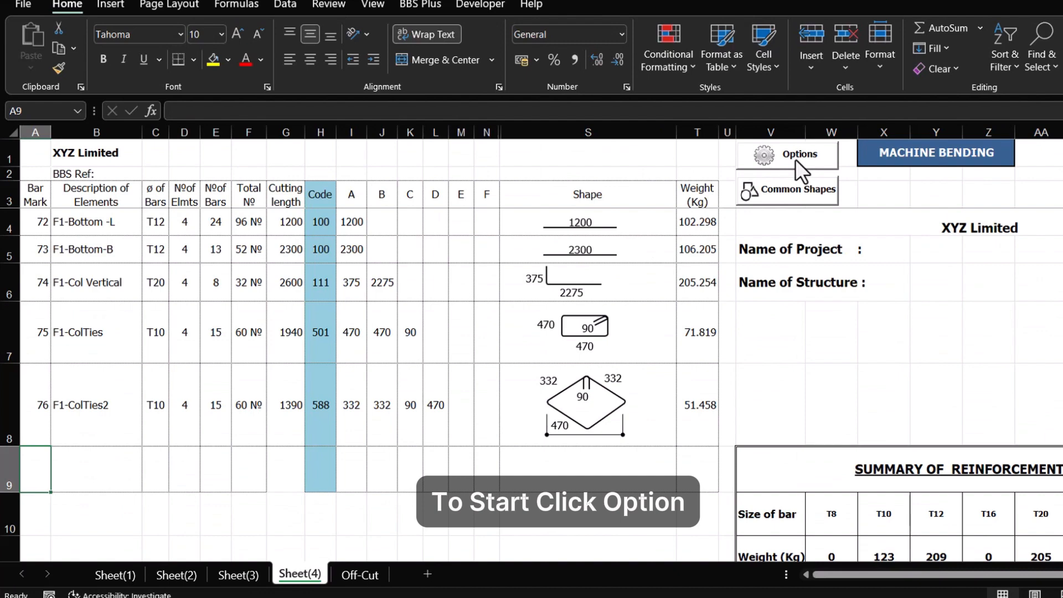
- Start a BBS Plus consolidation and add Sheet(4) and Sheet(1) with pour number 20
left_click(786, 154)
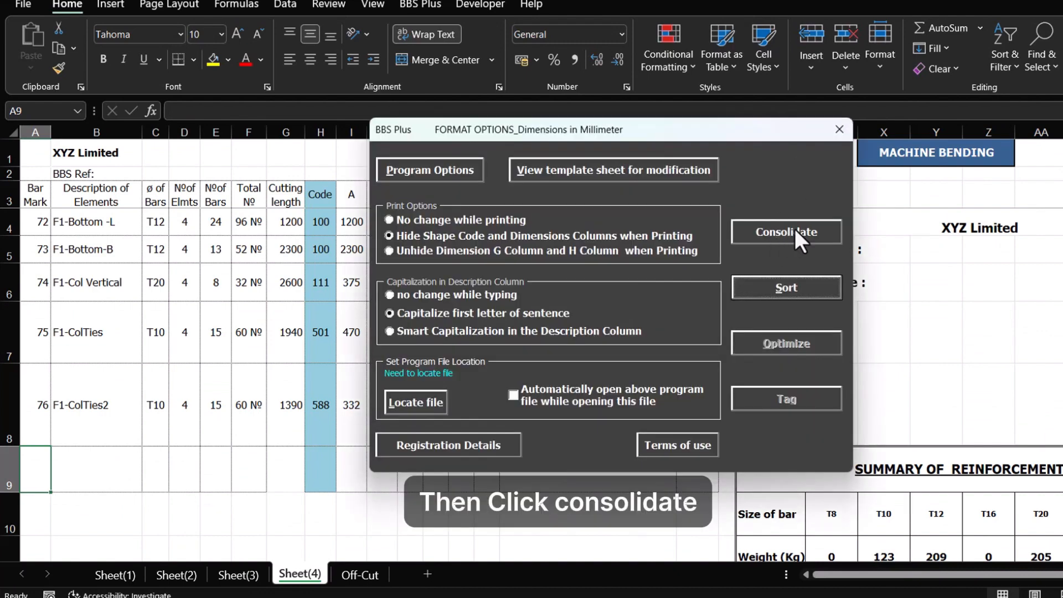
left_click(785, 232)
type("20")
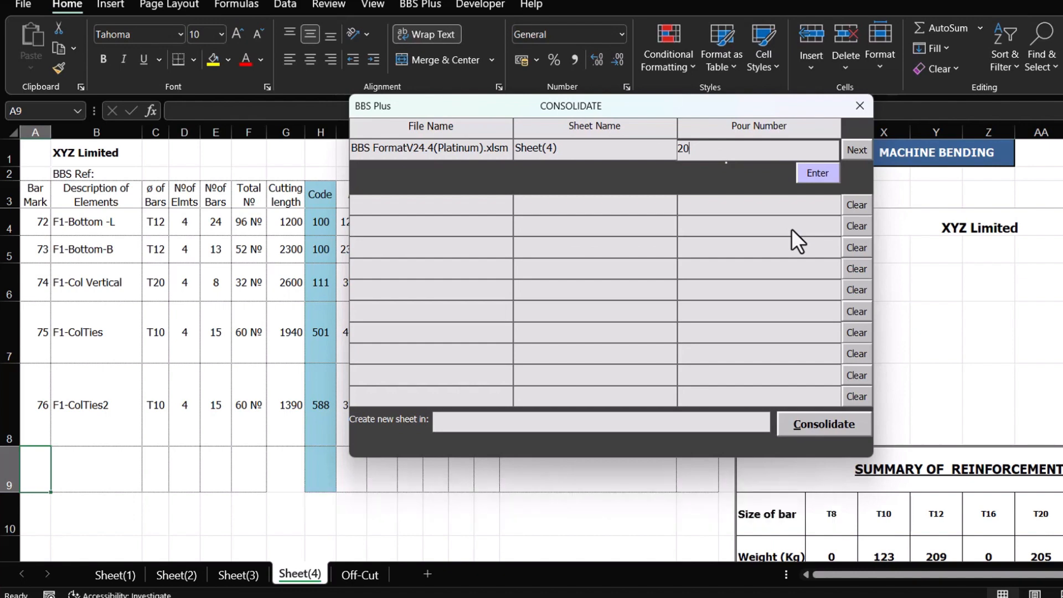
left_click(815, 173)
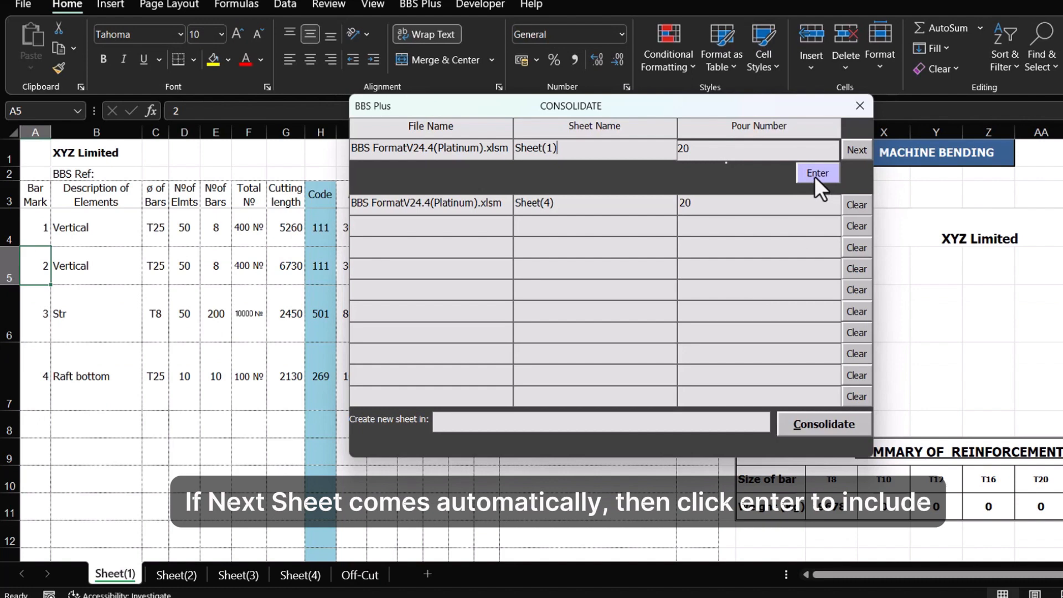
left_click(817, 173)
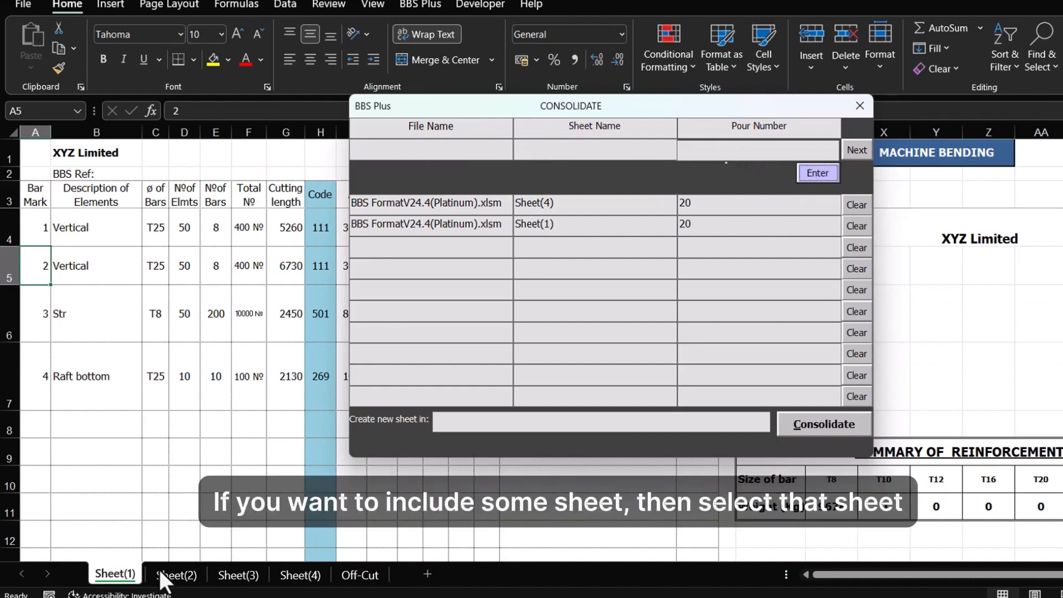
- Add Sheet(2) and Sheet(3) with pour 20 and combine into sheet 16-Mar-14.34
left_click(175, 574)
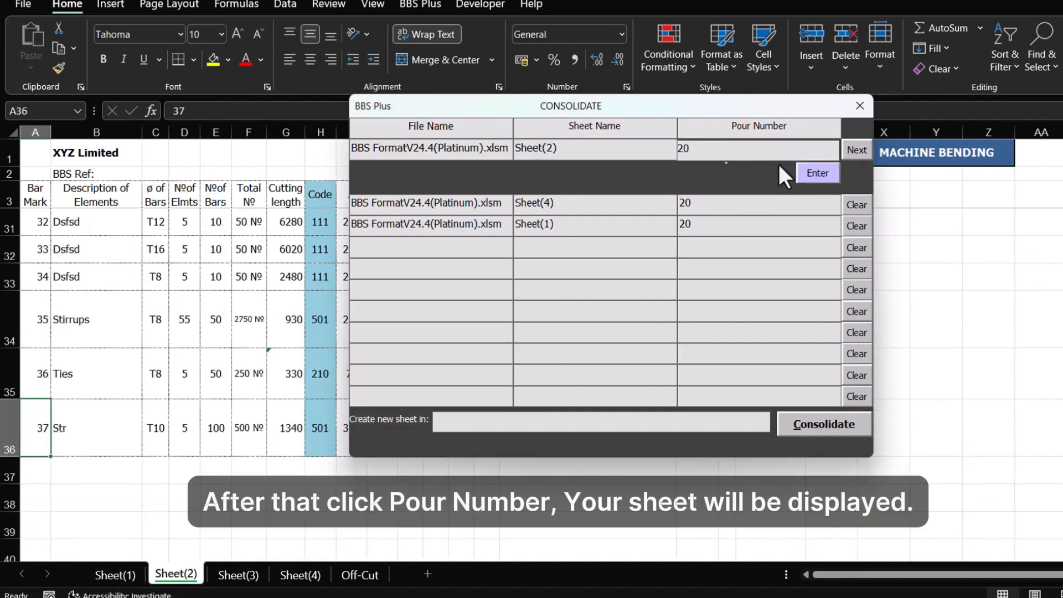
left_click(815, 172)
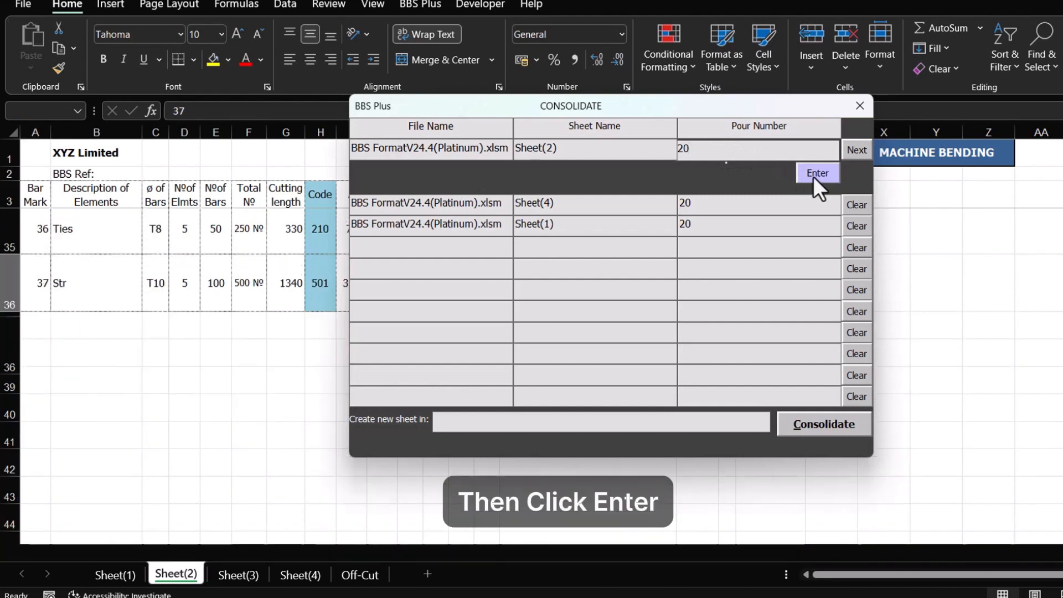
left_click(817, 172)
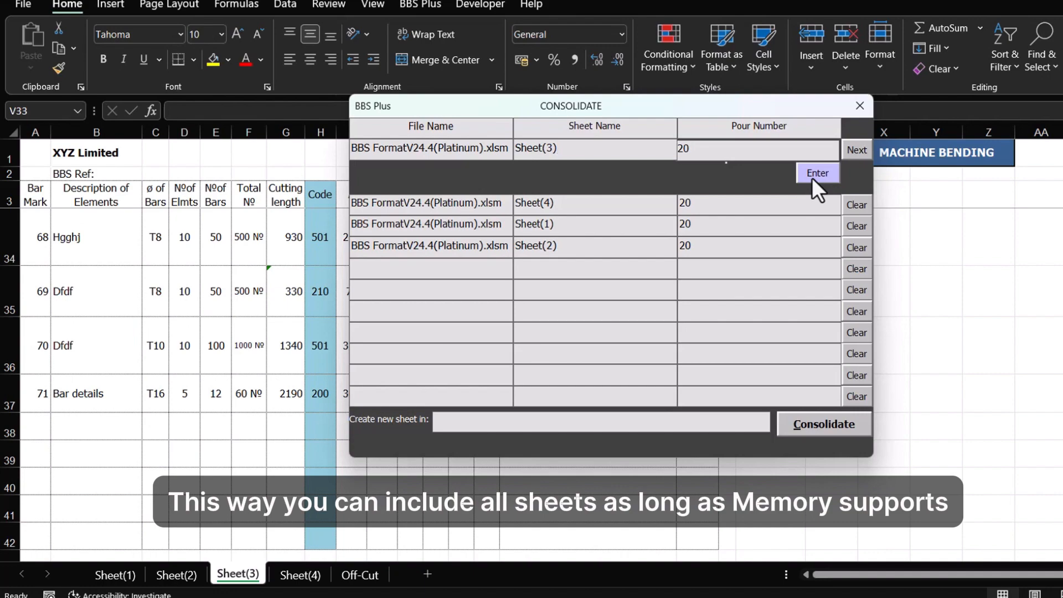
left_click(817, 173)
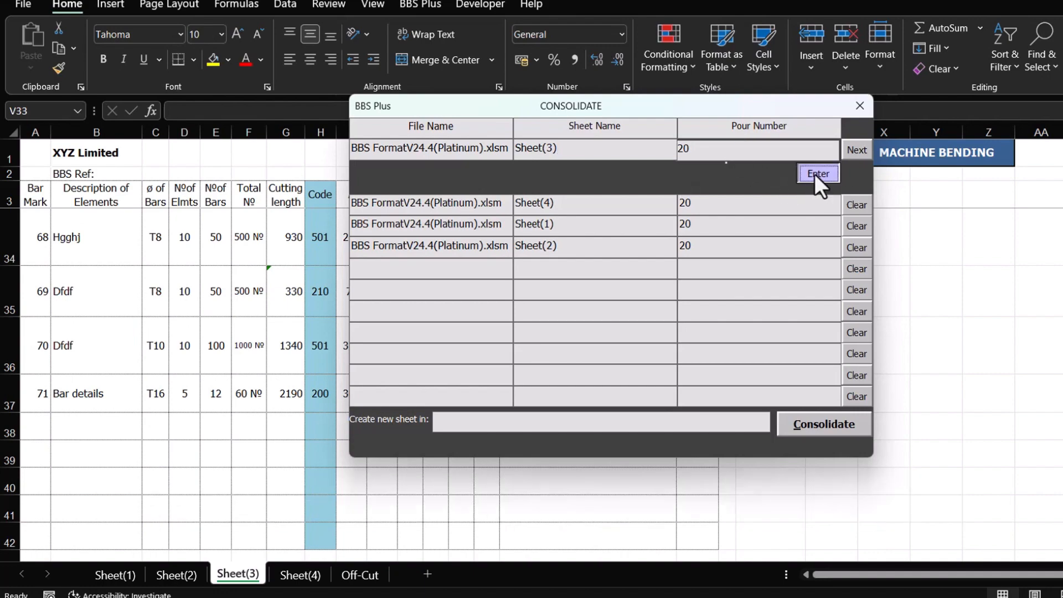
left_click(817, 173)
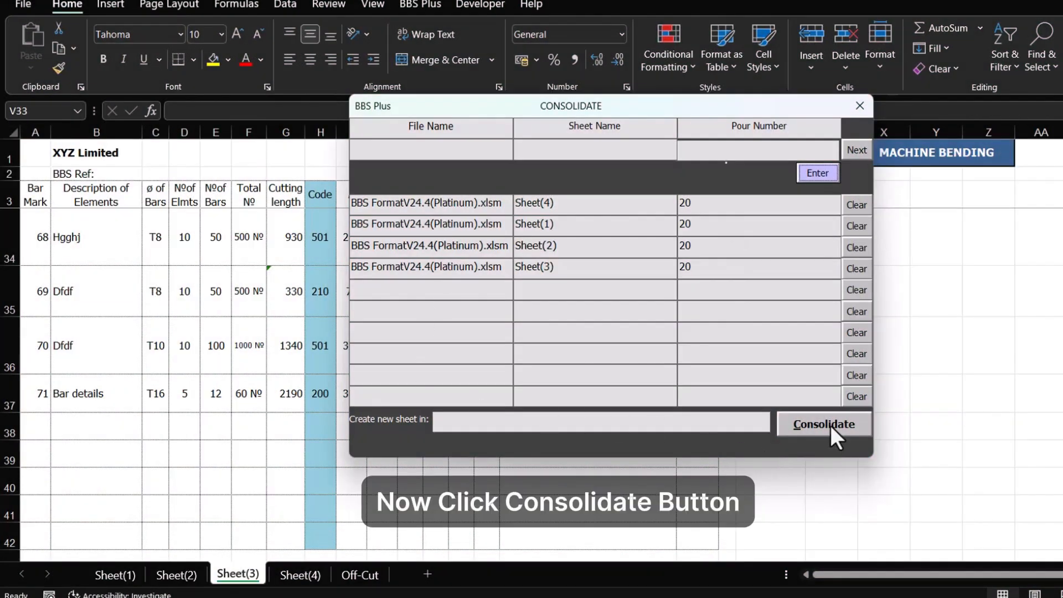
left_click(822, 424)
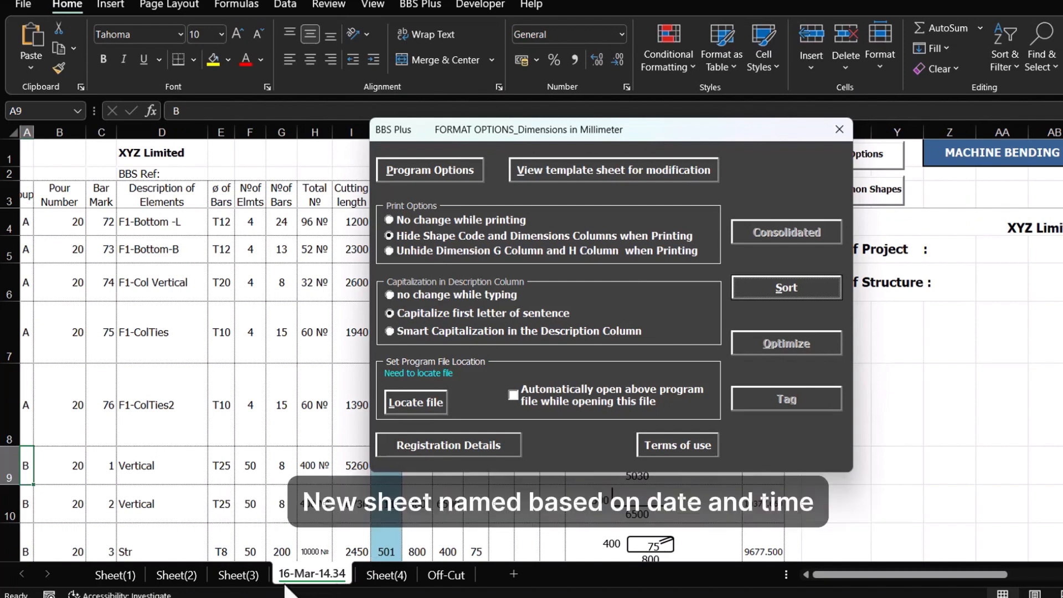
mouse_move(342, 590)
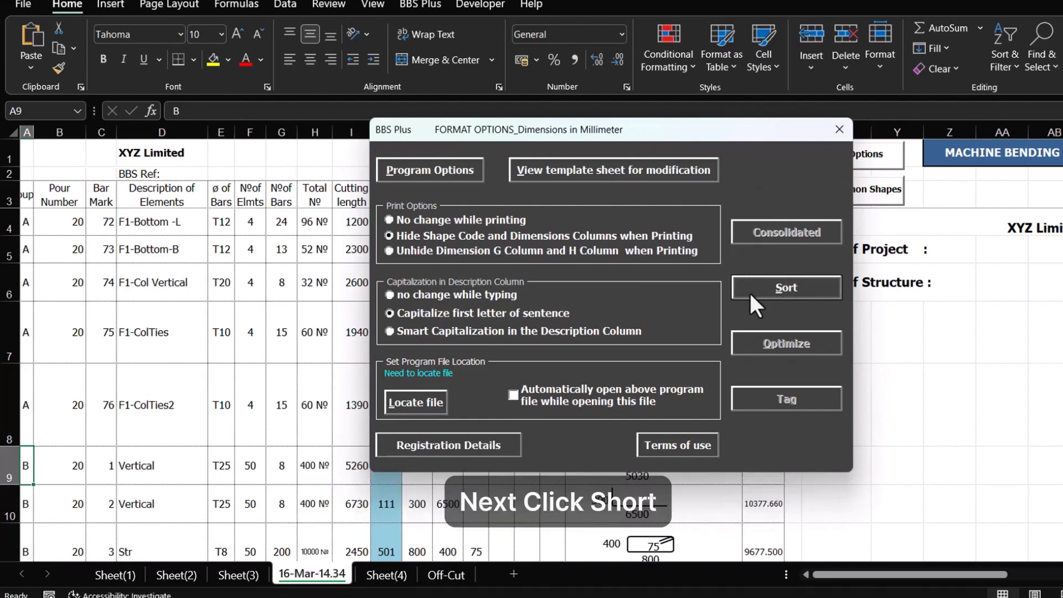
- Sort the consolidated schedule by bar size, cutting length, then shape code into a new sheet
left_click(785, 287)
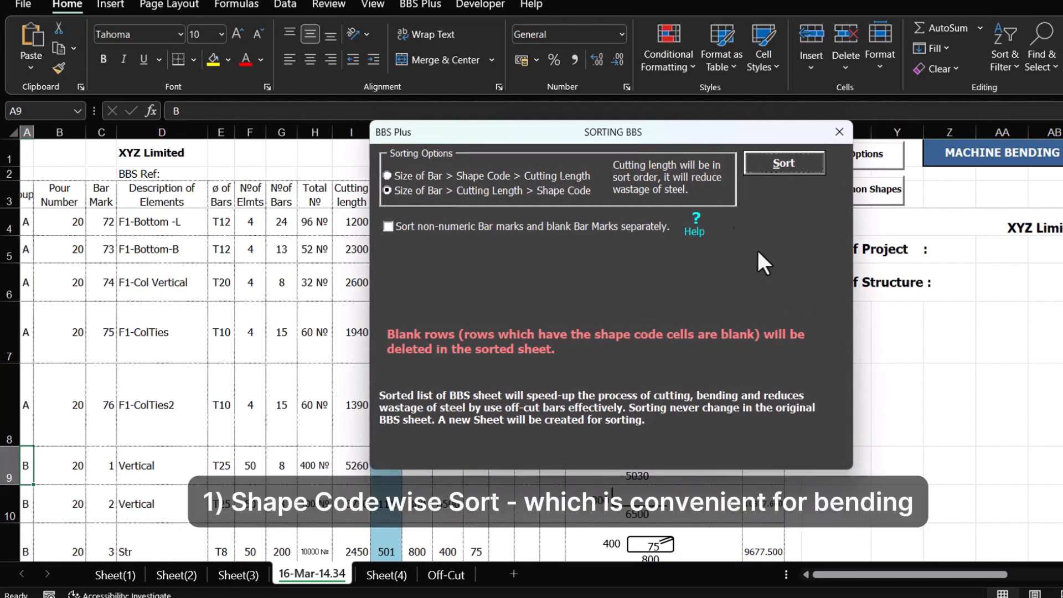
left_click(387, 176)
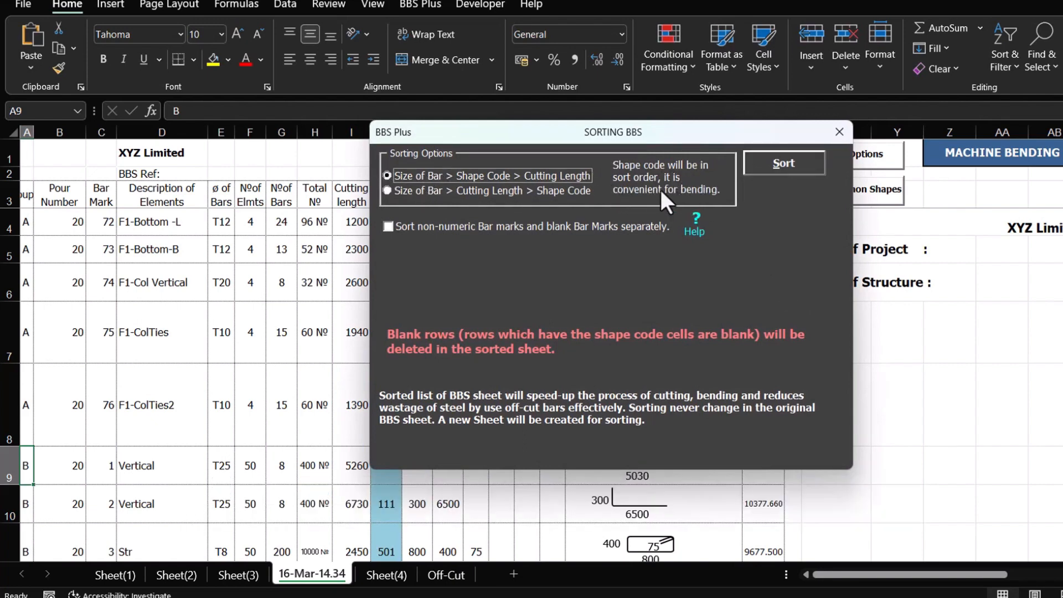
left_click(387, 190)
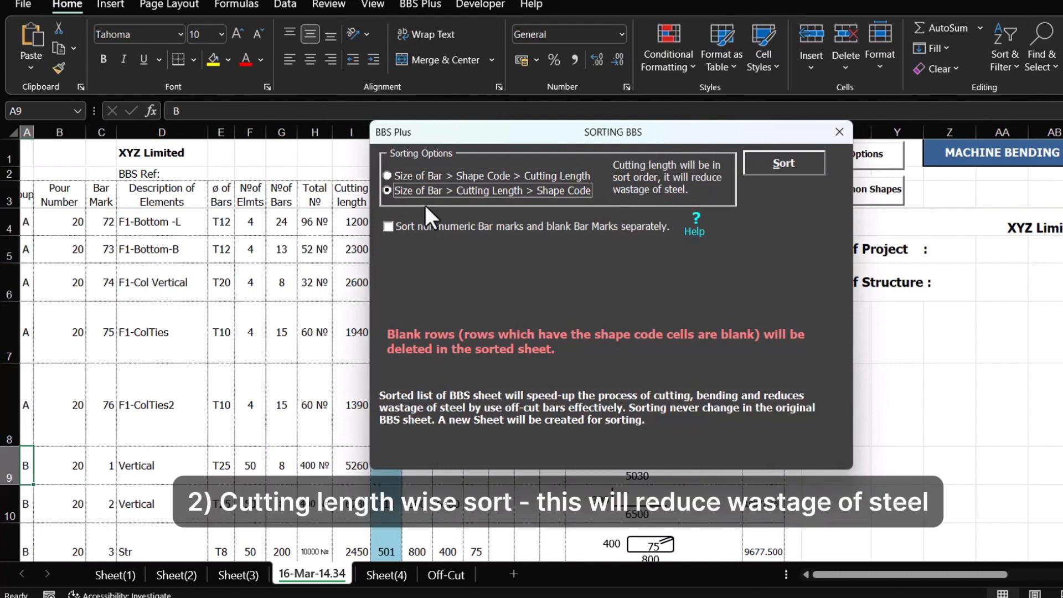
mouse_move(712, 185)
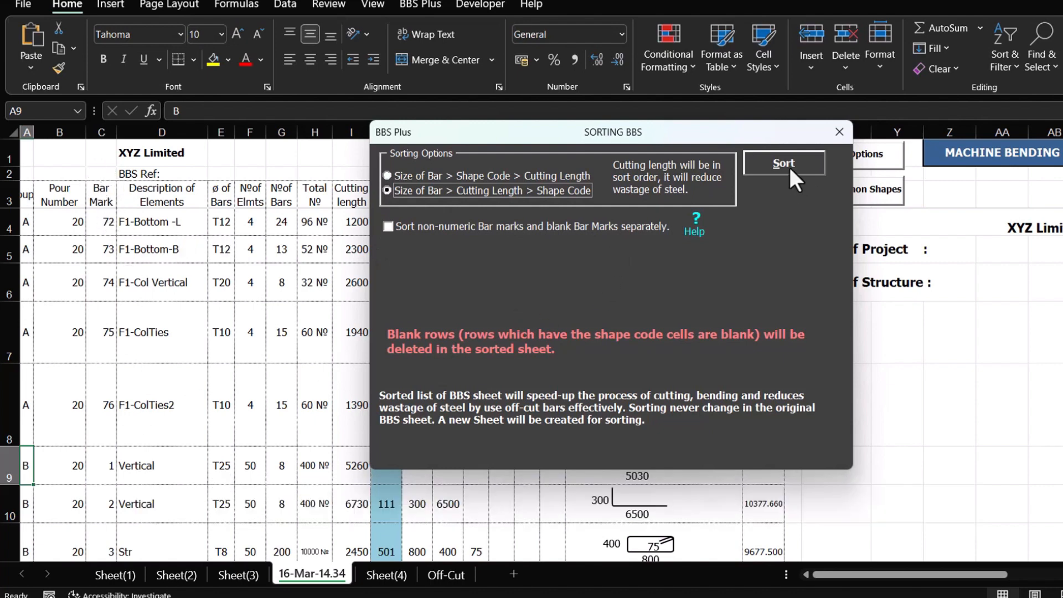
left_click(782, 163)
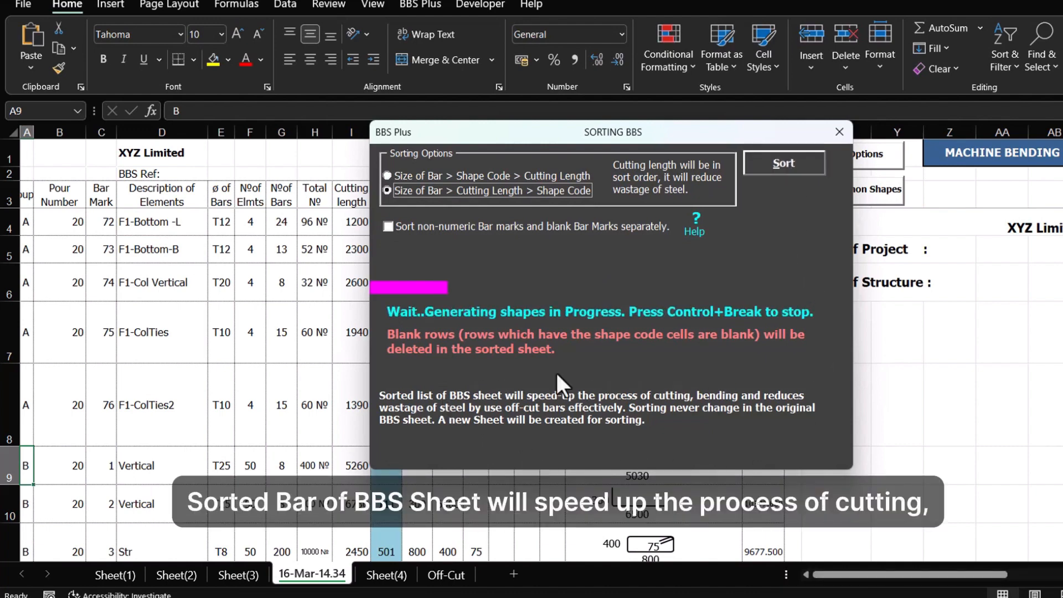
mouse_move(481, 423)
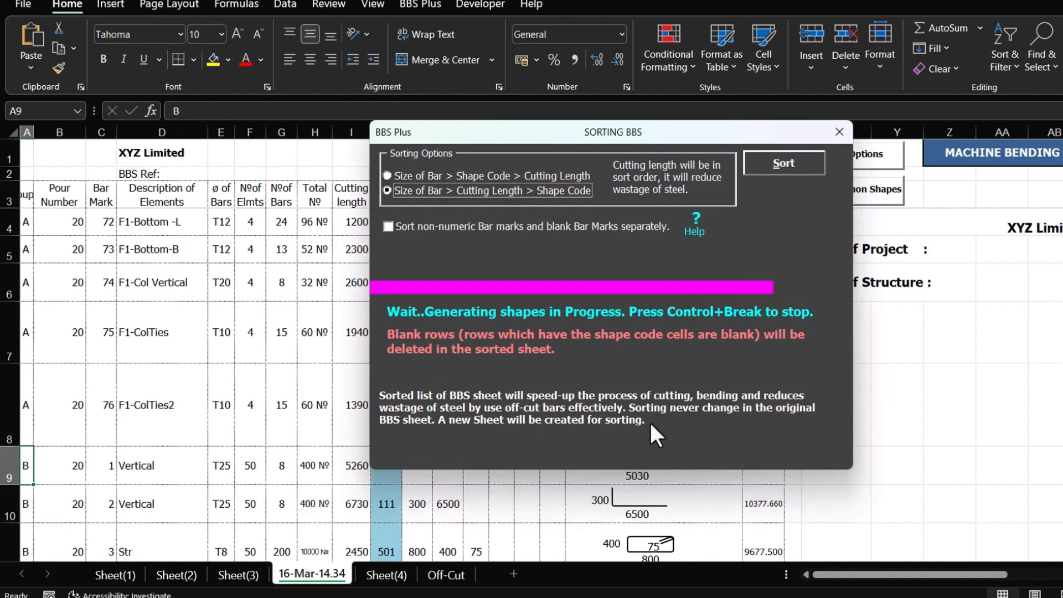
left_click(783, 163)
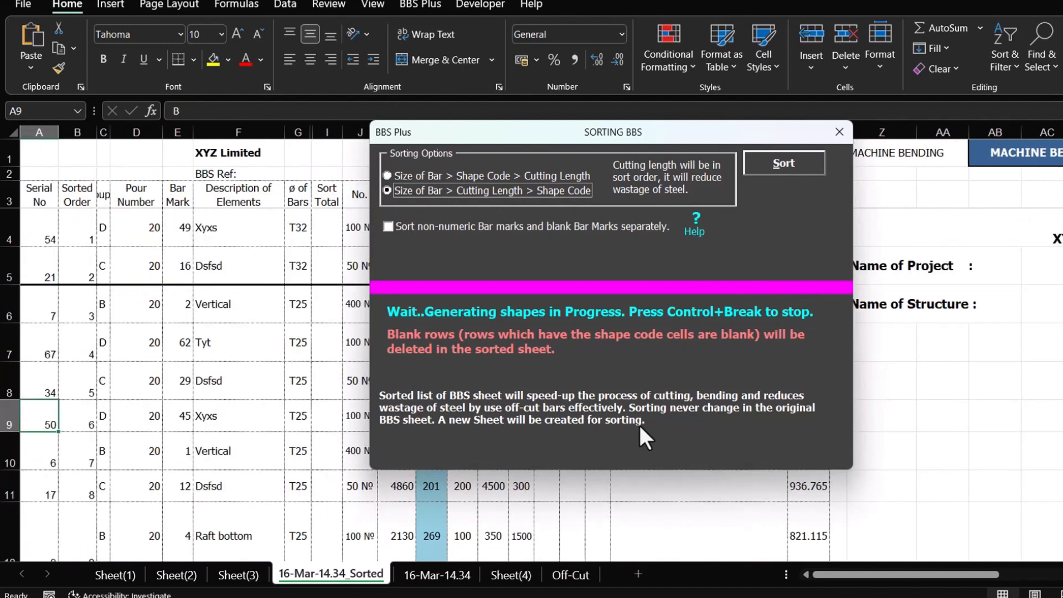
- Optimize sorted bars on 12000 stock with a wastage summary, scrap under 30× diameter
left_click(784, 163)
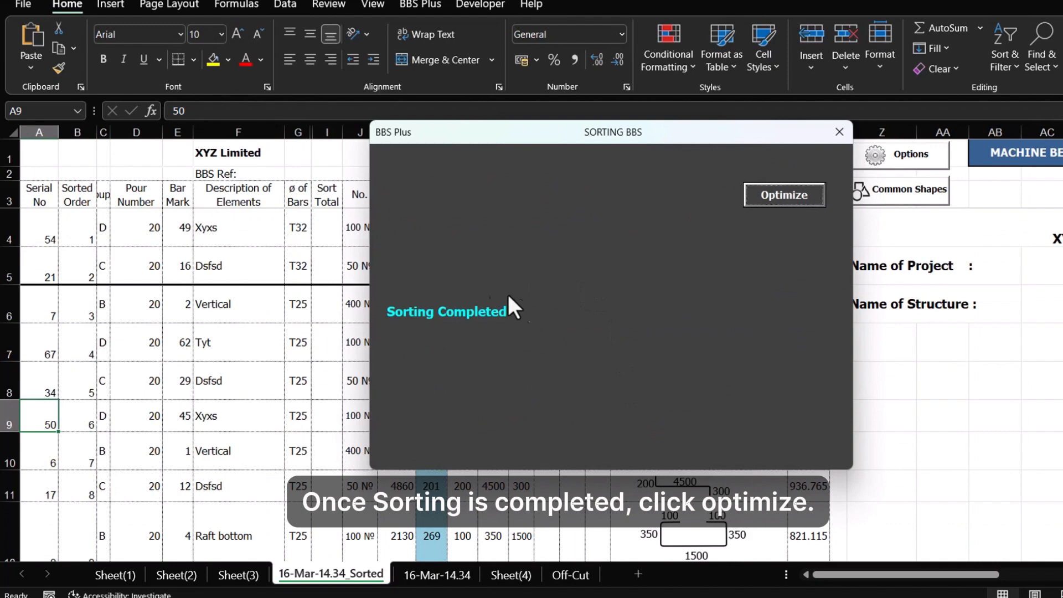
left_click(783, 195)
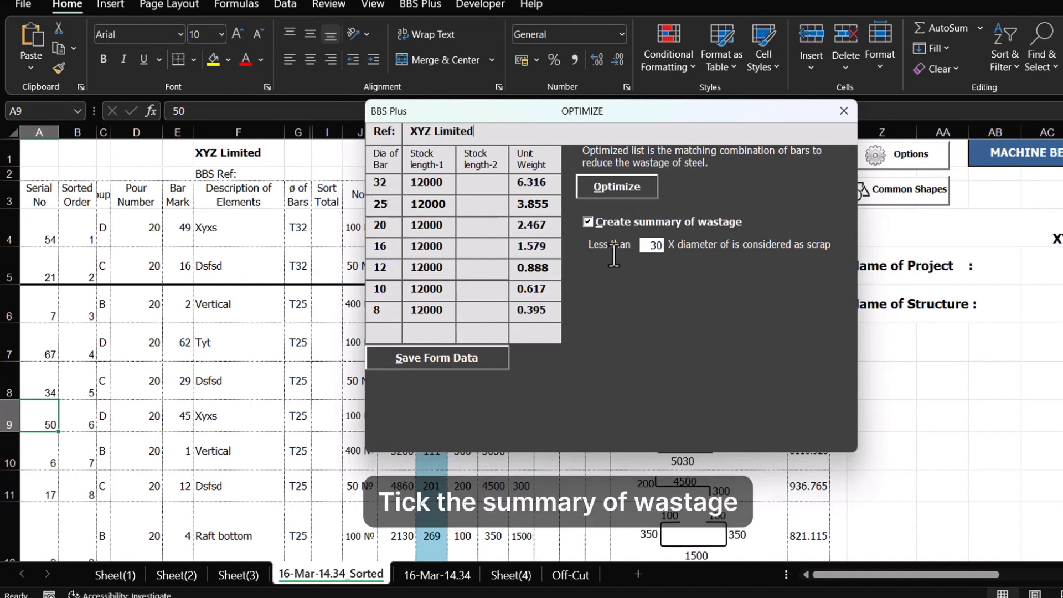
left_click(651, 245)
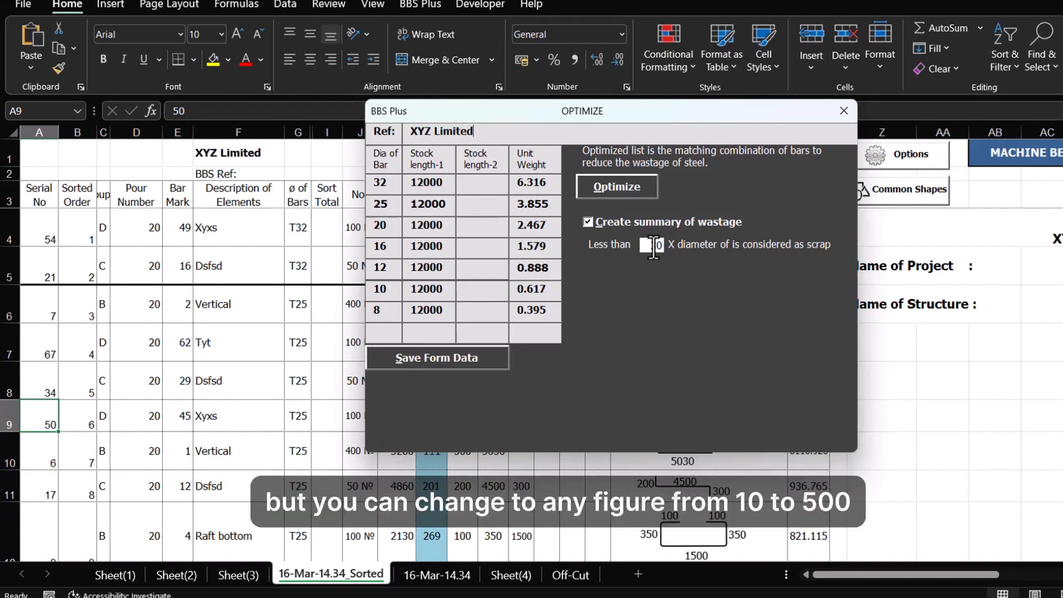
type("30")
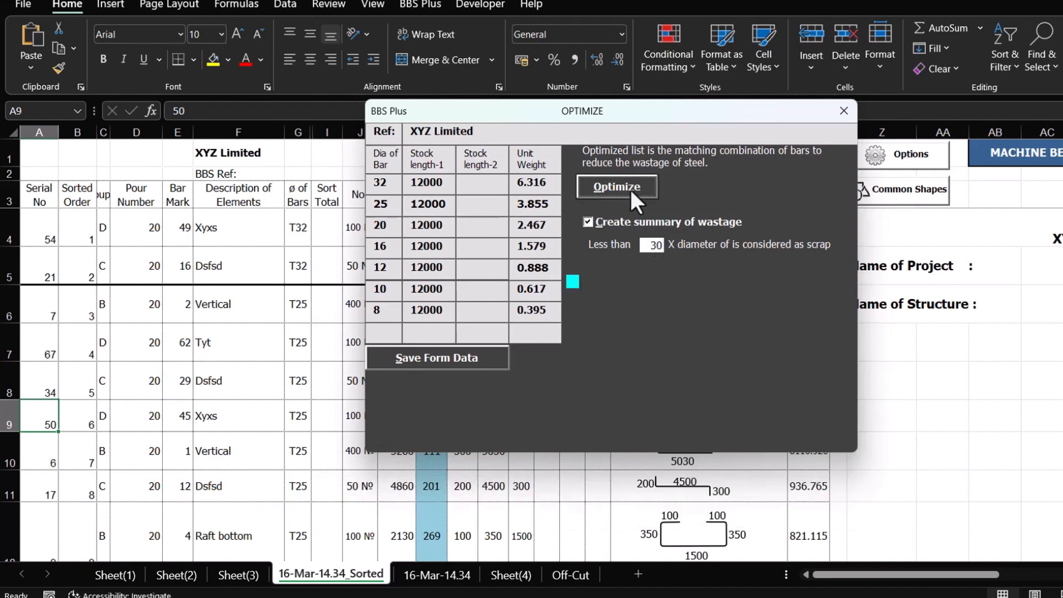
left_click(616, 187)
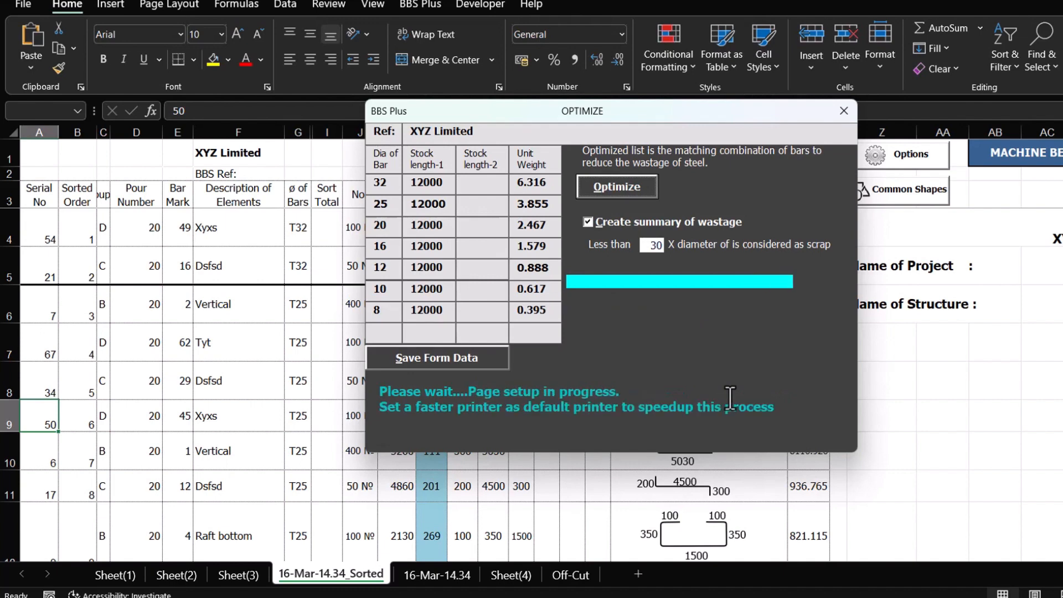
left_click(615, 187)
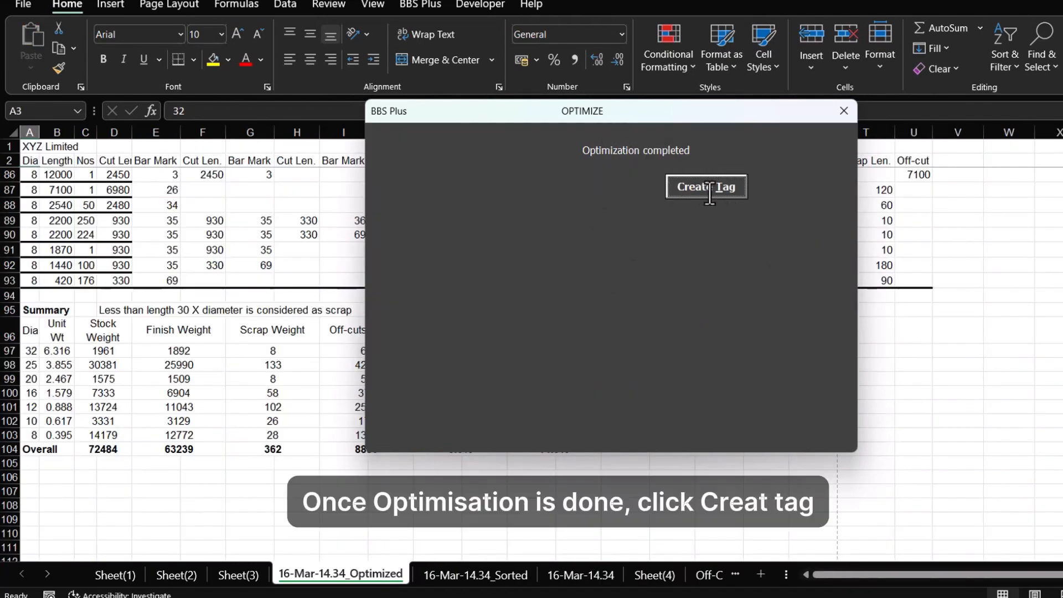
- Enter 'Building' as the member in BBS Plus TAG settings and create the bar tags
left_click(705, 187)
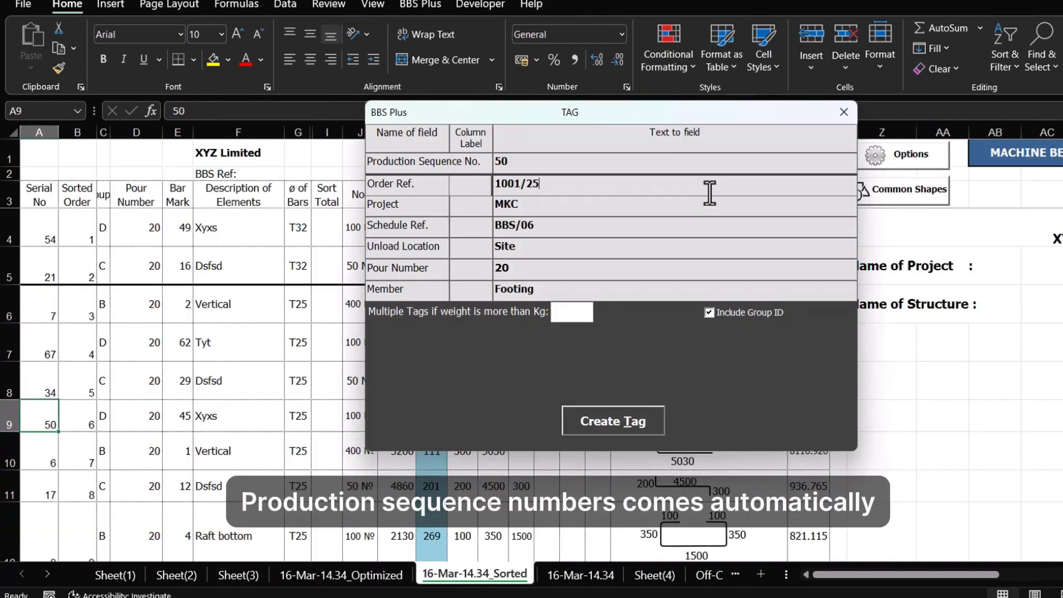
mouse_move(451, 162)
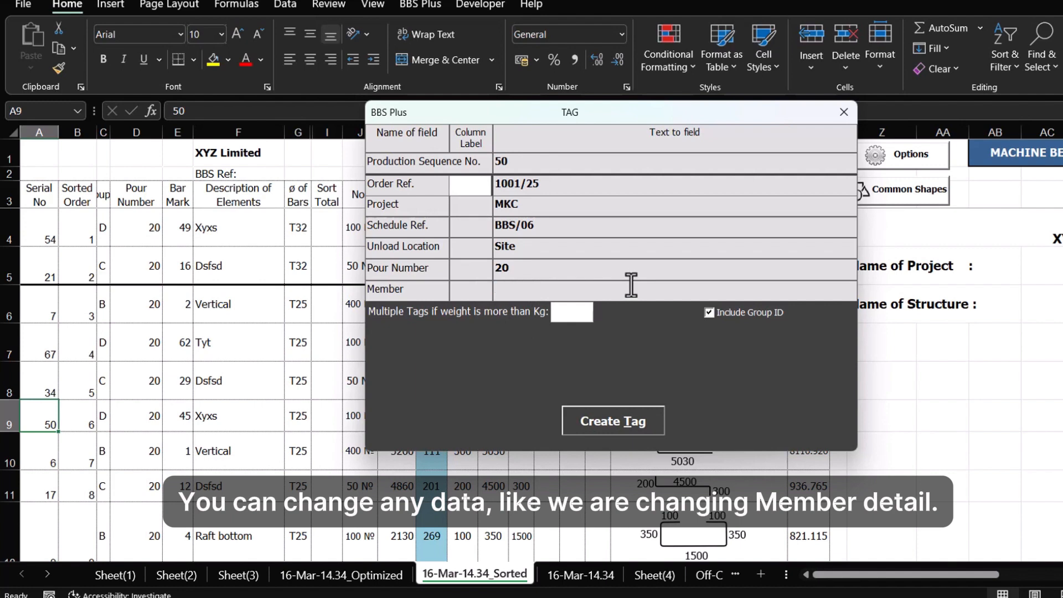
type("Build")
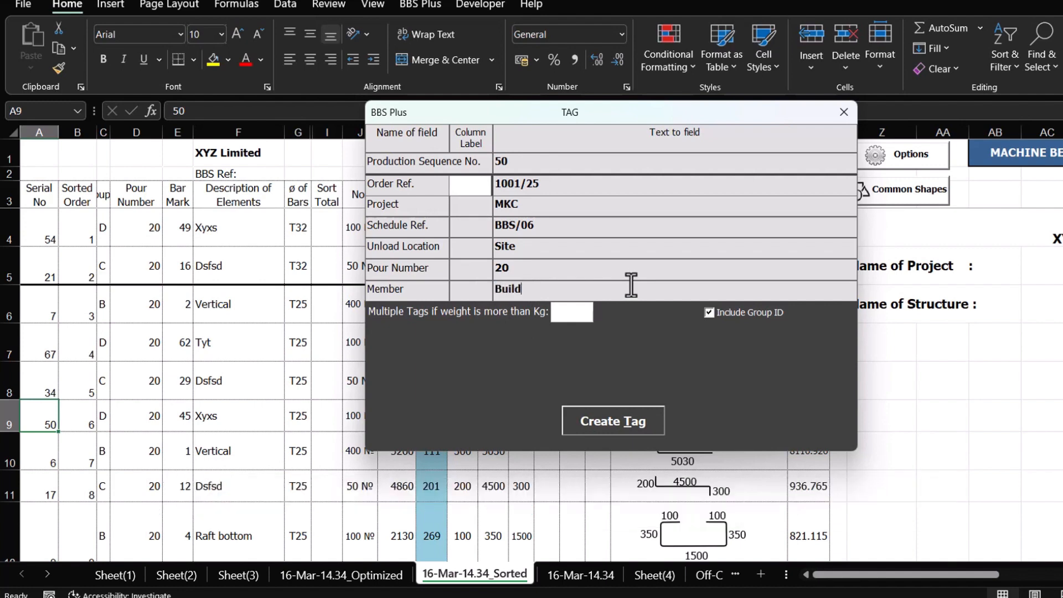
type("ing")
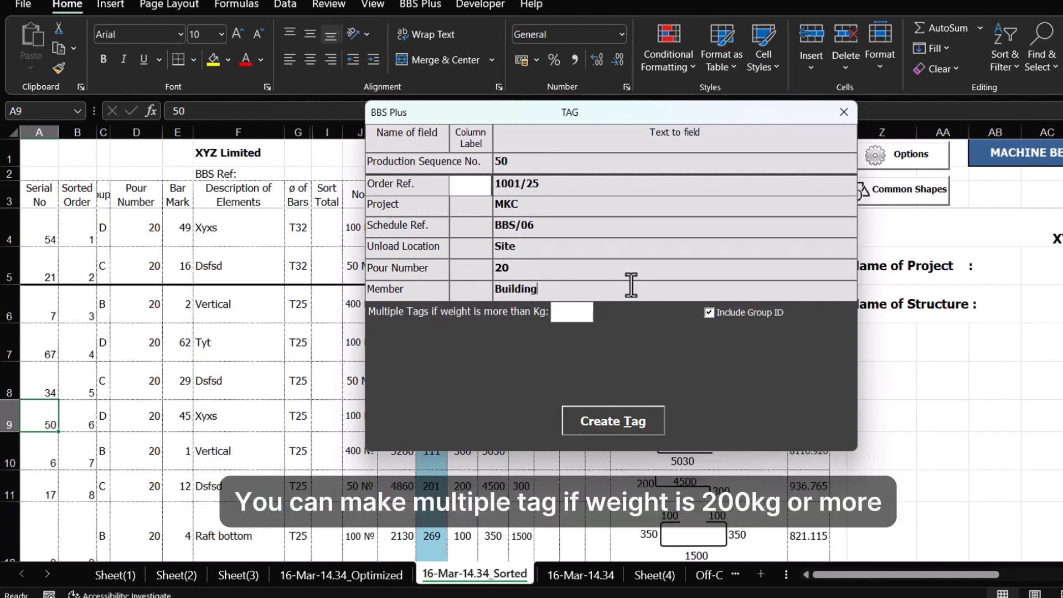
mouse_move(622, 401)
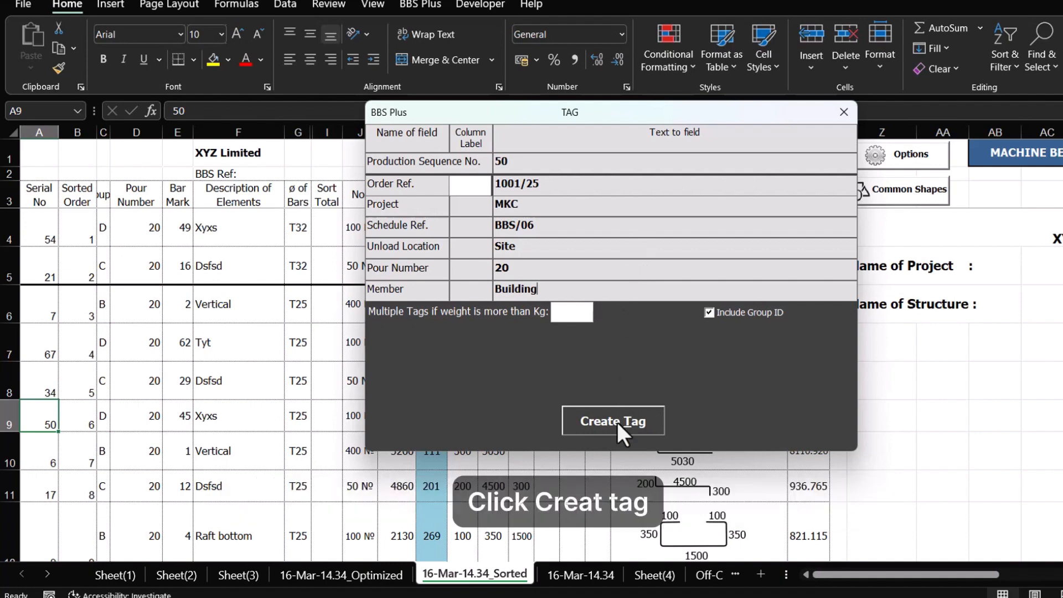
left_click(612, 420)
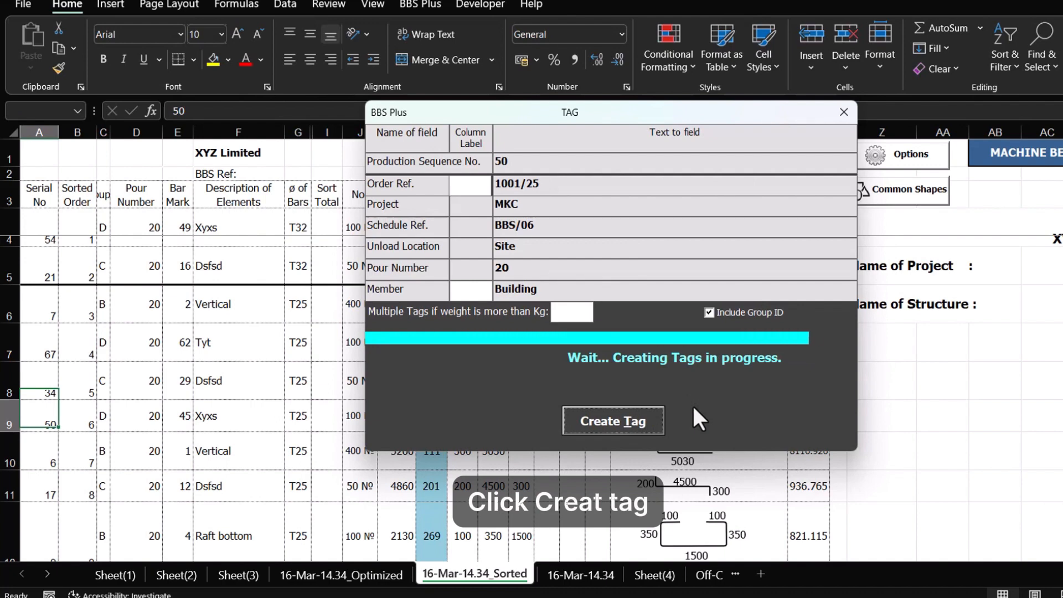
left_click(611, 420)
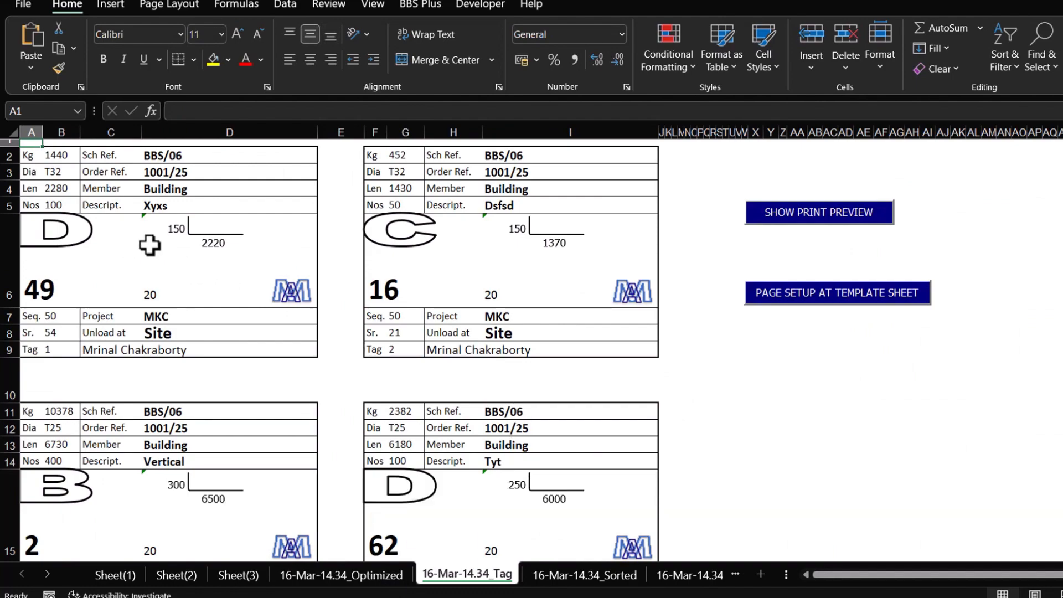
- Scroll through the 16-Mar-14.34_Tag sheet to inspect bar marks, shapes and weights
scroll("down", 3)
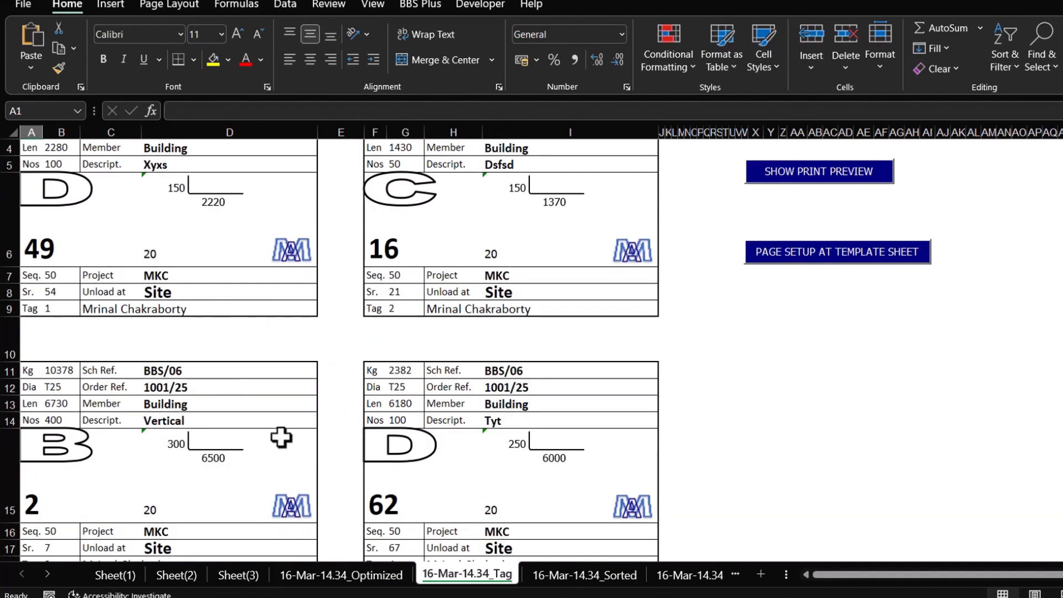
scroll("down", 3)
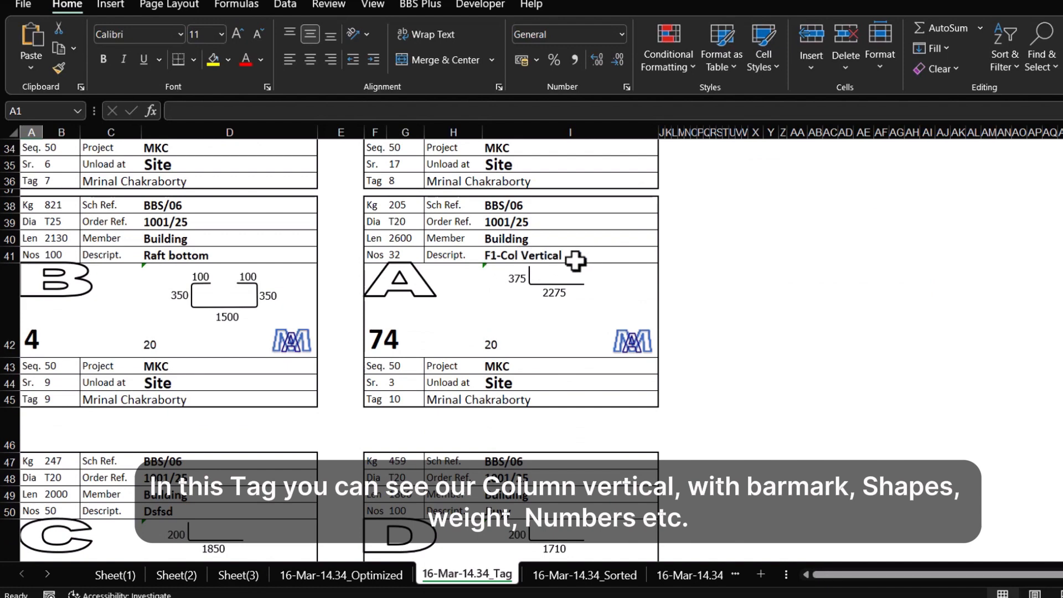
mouse_move(507, 351)
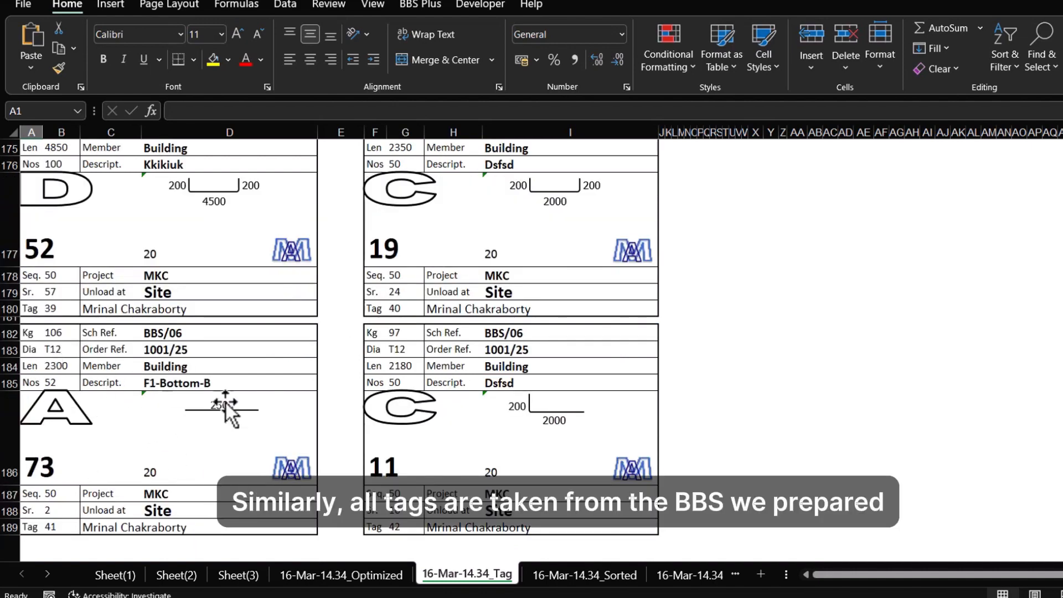
scroll("down", 3)
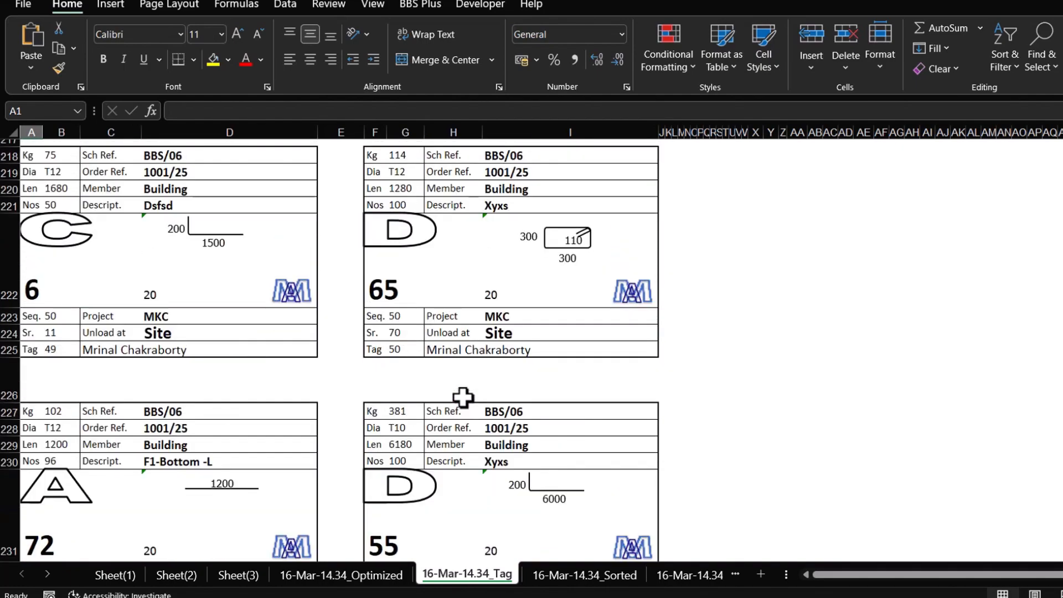
- Scroll the 16-Mar-14.34_Optimized cut plan down to the wastage Summary table
left_click(339, 580)
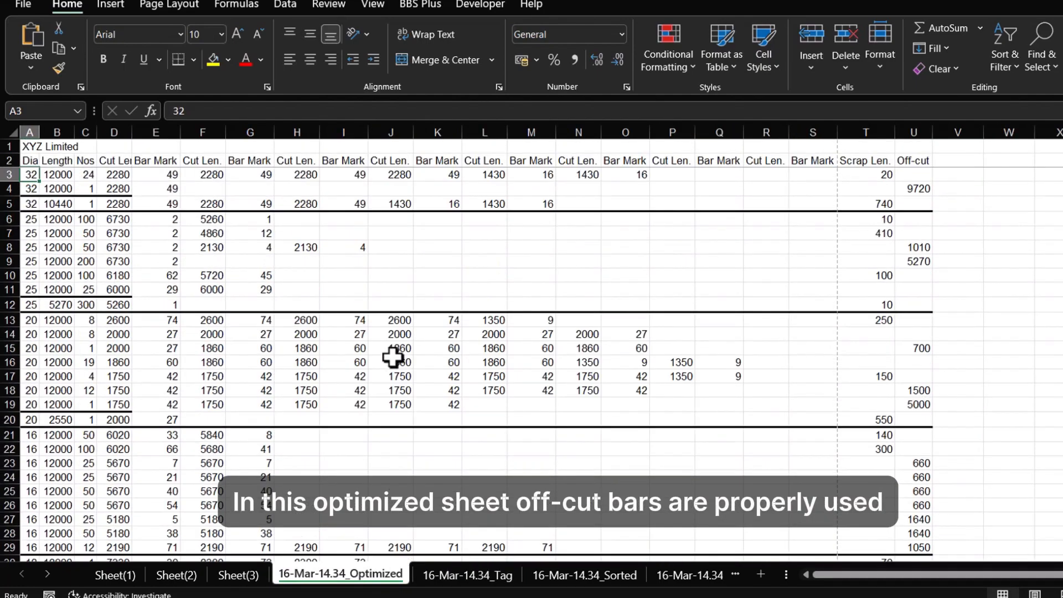
mouse_move(109, 214)
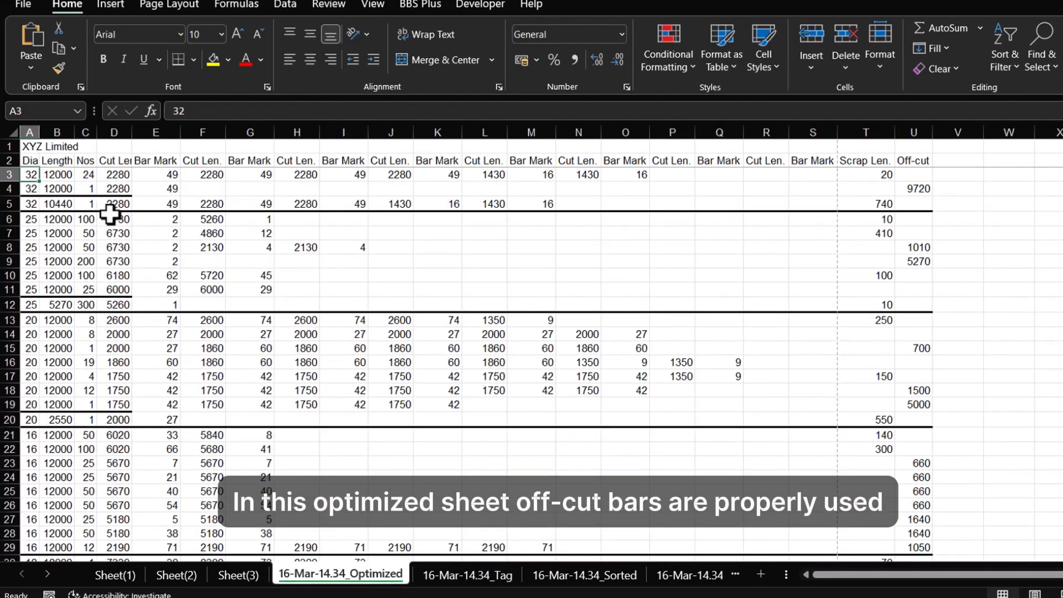
scroll("down", 3)
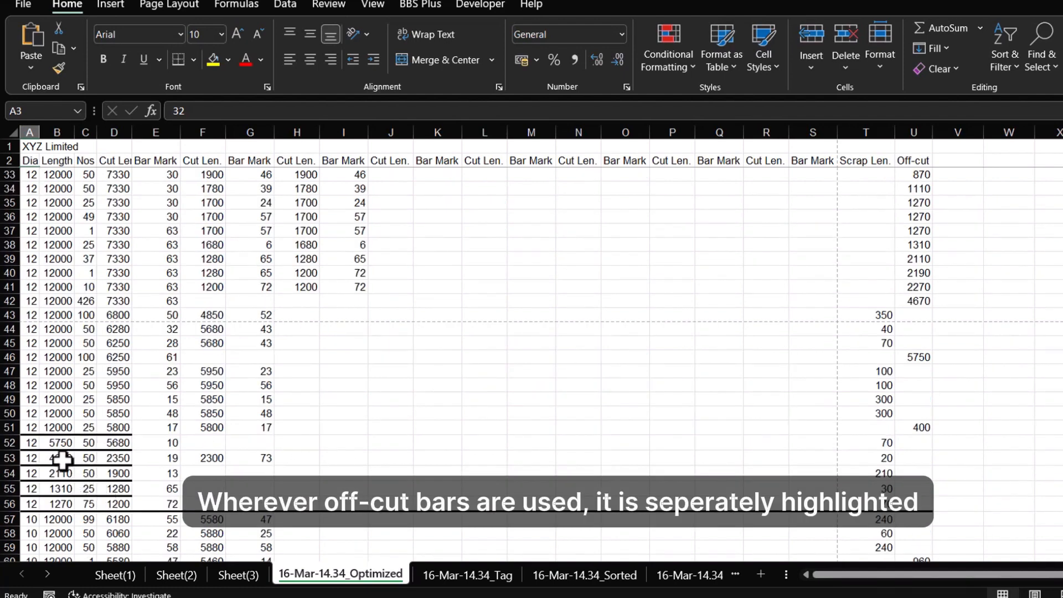
scroll("down", 3)
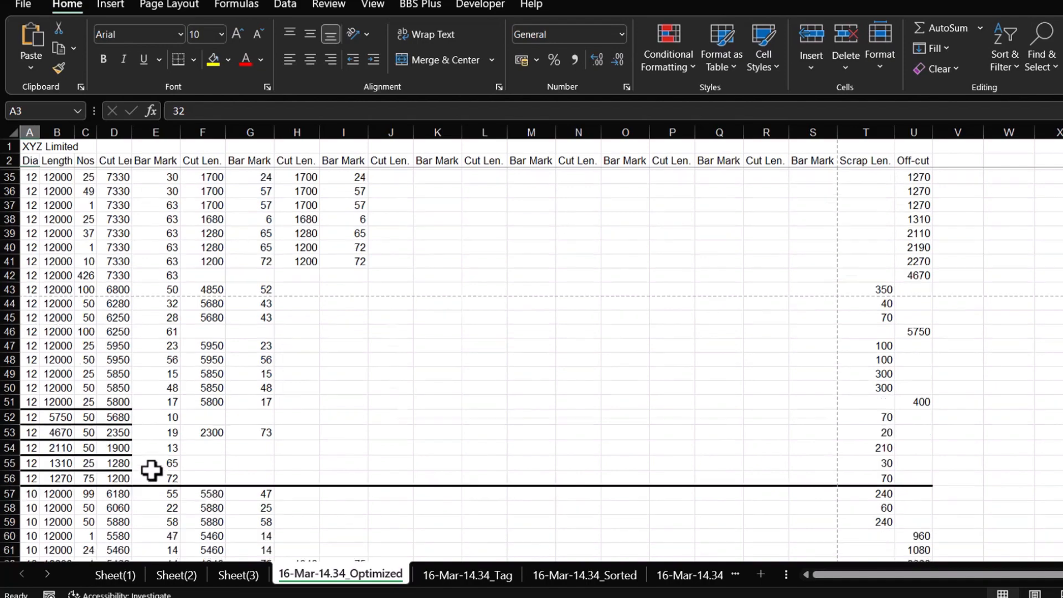
scroll("down", 3)
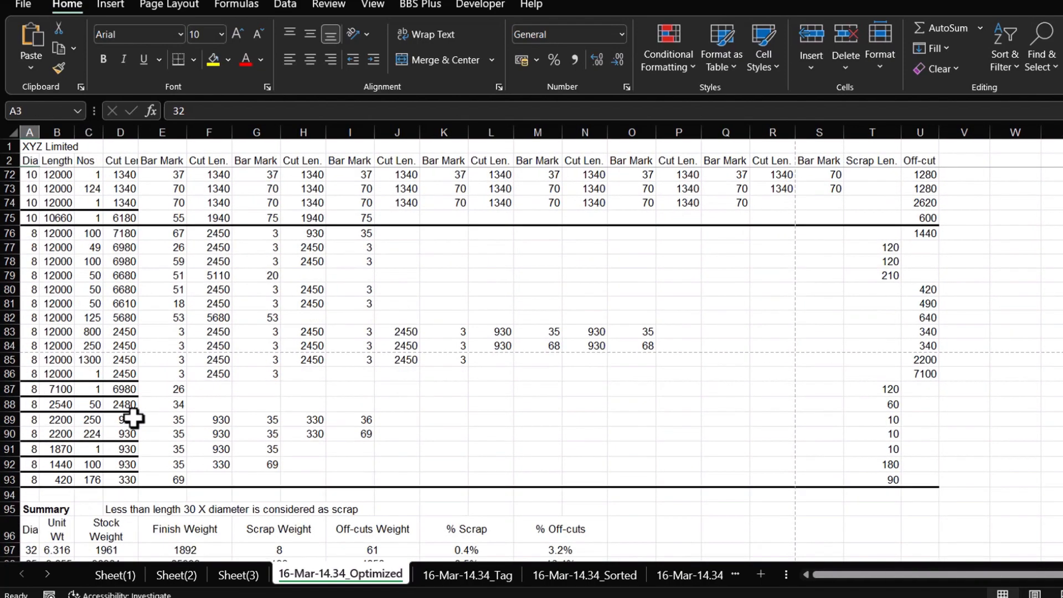
scroll("down", 3)
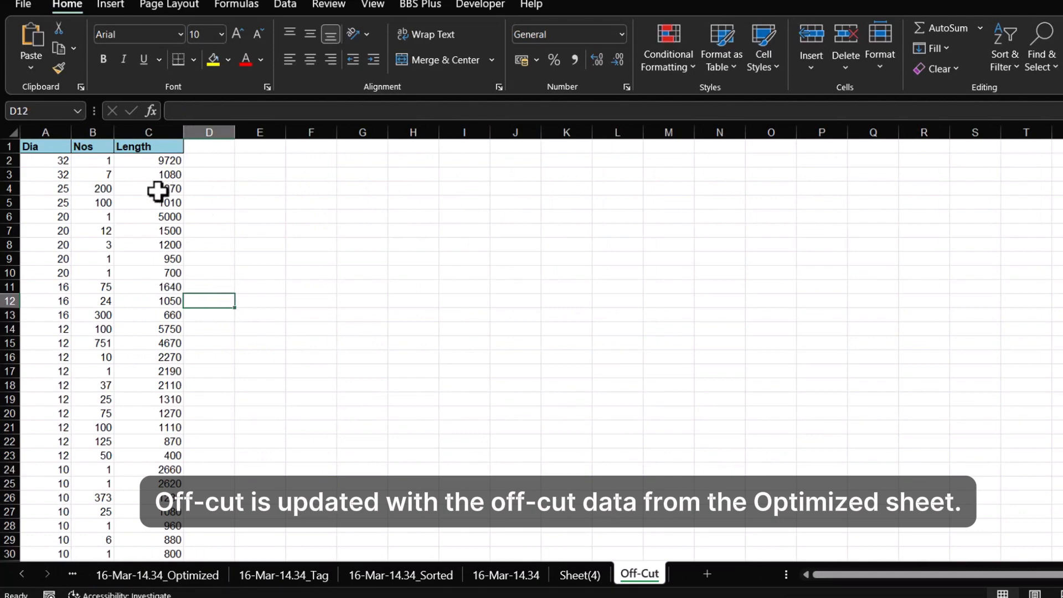
- Scroll the Off-Cut sheet's leftover lengths, then return to Sheet(1)
scroll("down", 3)
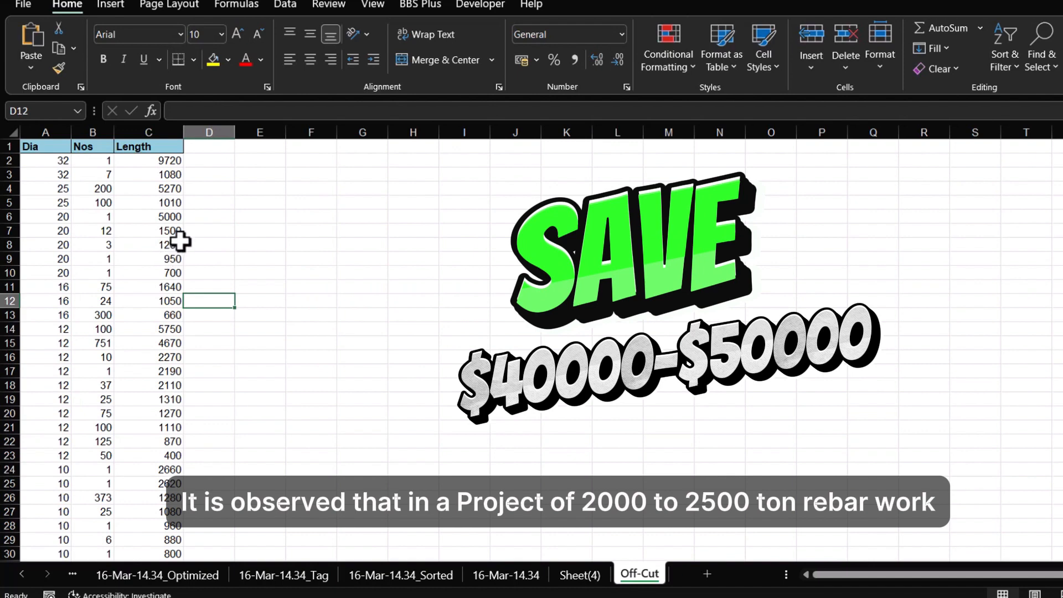
mouse_move(584, 583)
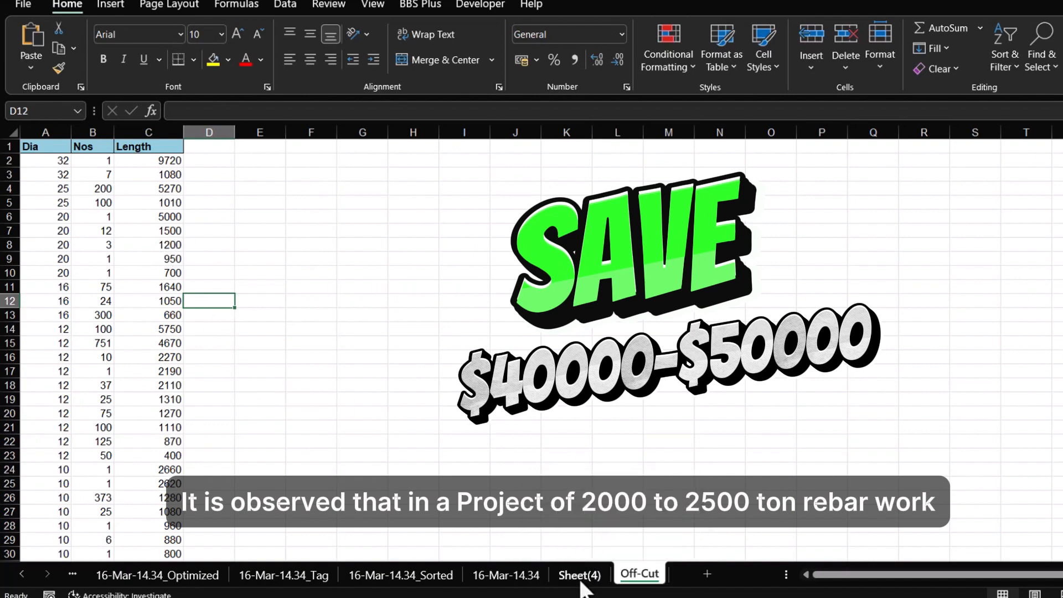
mouse_move(181, 447)
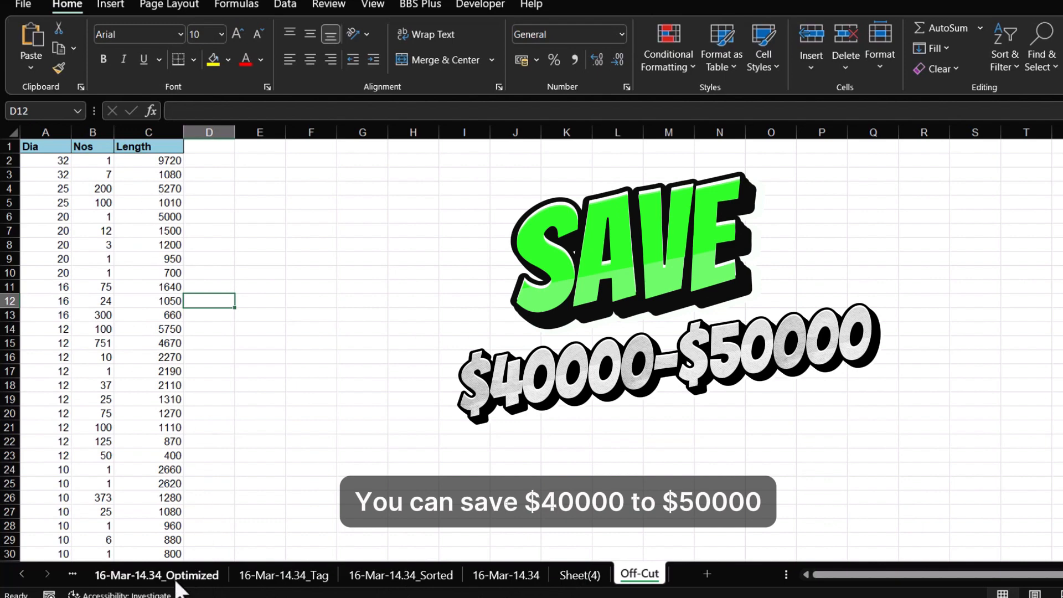
left_click(156, 575)
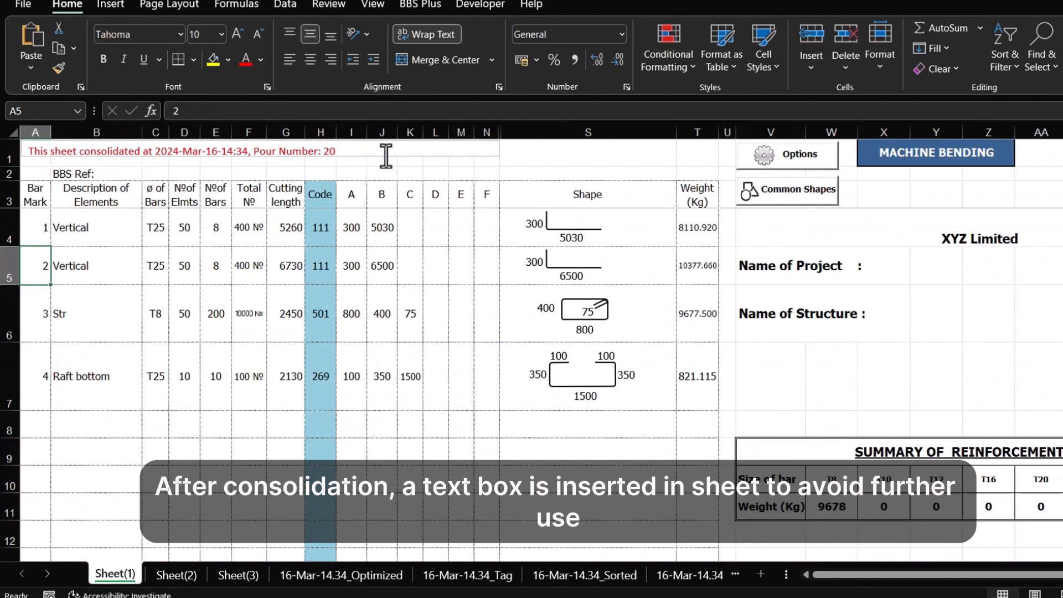
- View the pour-20 consolidation note on Sheet(2), Sheet(3) and Sheet(4)
left_click(175, 574)
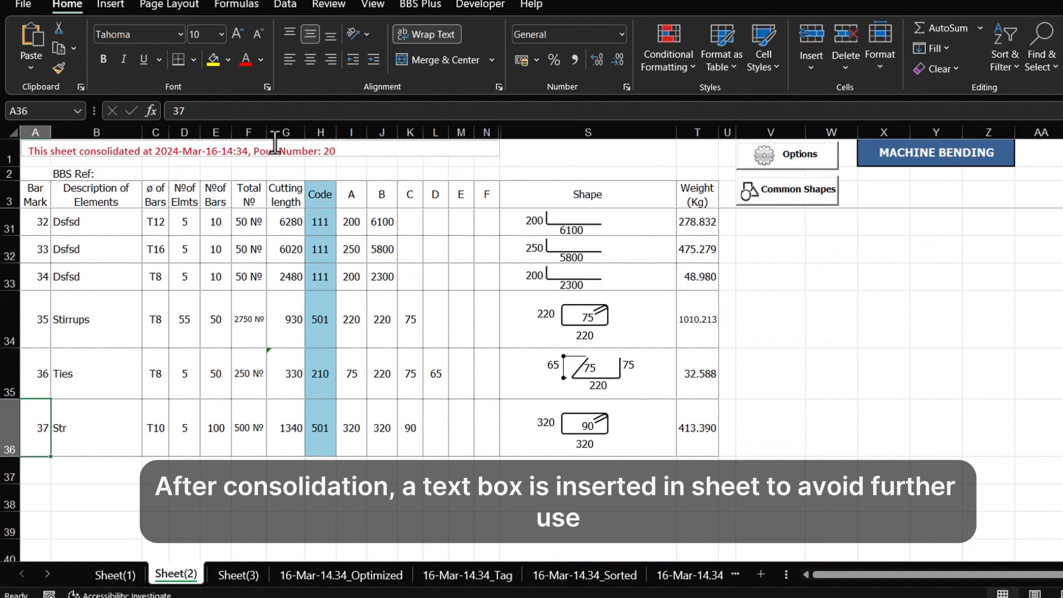
left_click(238, 574)
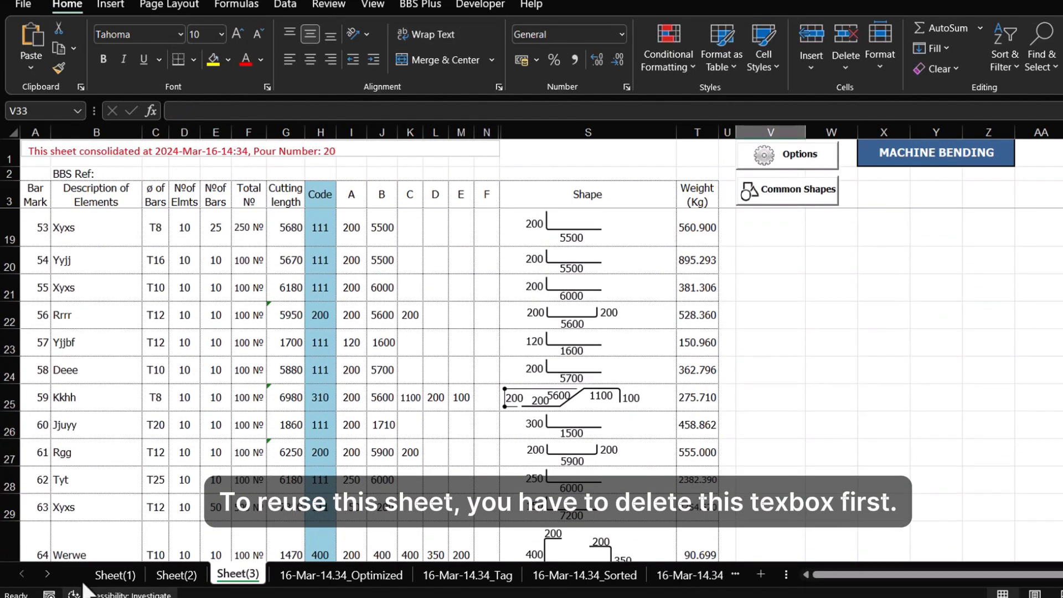
left_click(639, 575)
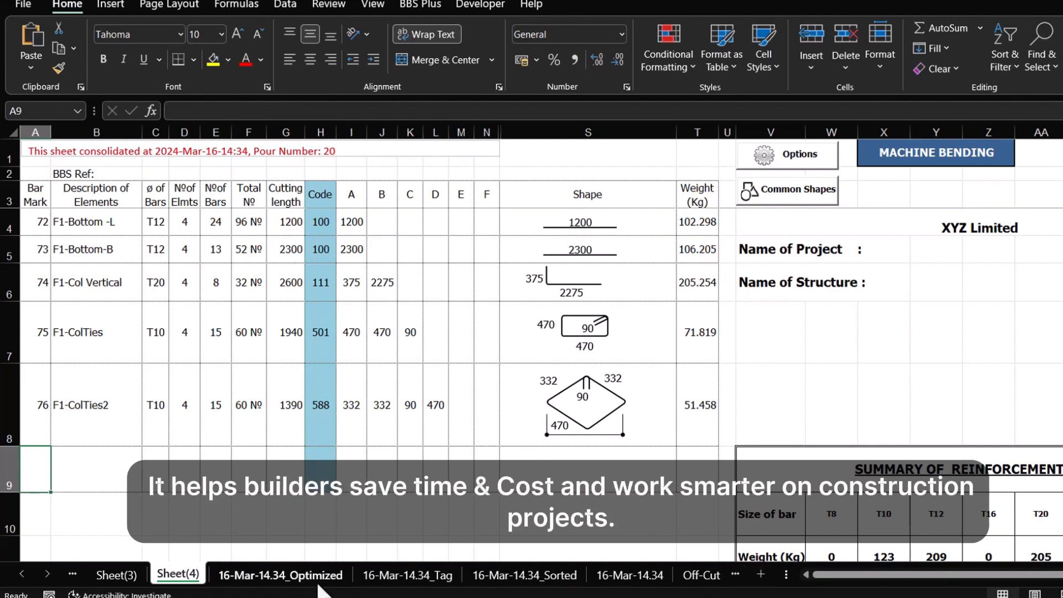
- Cycle through the Optimized, Sorted, 16-Mar-14.34 and Sheet(4) tabs, ending on 16-Mar-14.34
left_click(279, 575)
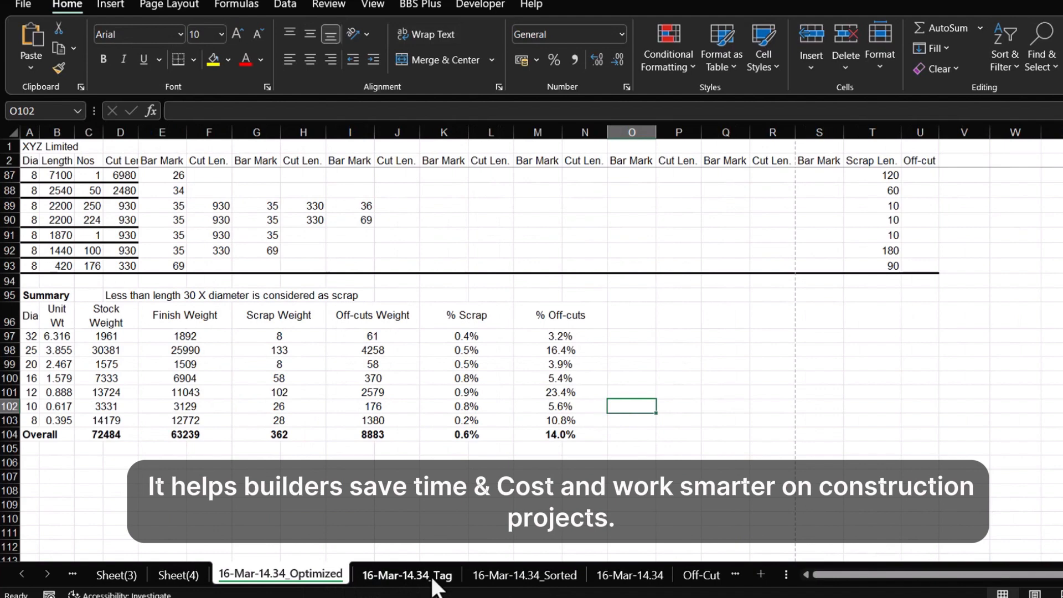
left_click(522, 575)
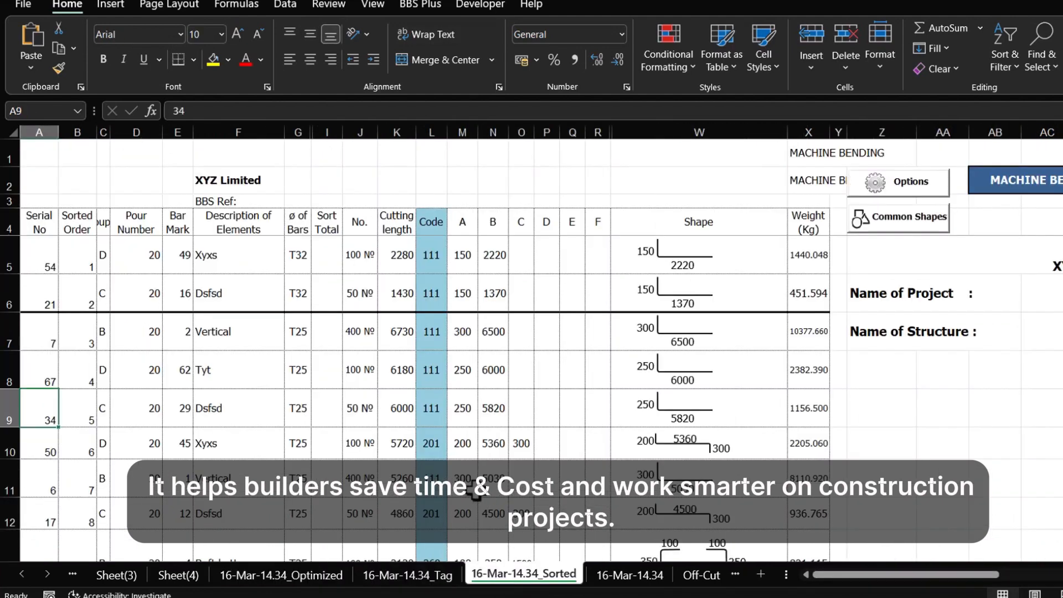
left_click(627, 574)
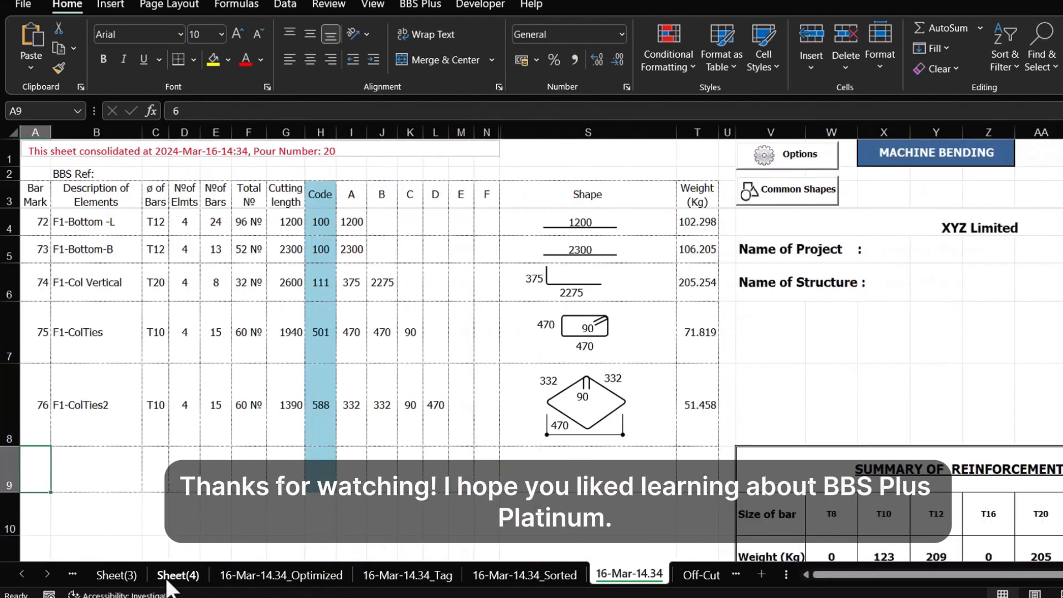
left_click(178, 574)
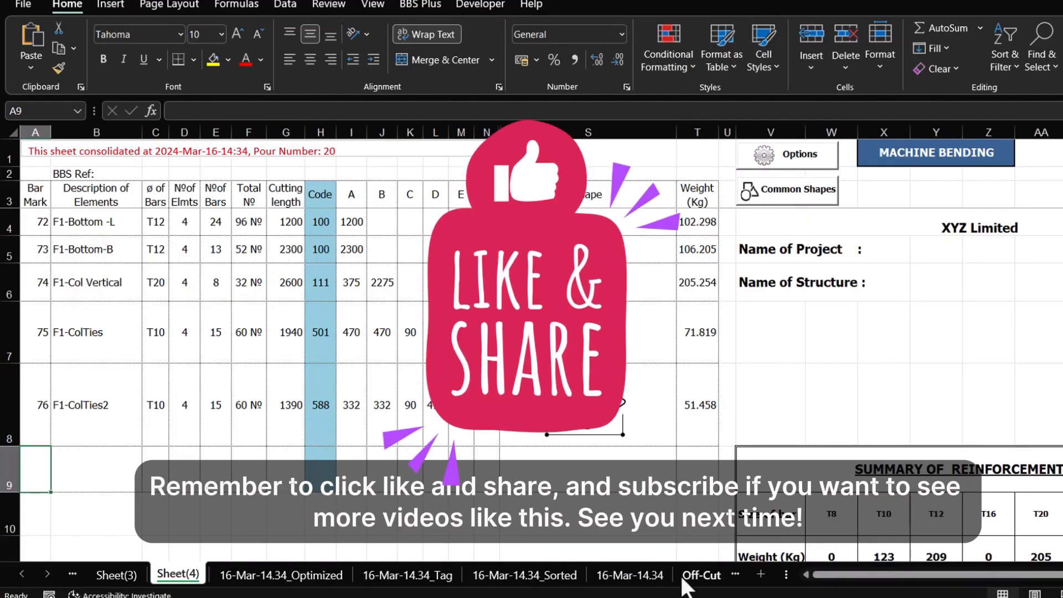
left_click(629, 574)
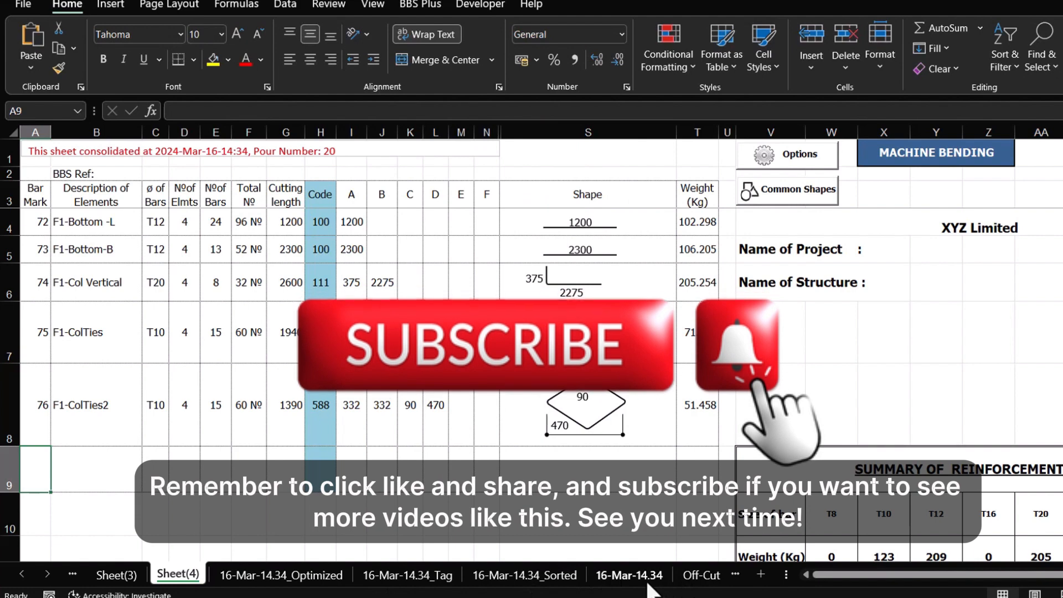